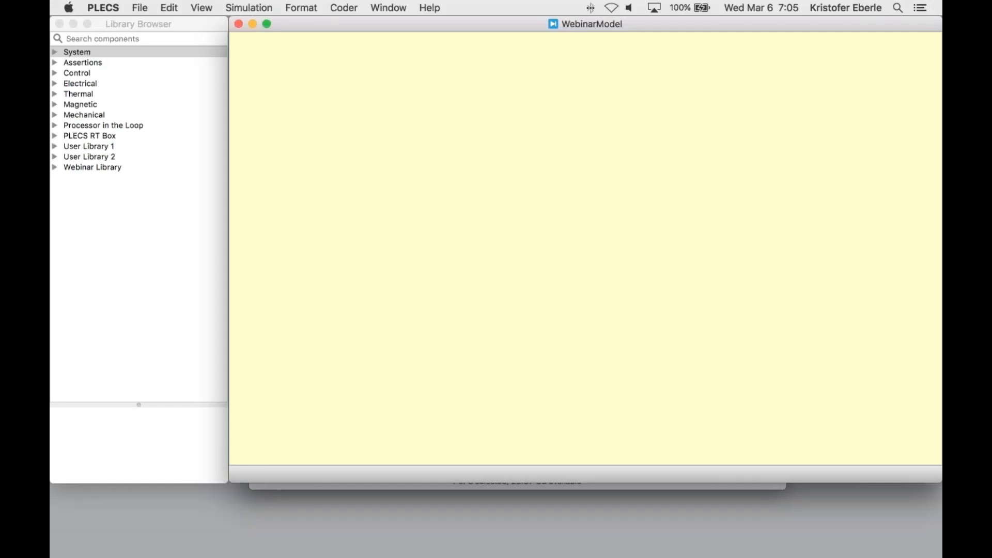
mouse_move(696, 88)
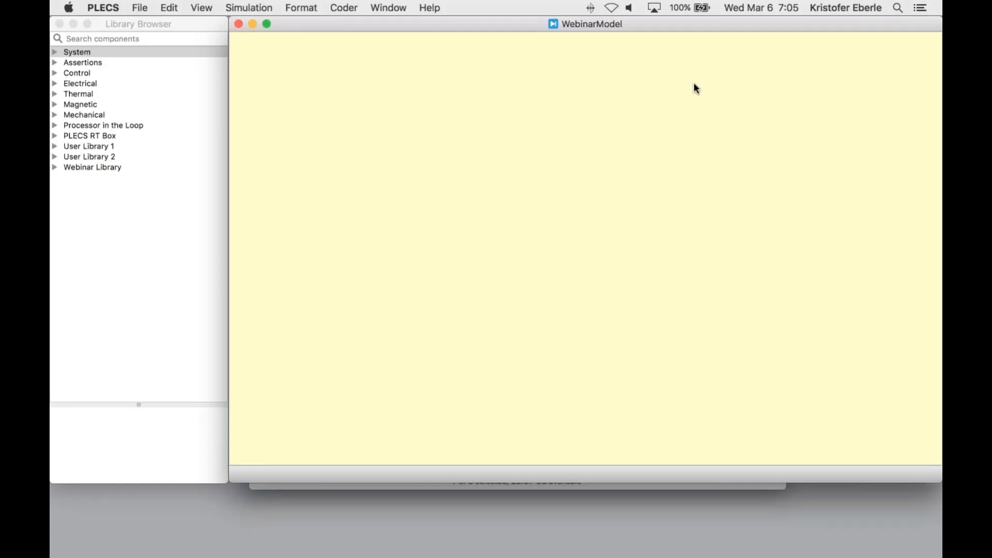
mouse_move(530, 177)
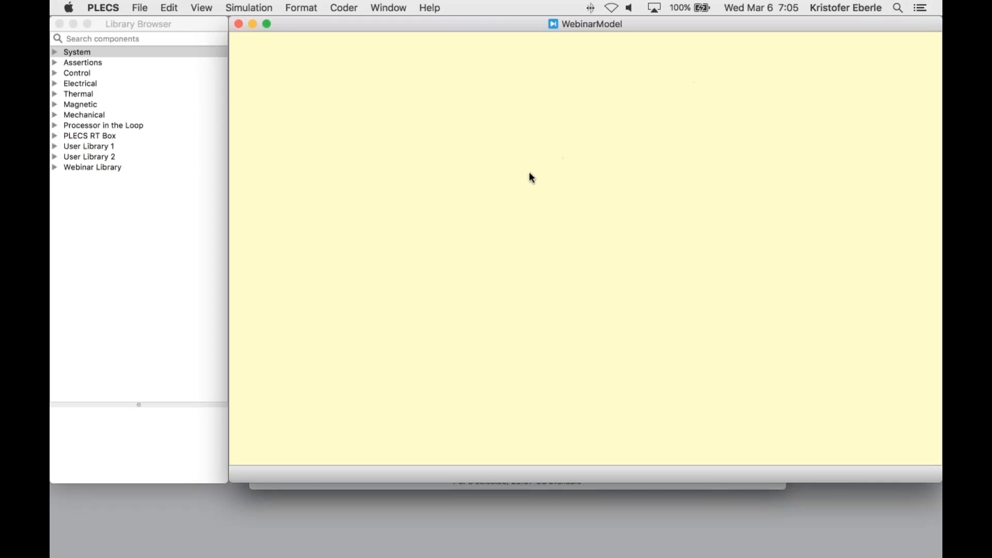
mouse_move(537, 209)
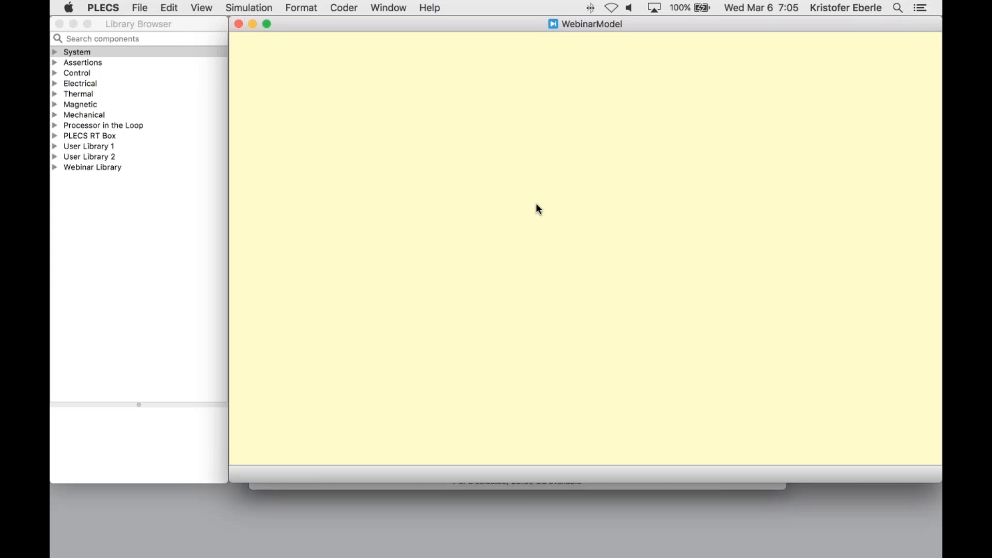
mouse_move(266, 99)
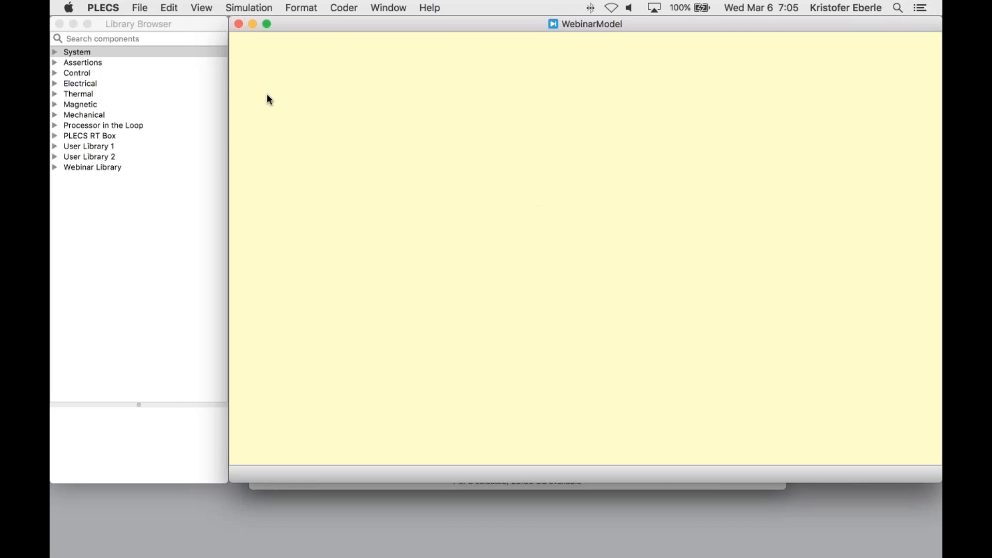
- Add a Subsystem block to the WebinarModel canvas from a 'sub' library search
click(138, 24)
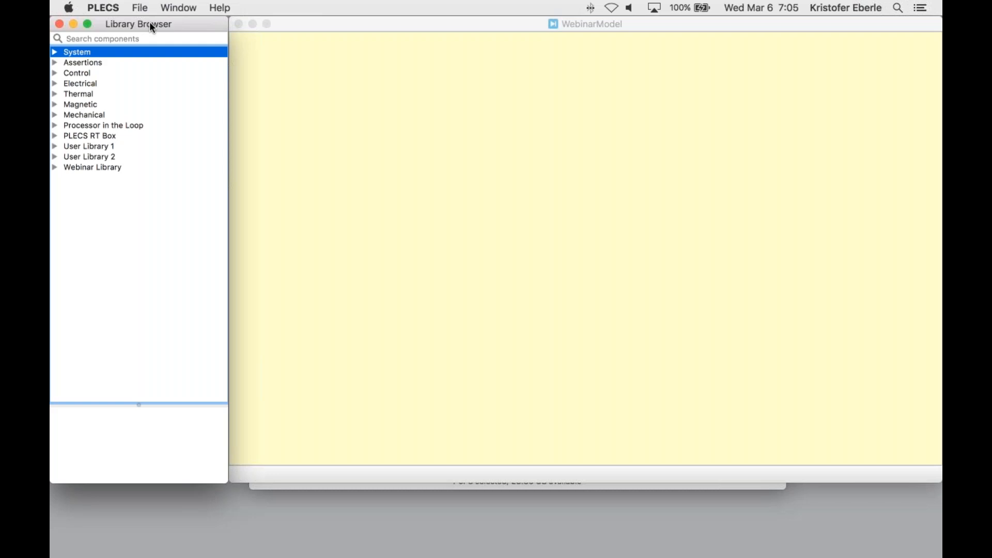
click(139, 38)
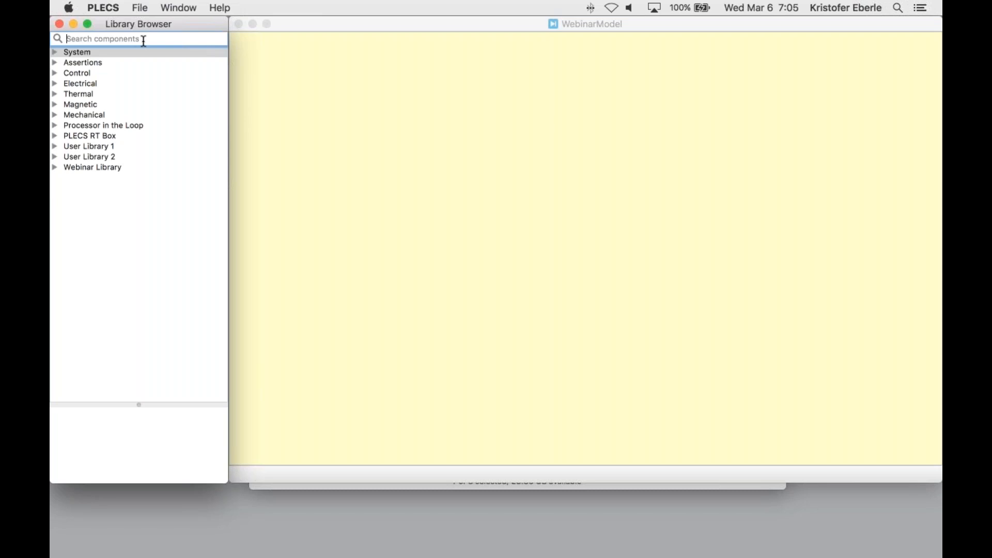
text(subs)
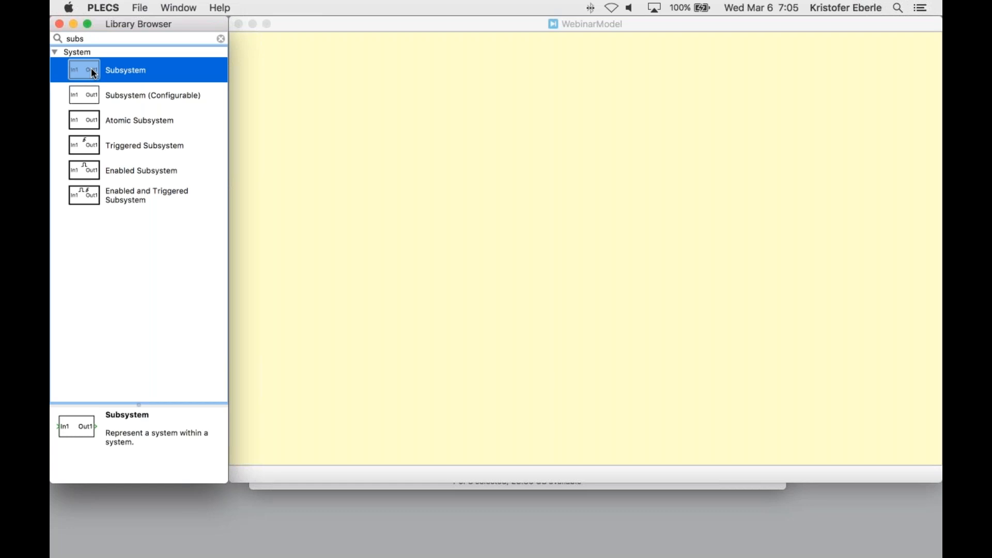
drag(84, 70, 389, 143)
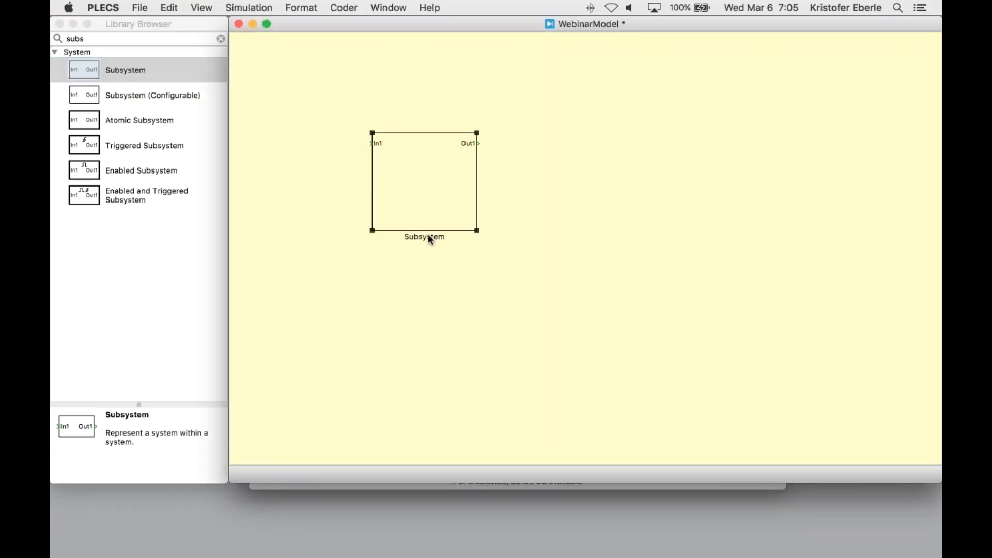
- Rename the subsystem to 'Plant' and go into its empty inner diagram
double_click(423, 236)
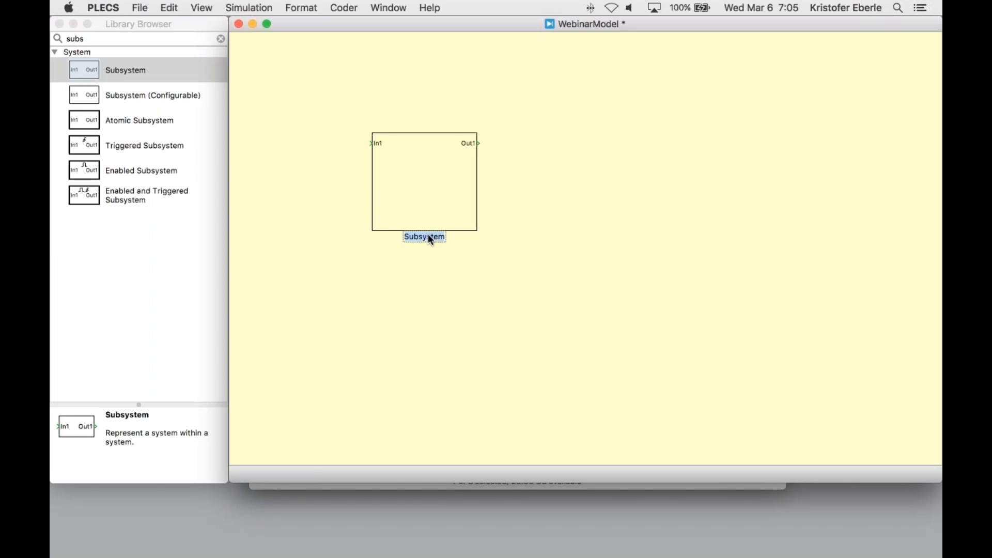
text(Plant)
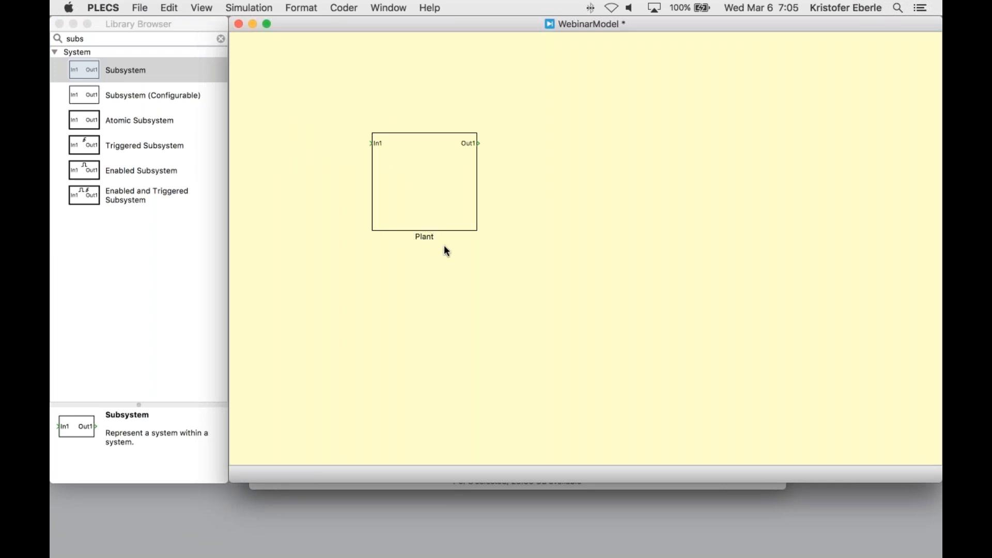
double_click(423, 182)
text(dc)
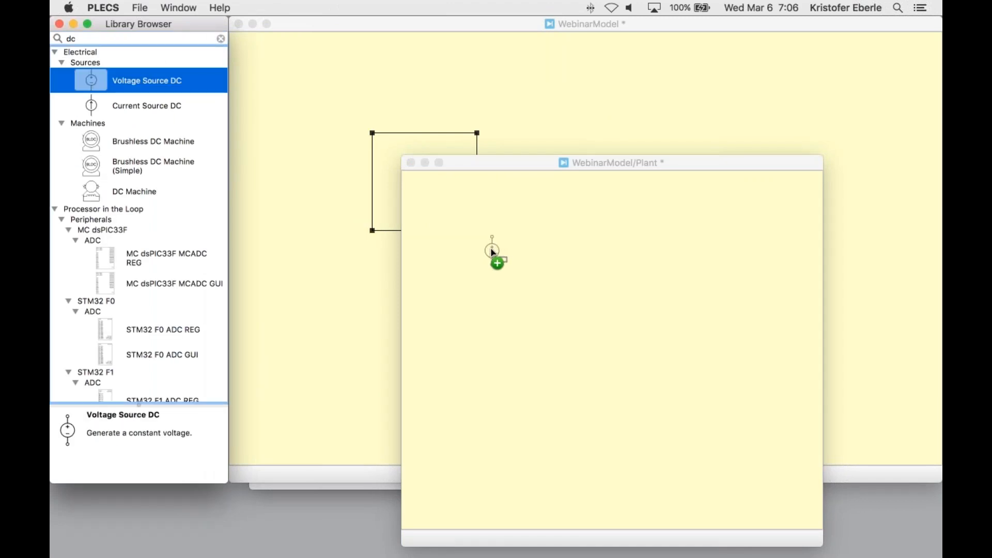
- Place three IGBT half bridges HB1, HB2 and HB3 beside the DC source V_dc
click(492, 250)
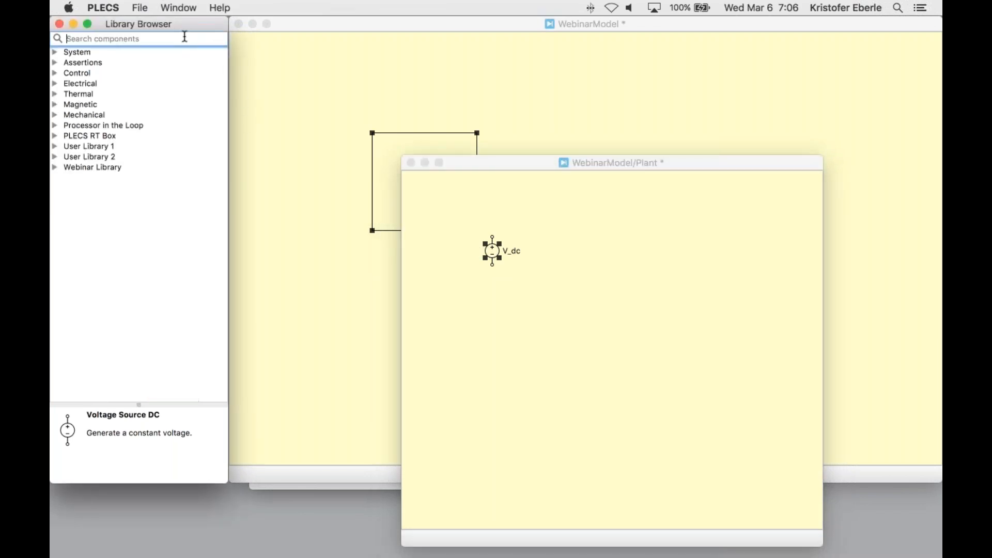
text(igbt)
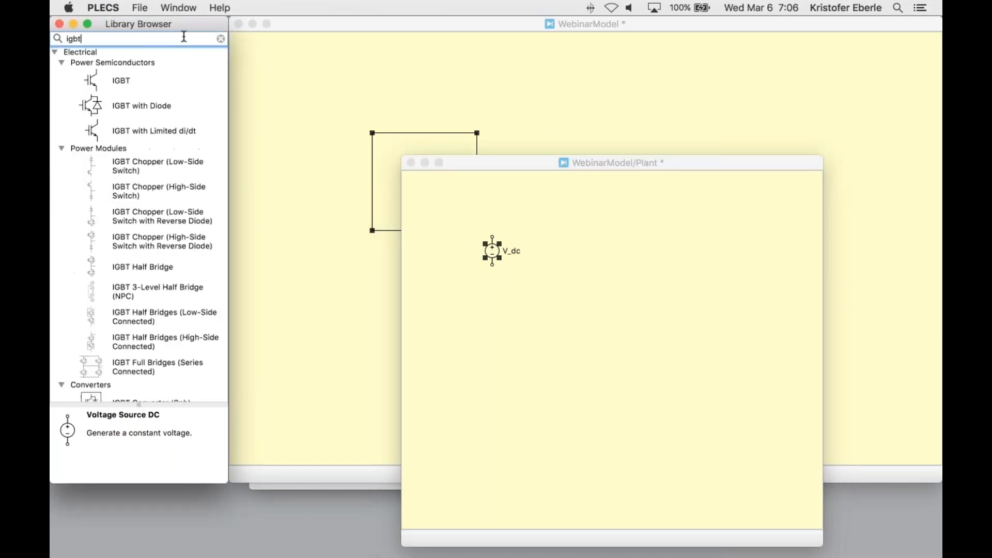
mouse_move(133, 270)
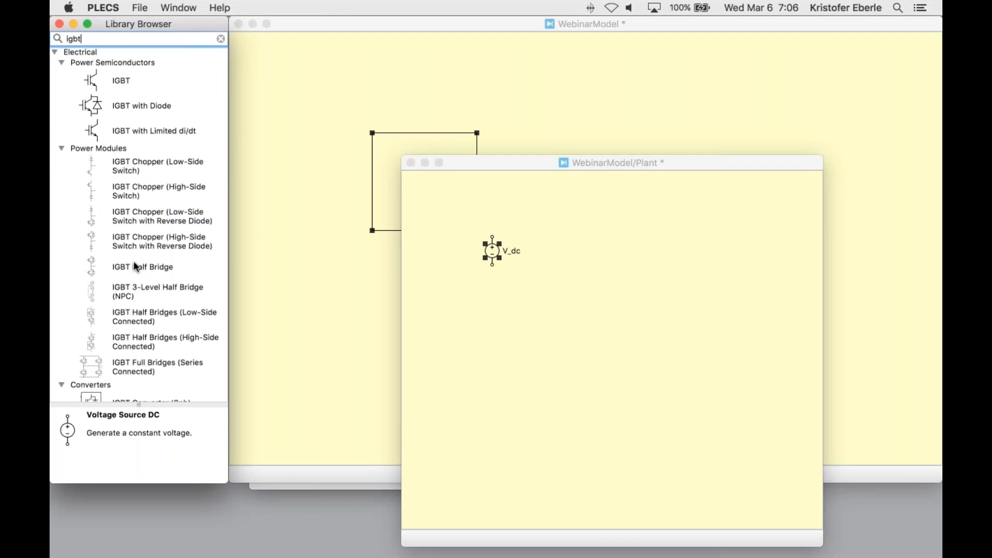
click(143, 267)
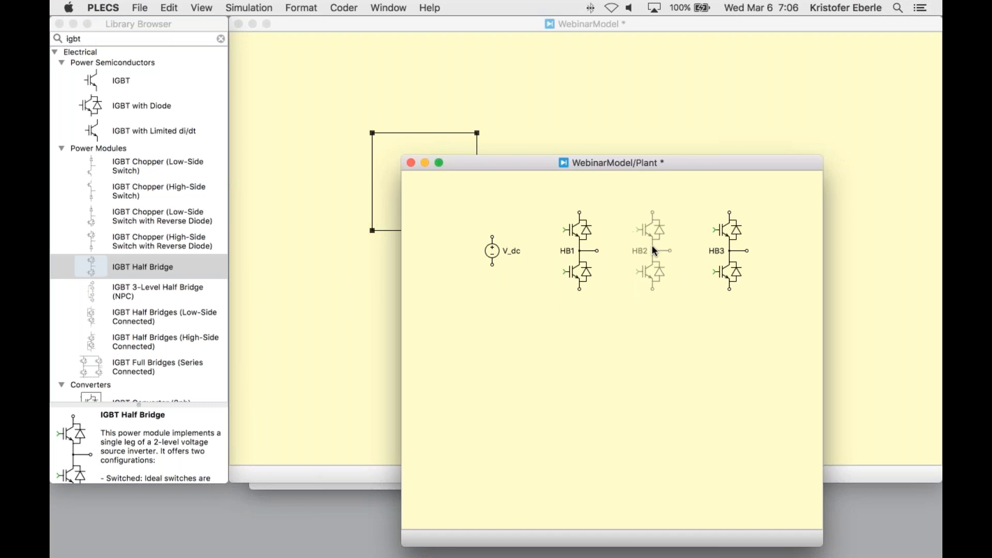
click(652, 251)
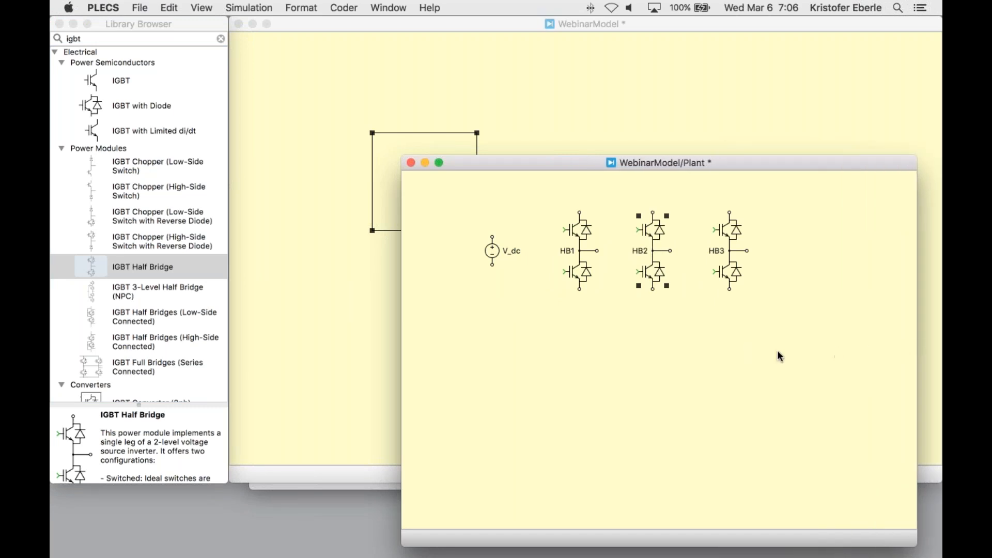
mouse_move(661, 342)
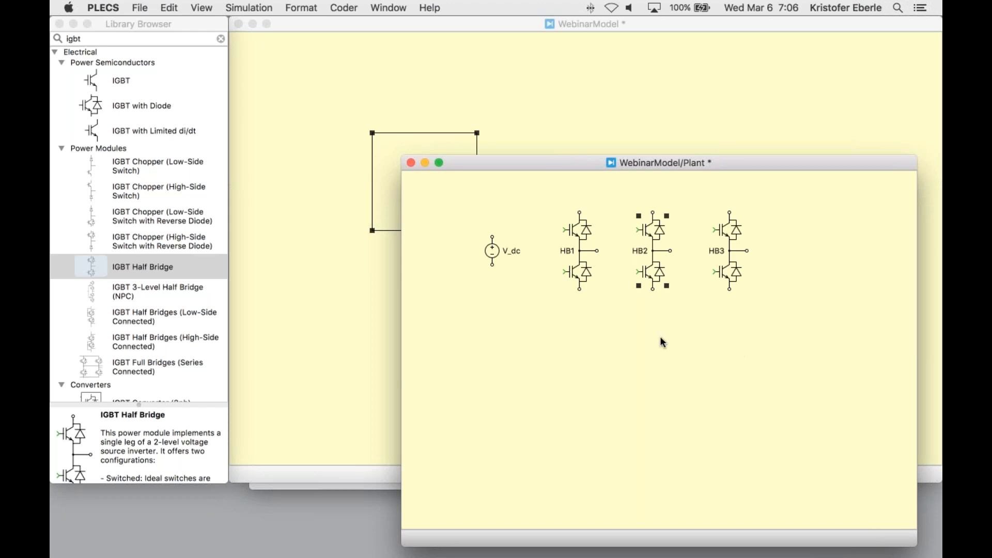
mouse_move(219, 44)
text(i)
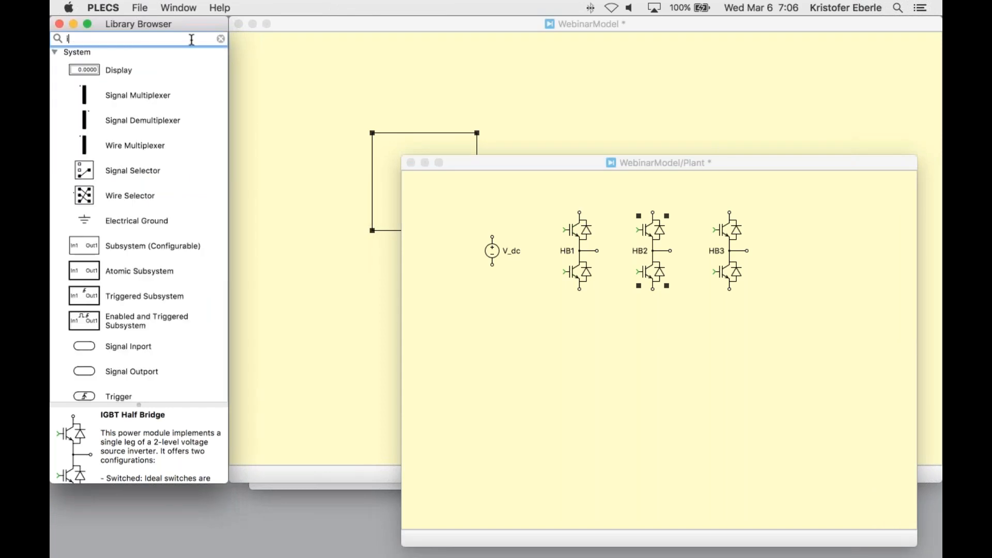
- Add an inductor, resistor and ammeter to each leg and wire them with V_dc into a three-phase circuit
text(nd)
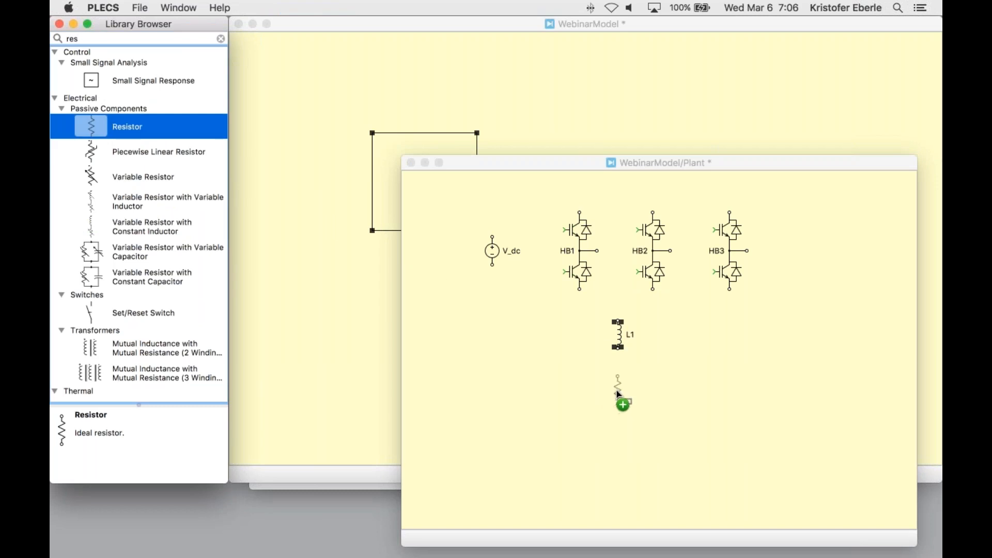
click(622, 405)
text(a)
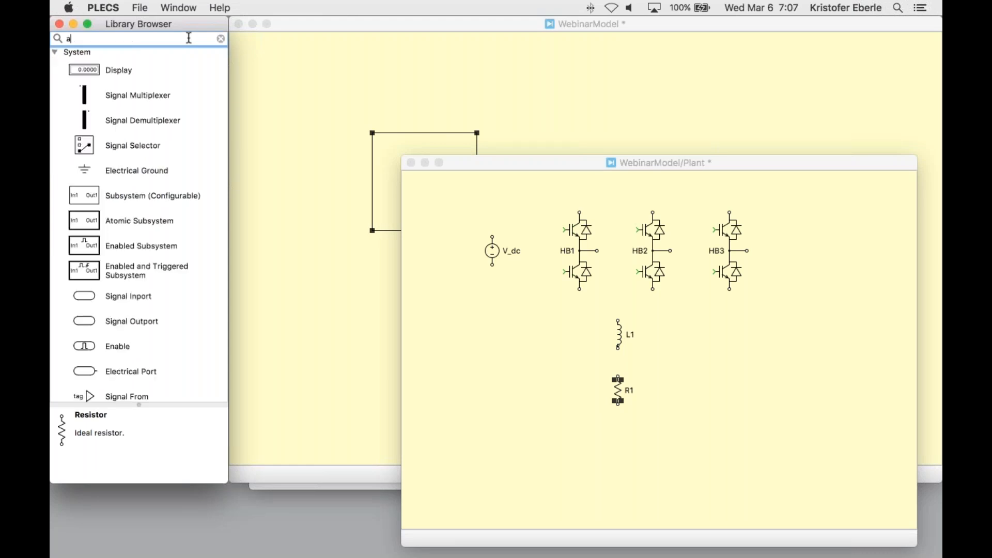
text(mm)
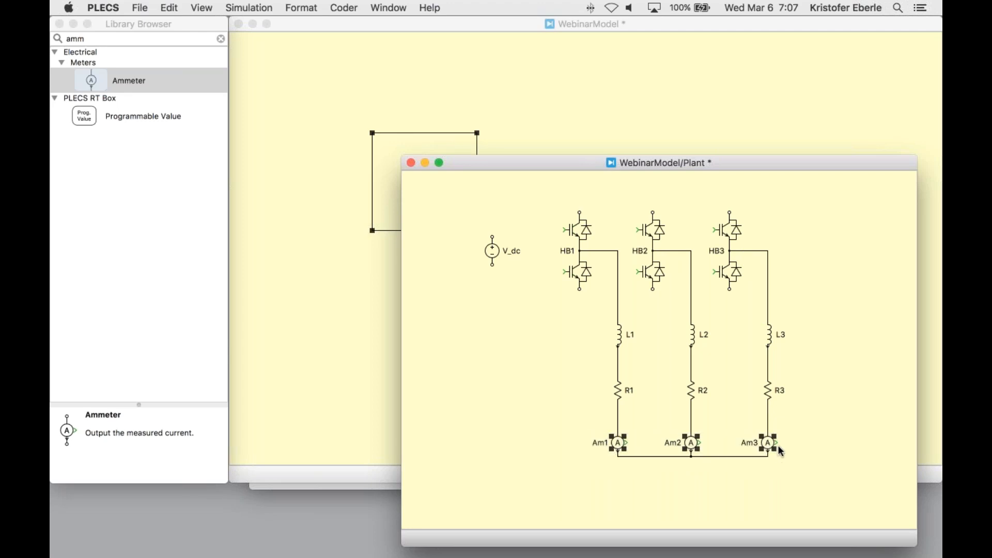
click(583, 292)
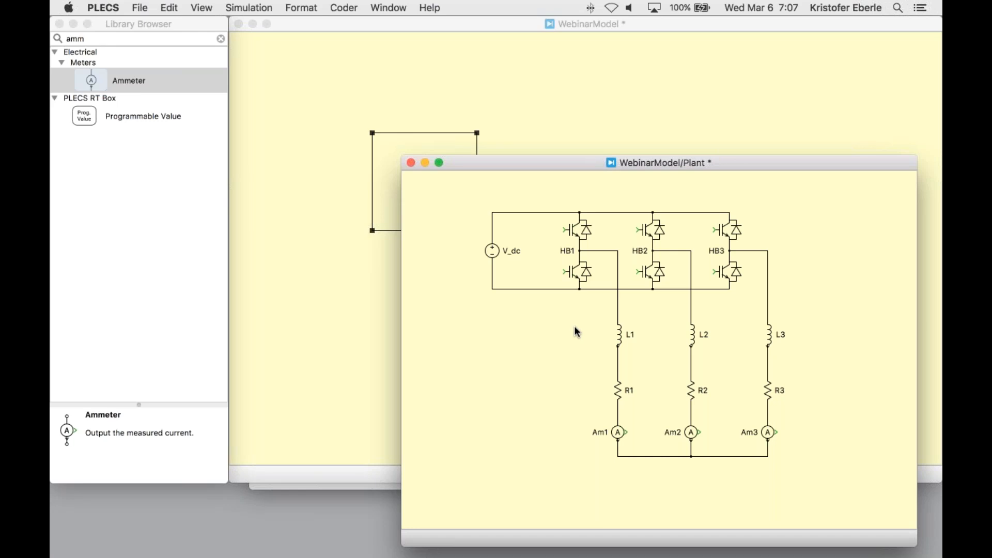
- Set V_dc to 800 V and display the value on the schematic
click(492, 250)
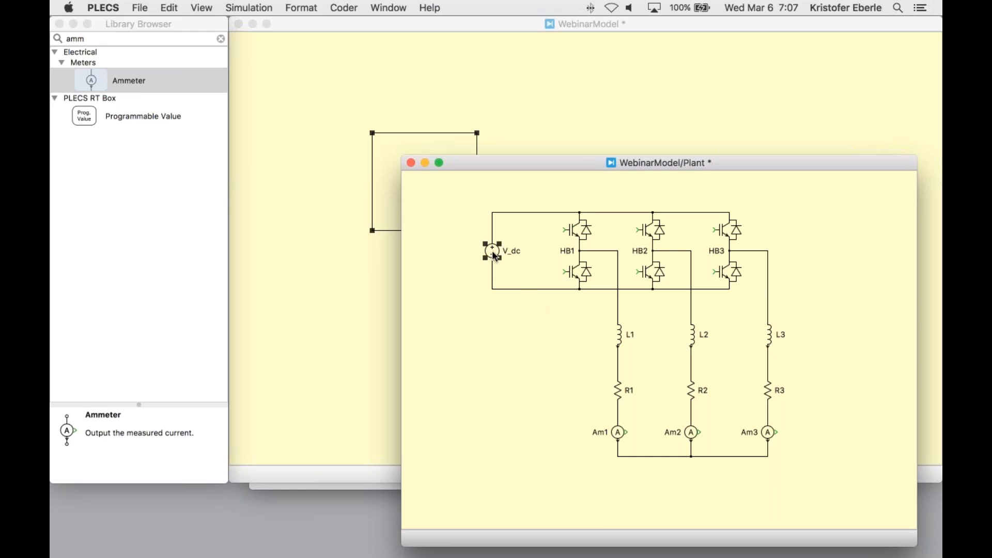
double_click(492, 250)
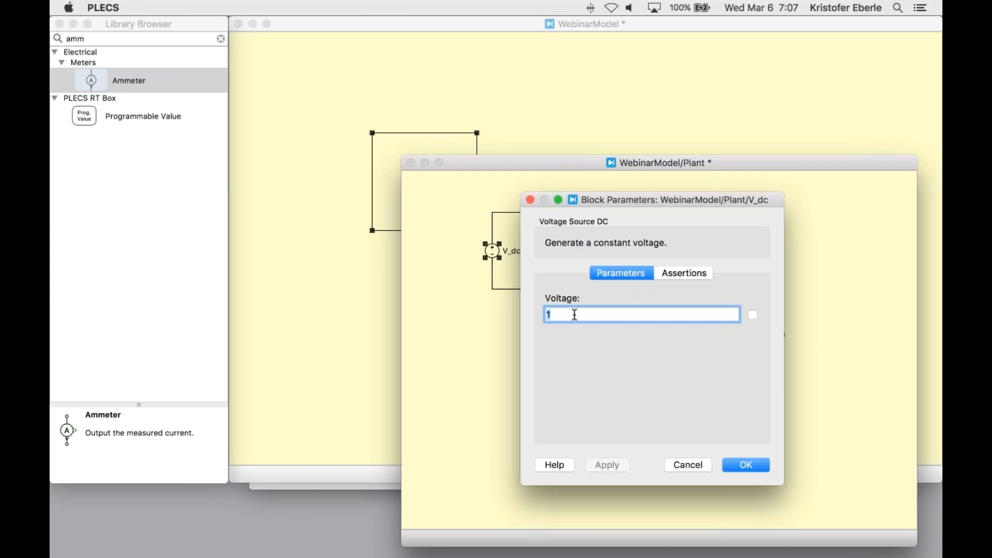
text(800)
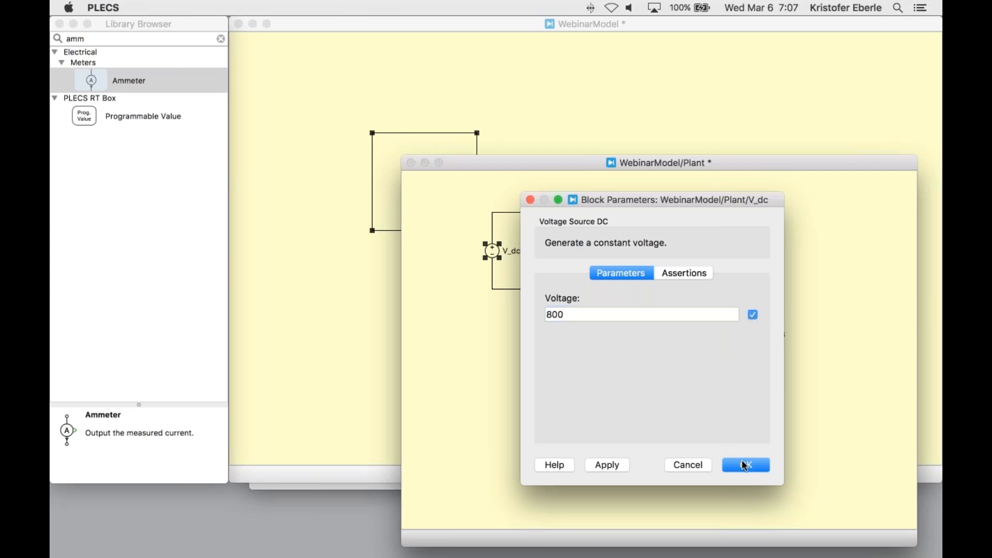
click(745, 464)
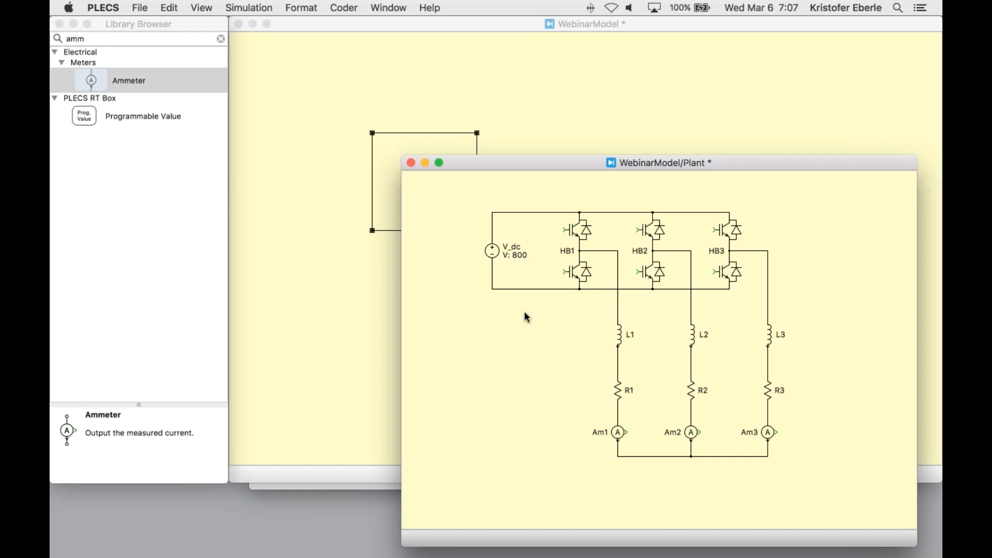
- Display L1's 0.001 inductance and R1's resistance of 1 on the schematic
double_click(623, 333)
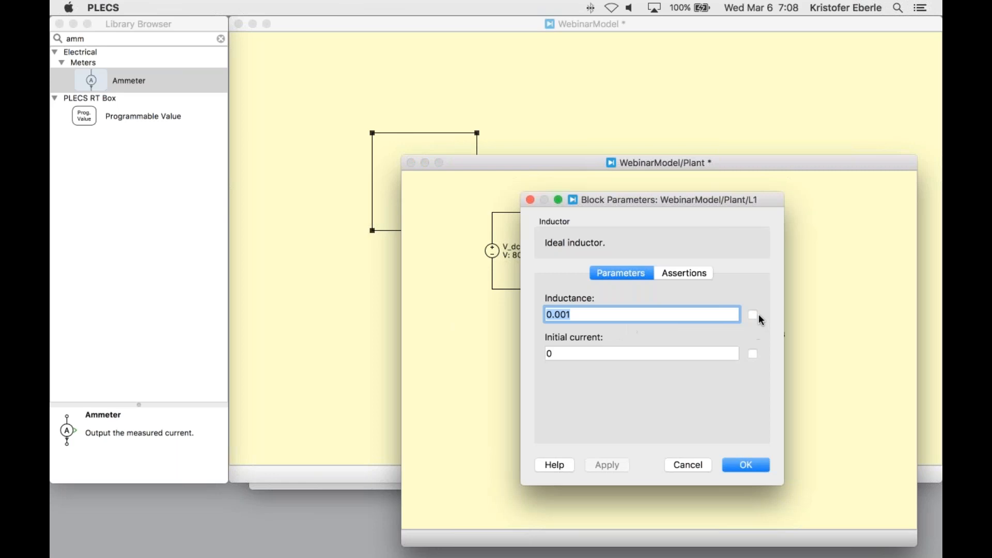
click(745, 464)
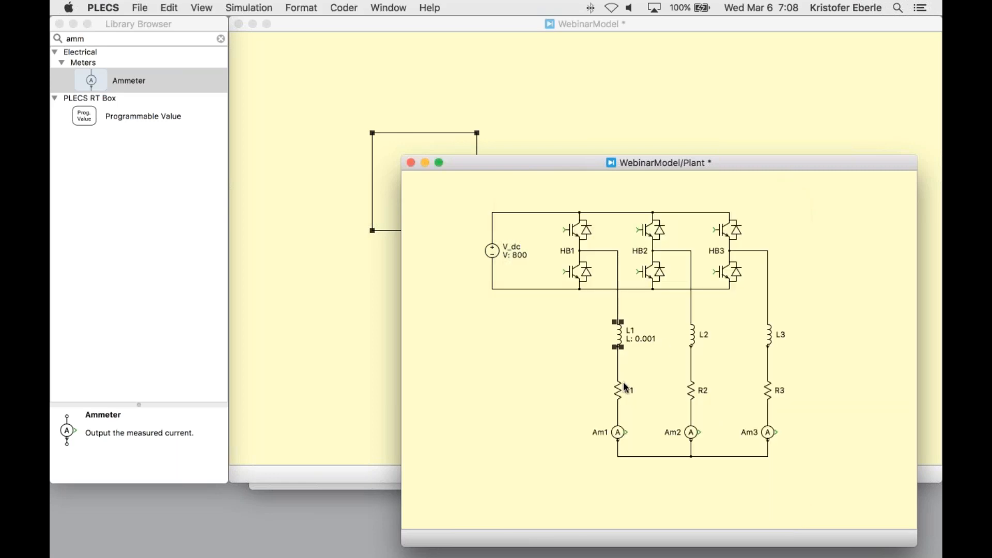
double_click(622, 388)
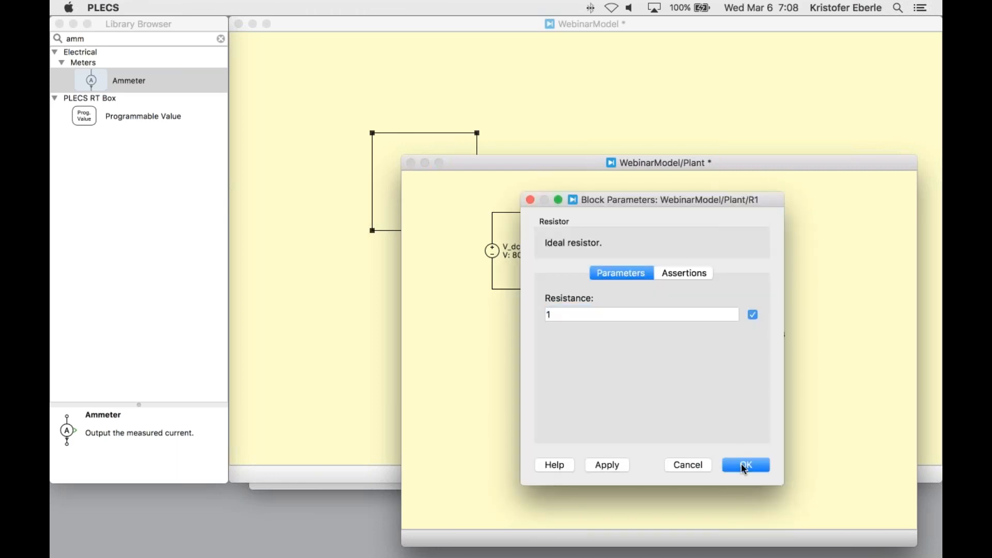
click(744, 464)
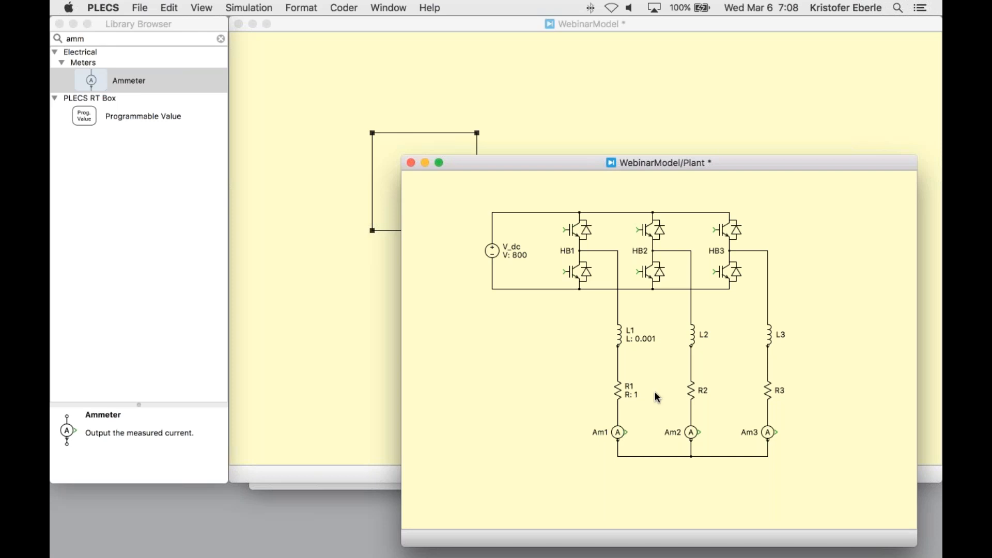
mouse_move(218, 45)
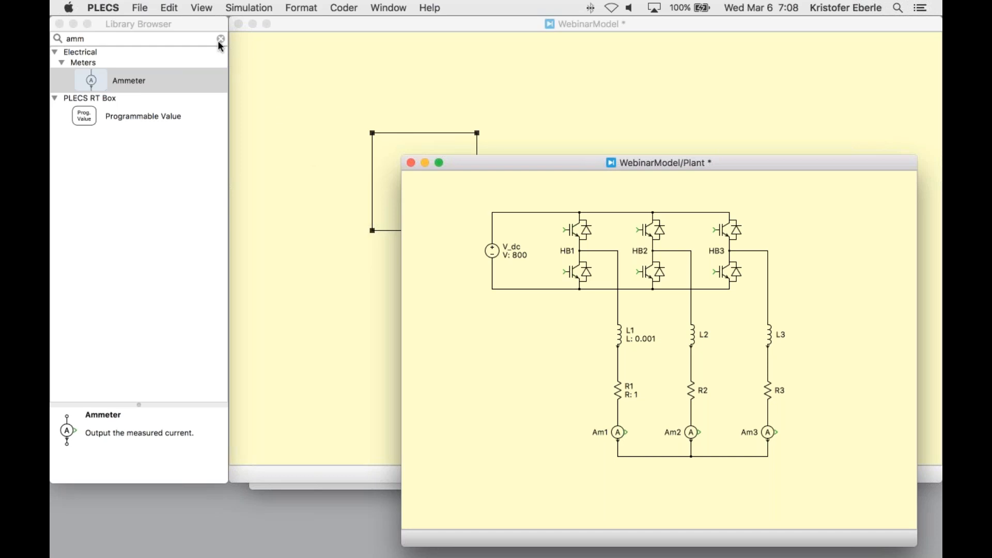
- Add a PWM Capture block from the PLECS RT Box library above the inverter
click(220, 38)
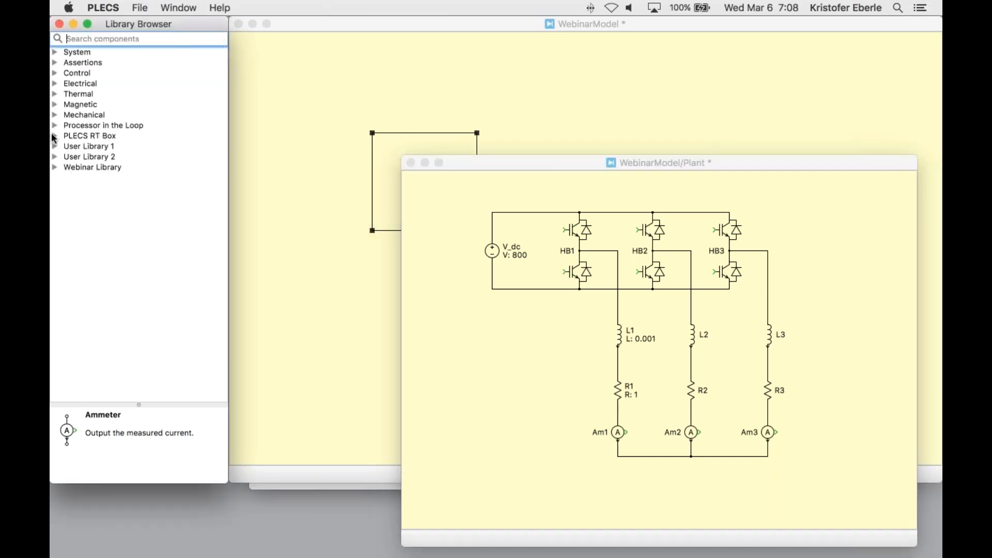
scroll(down, 3)
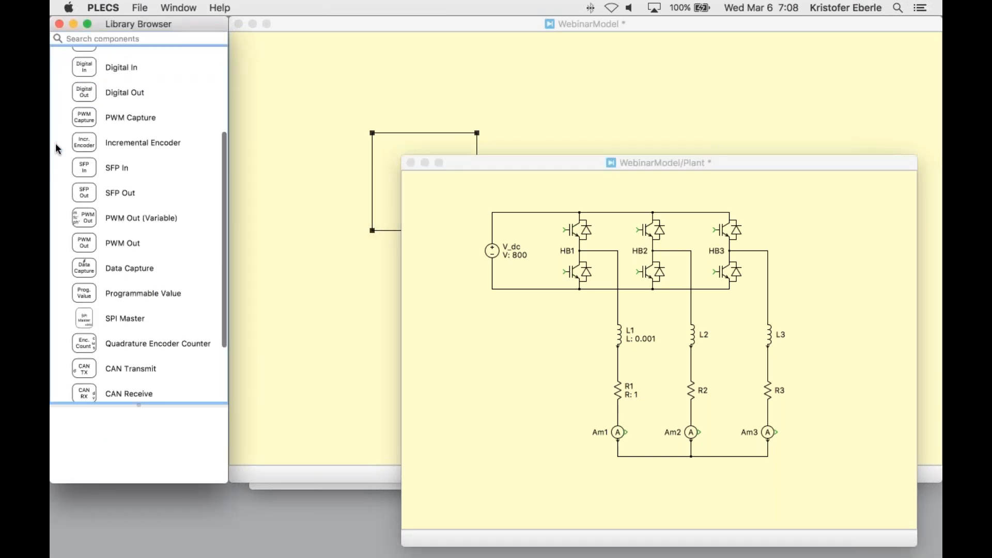
scroll(up, 3)
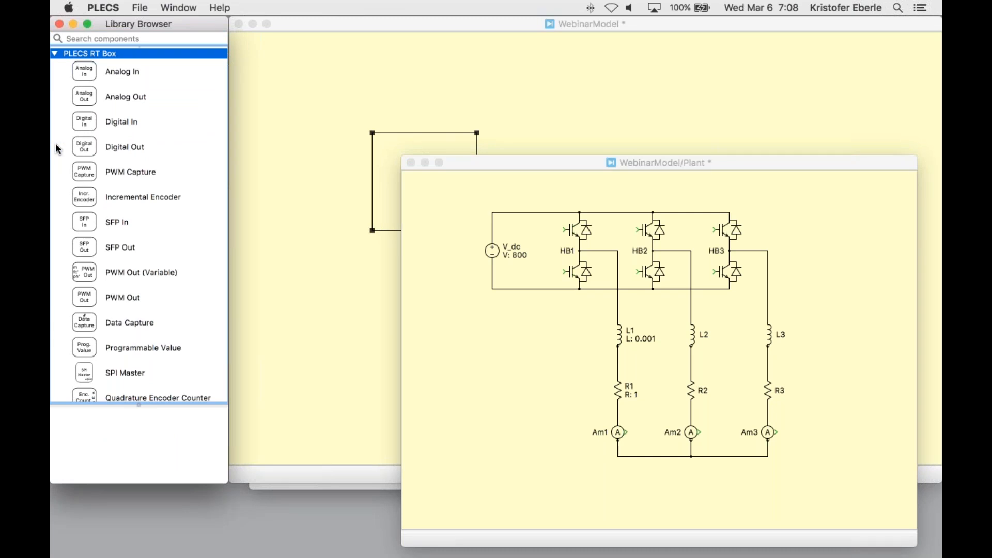
click(130, 171)
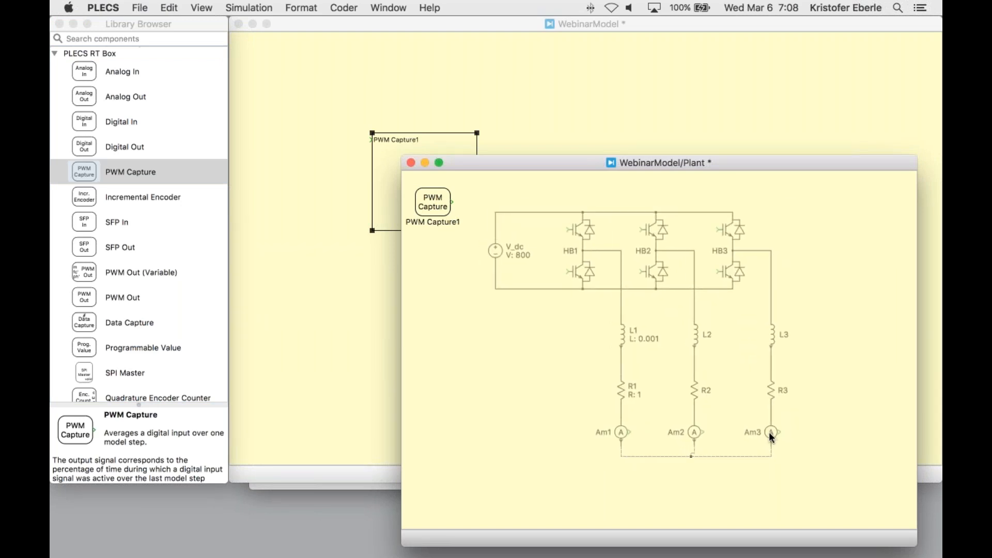
click(767, 432)
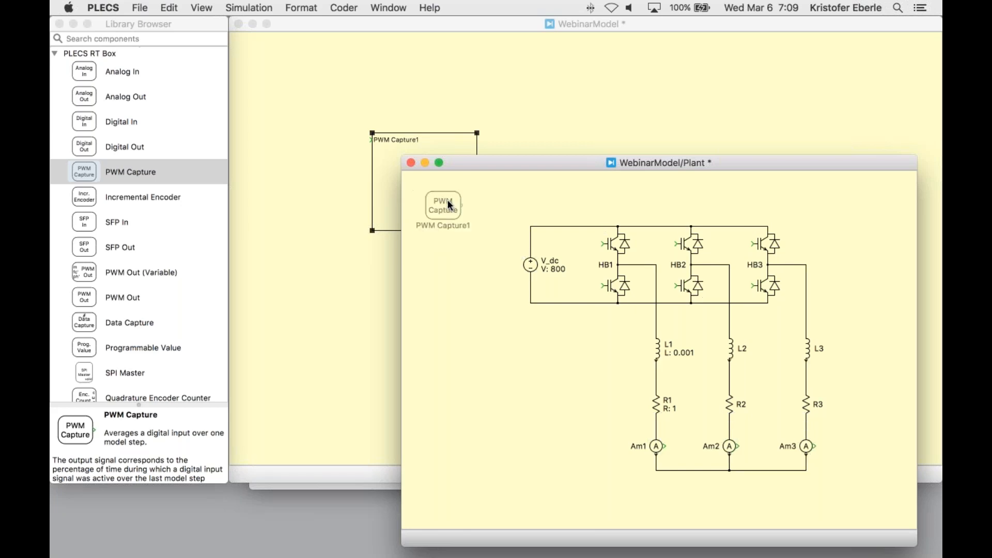
- Set PWM Capture1 to digital input channels [0:5] and show the setting beneath the block
double_click(443, 209)
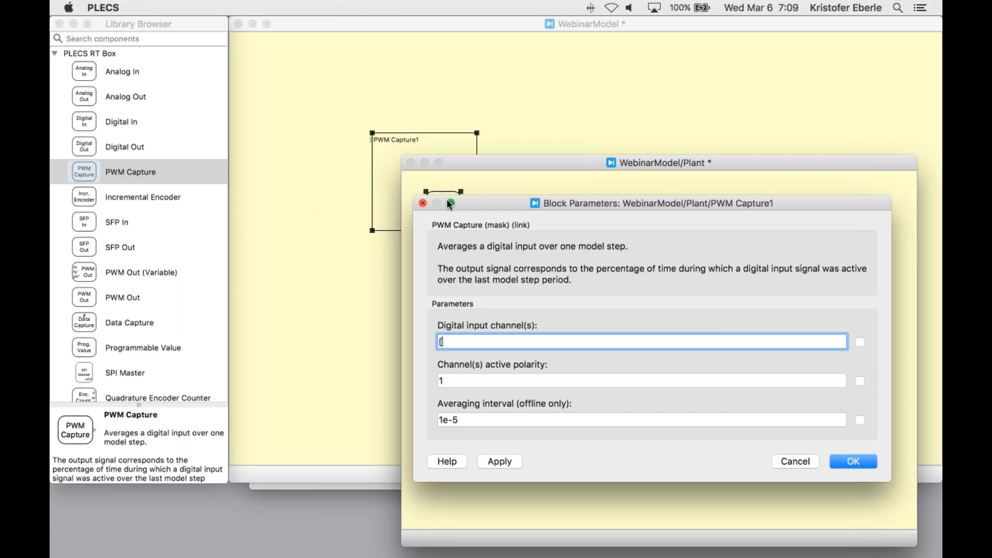
text([0:)
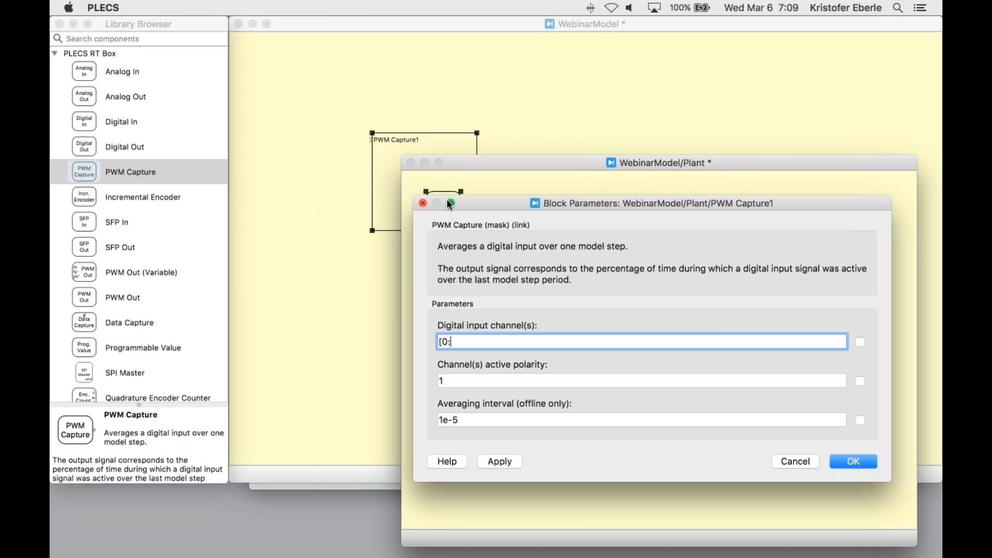
text(5])
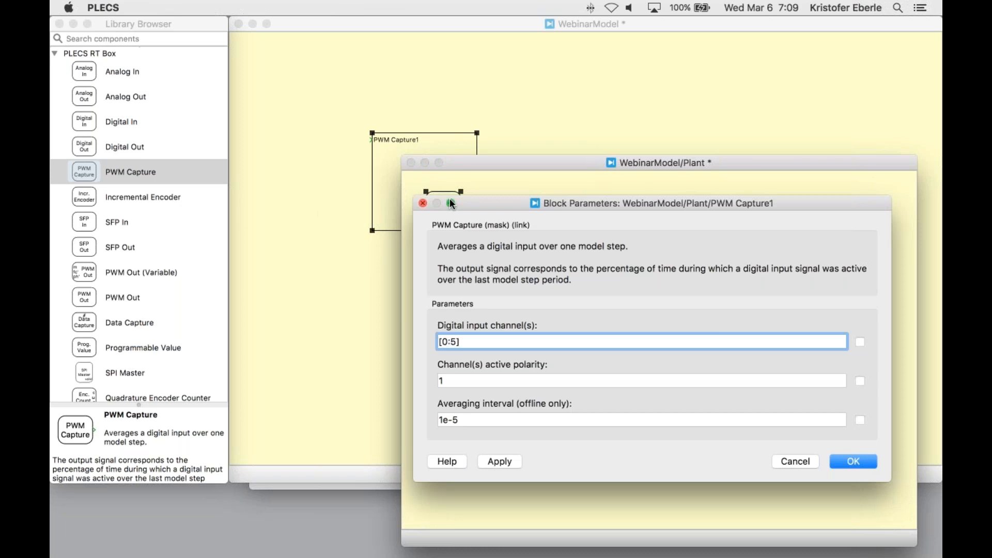
click(859, 342)
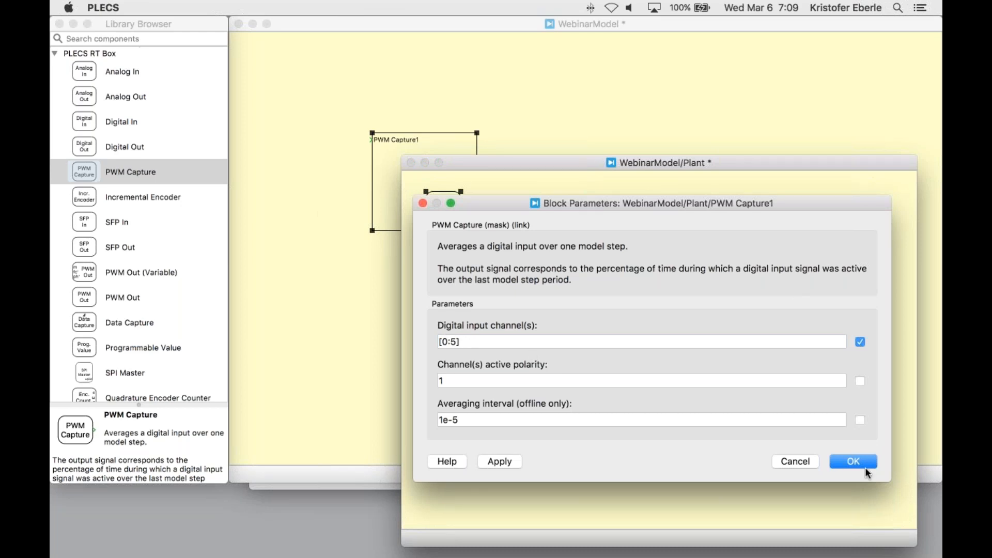
click(852, 461)
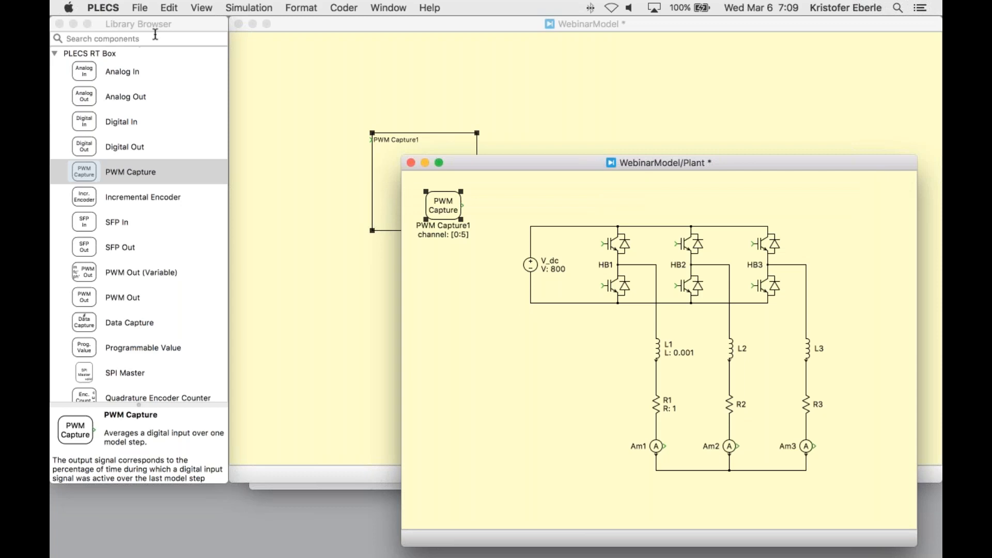
- Add a six-output Signal Demultiplexer after PWM Capture and start wiring it to the half-bridge gates
text(sign)
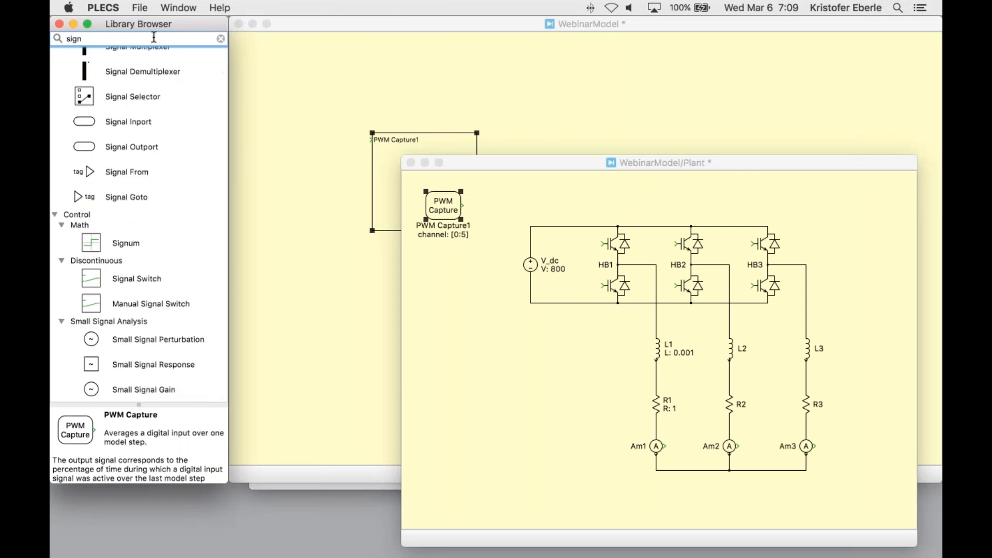
click(143, 79)
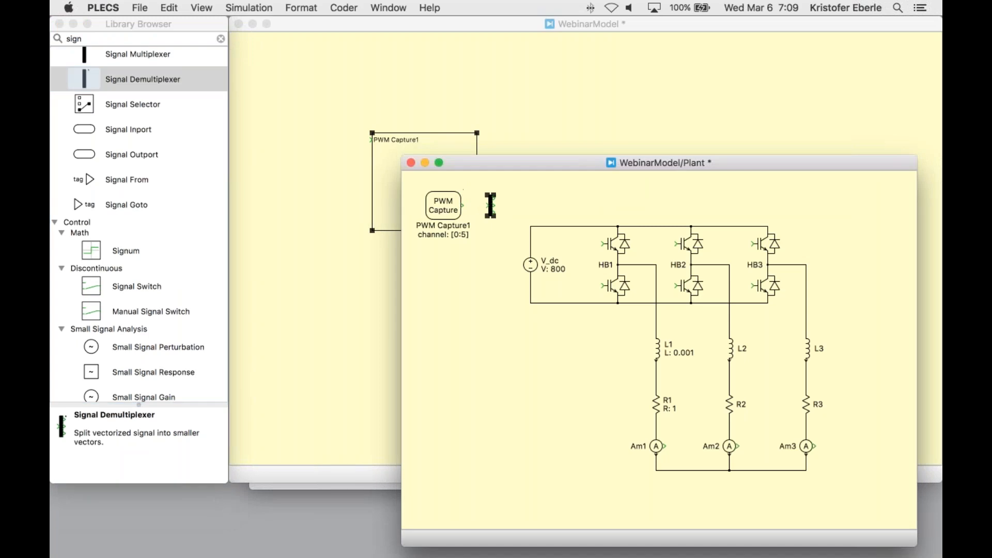
double_click(490, 205)
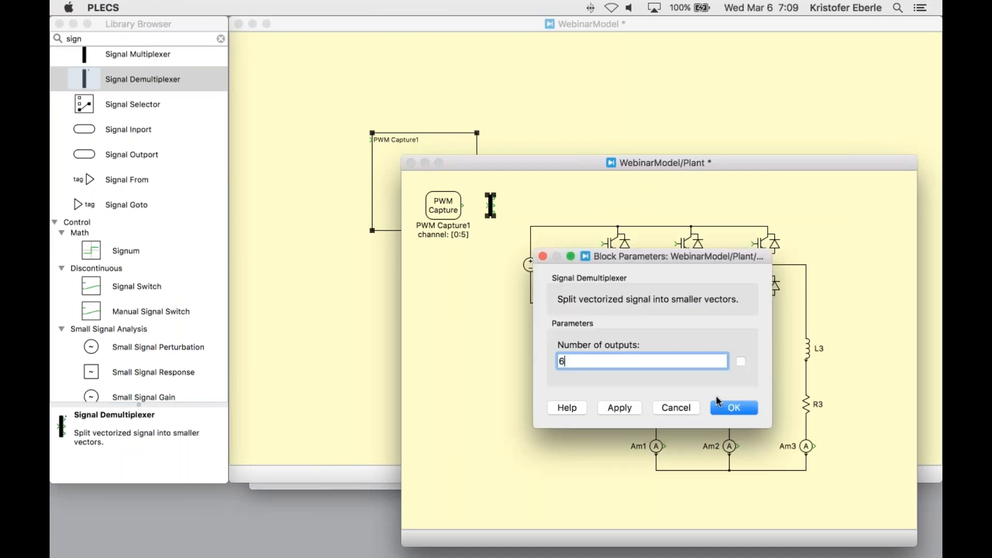
click(733, 407)
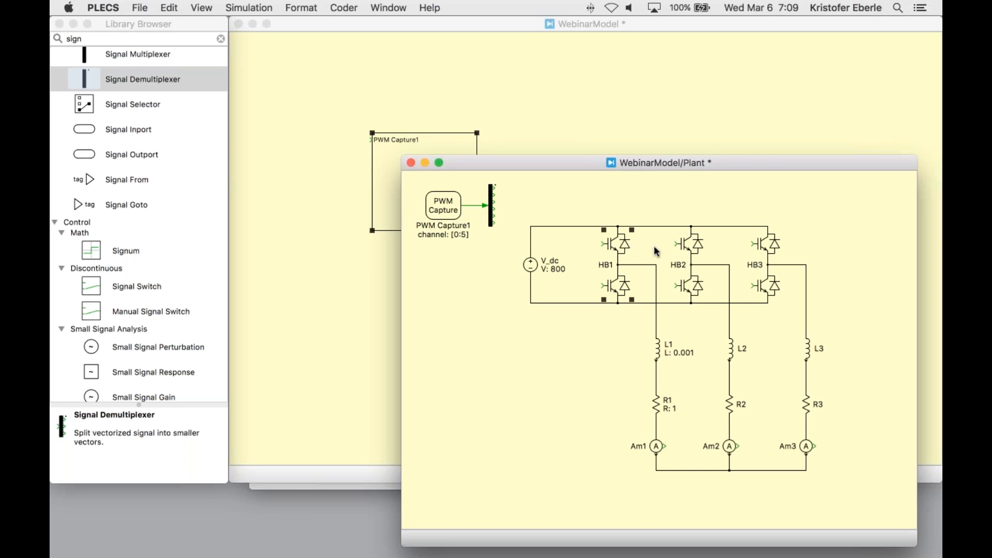
click(768, 244)
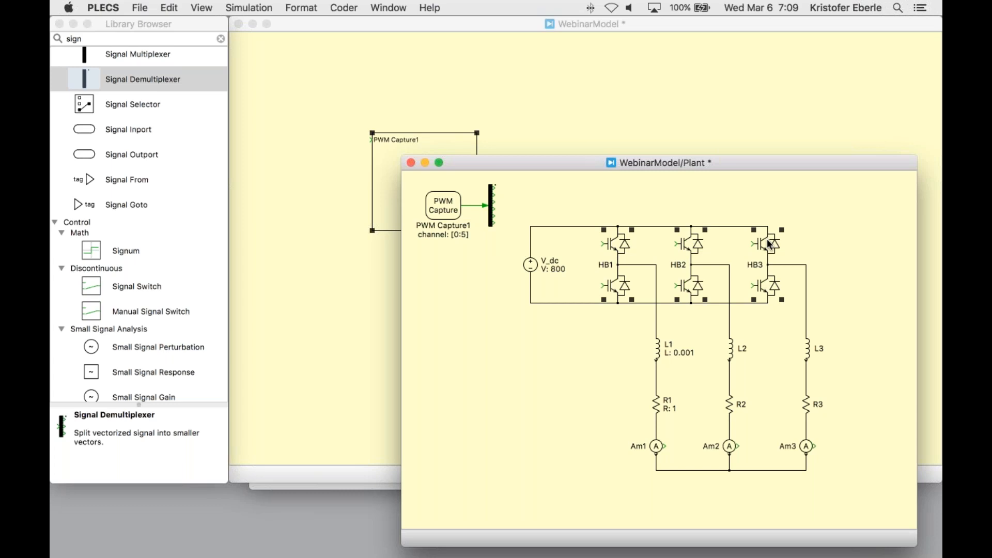
mouse_move(506, 213)
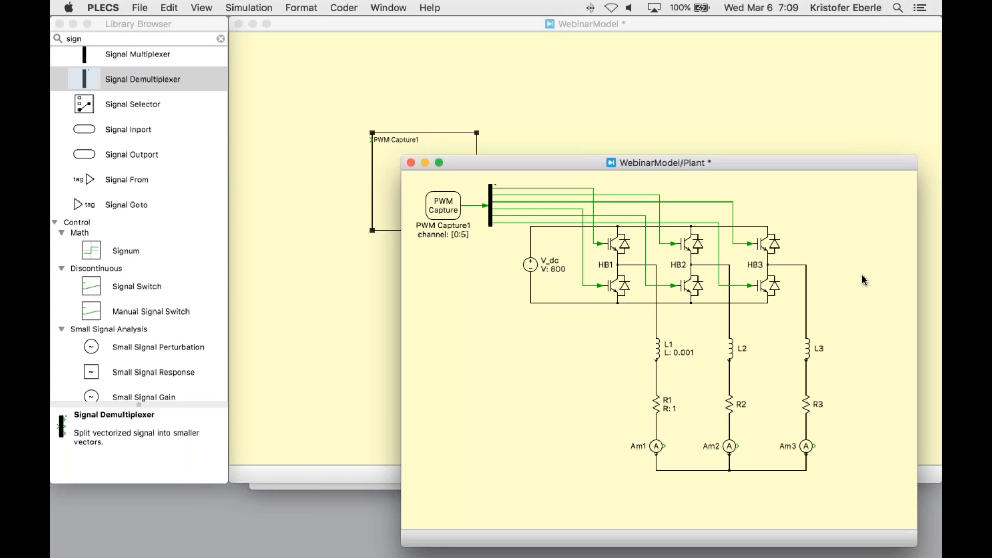
mouse_move(319, 177)
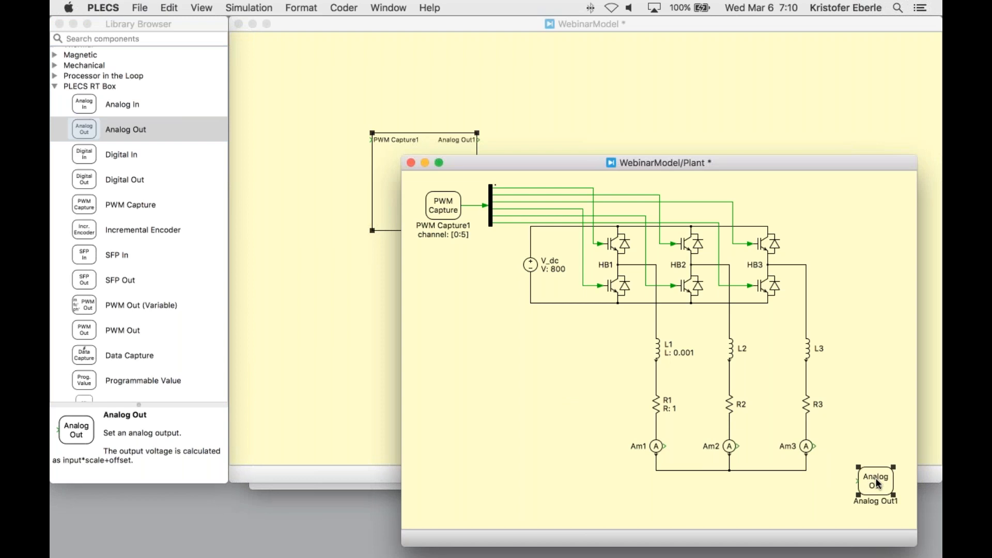
- Set Analog Out to channels [0:2] and show the channel and scale 1 settings on the block
double_click(875, 480)
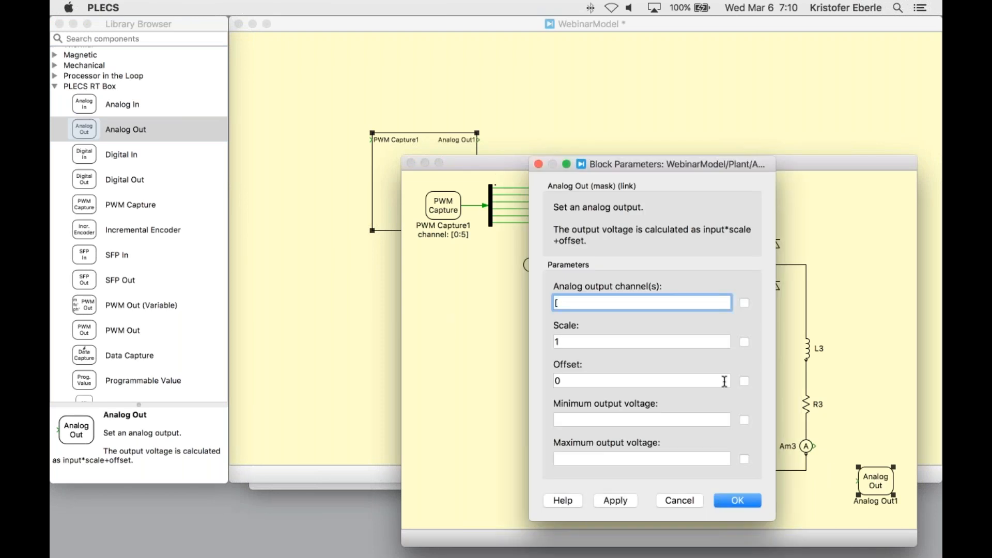
text(0:2])
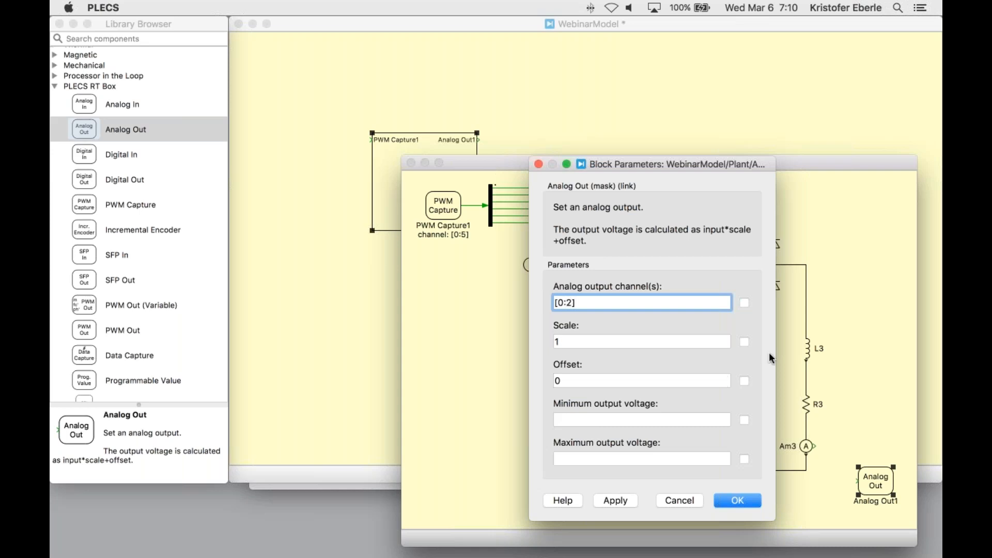
click(743, 302)
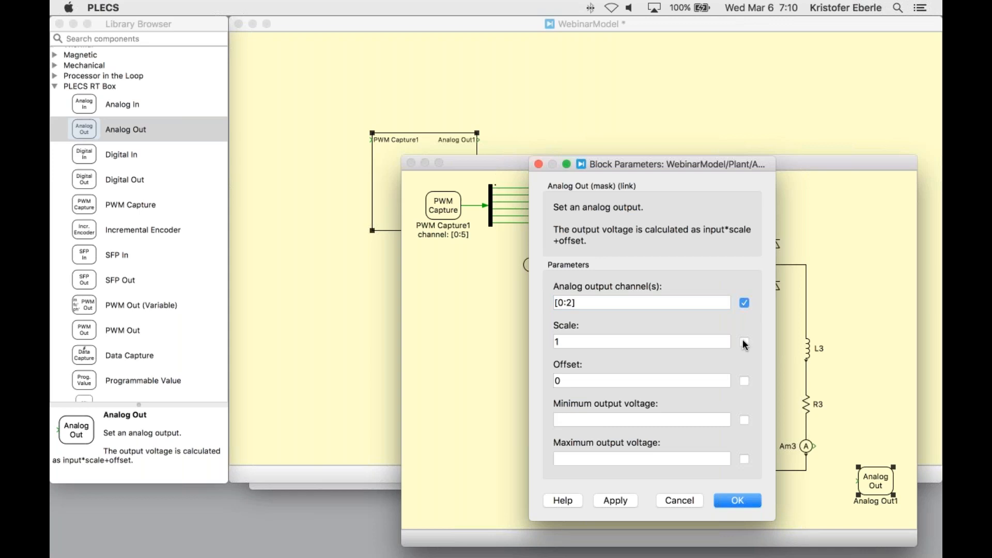
click(737, 500)
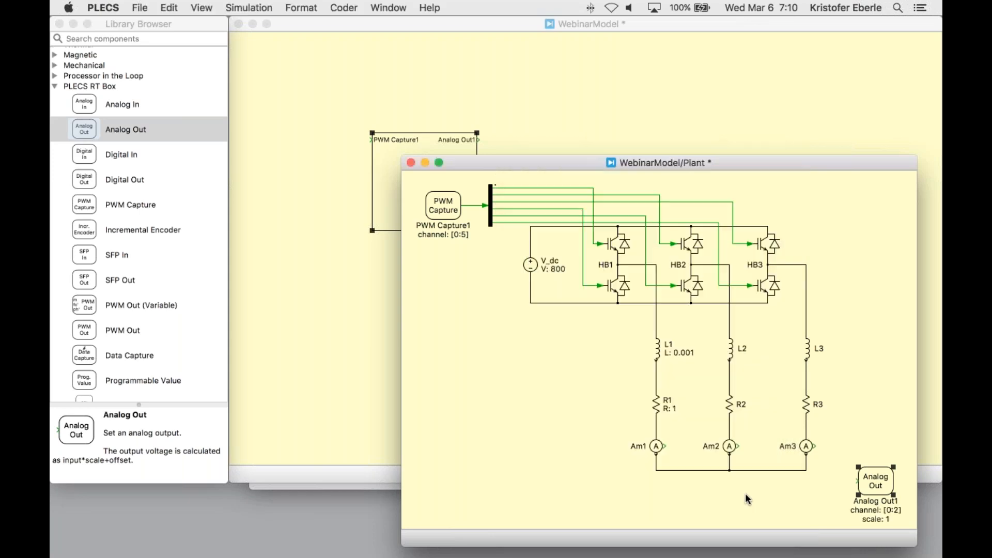
mouse_move(158, 52)
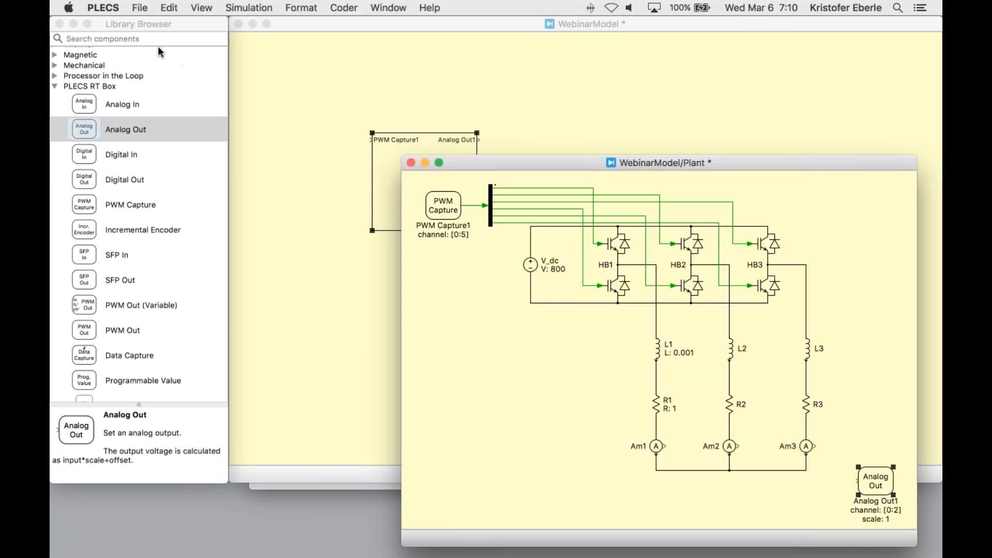
- Add a Signal Multiplexer and wire the Am1–Am3 outputs through it into Analog Out1
click(138, 24)
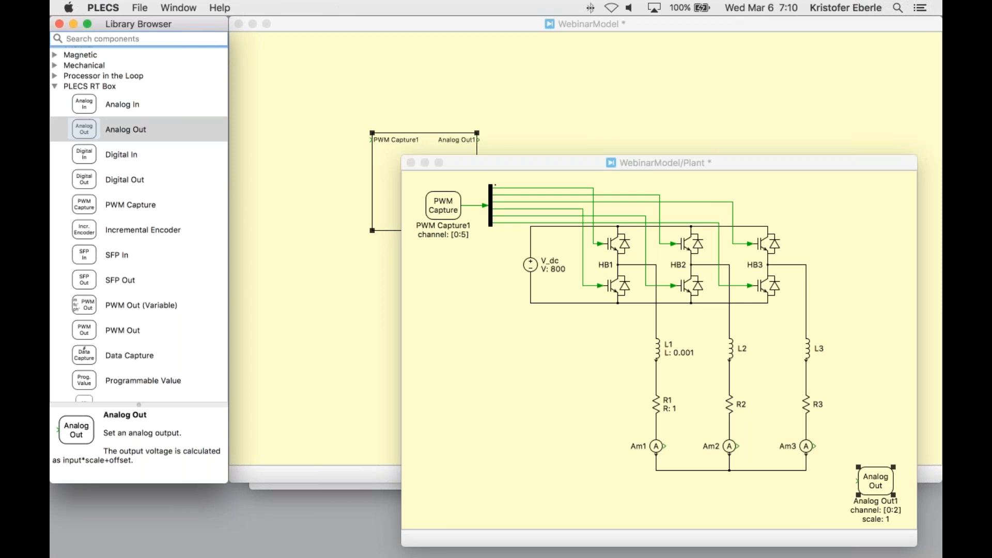
text(mul)
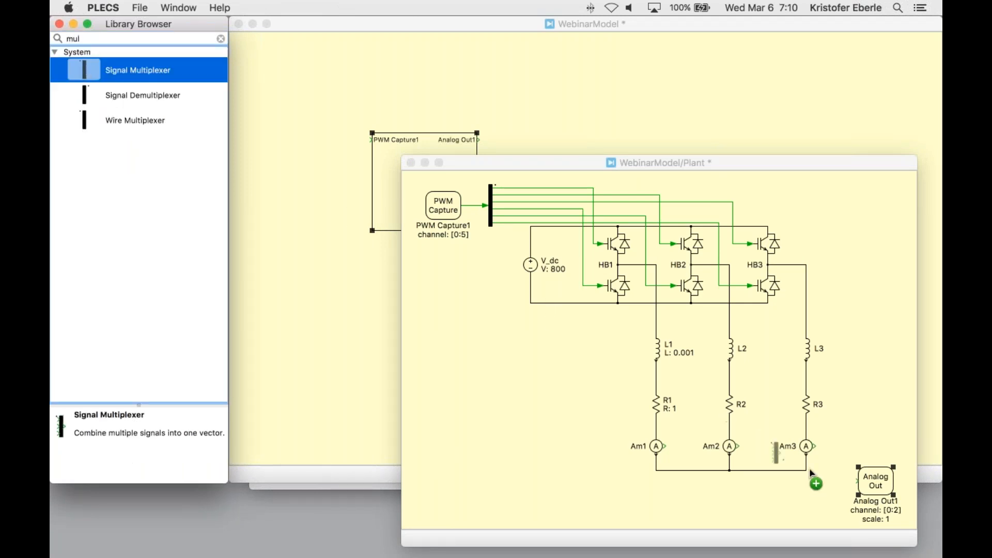
click(658, 162)
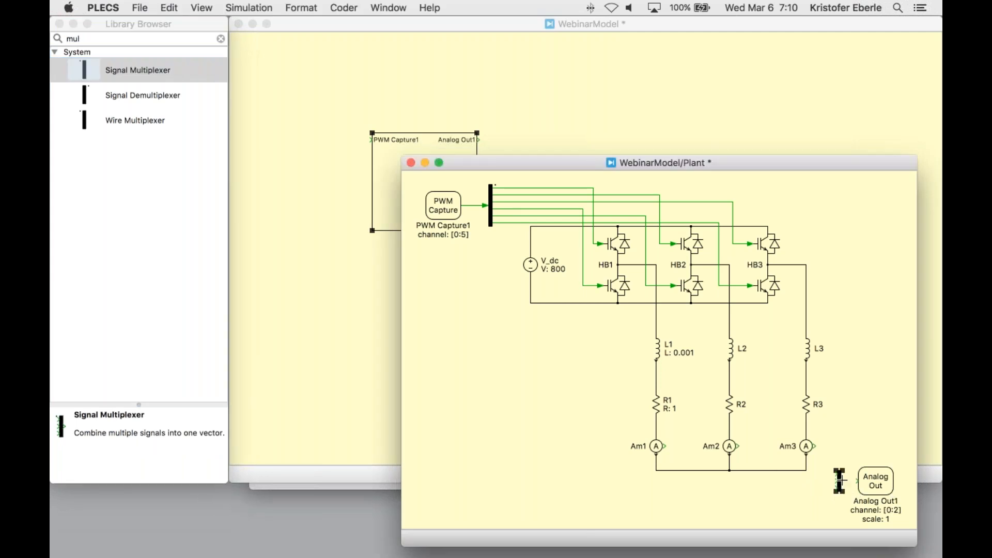
mouse_move(804, 469)
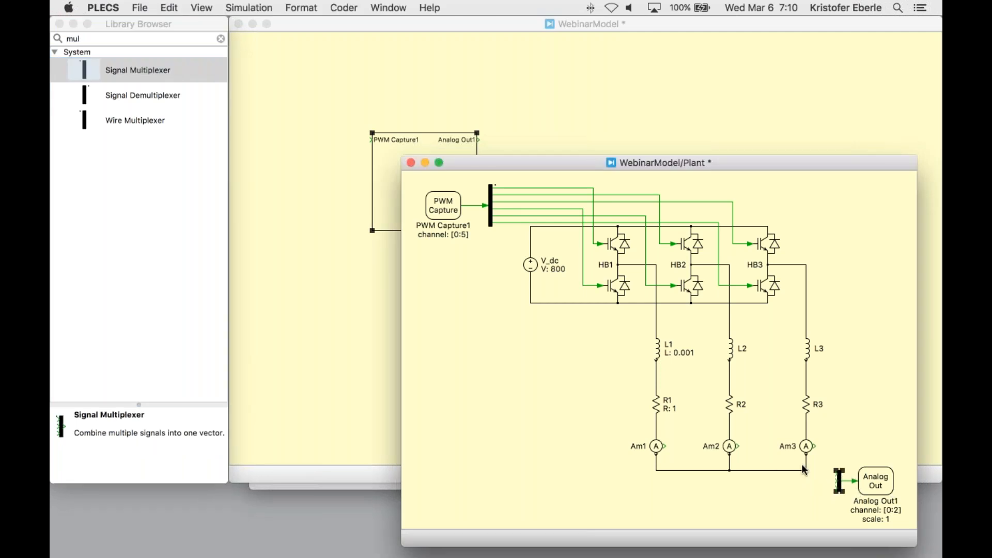
click(653, 446)
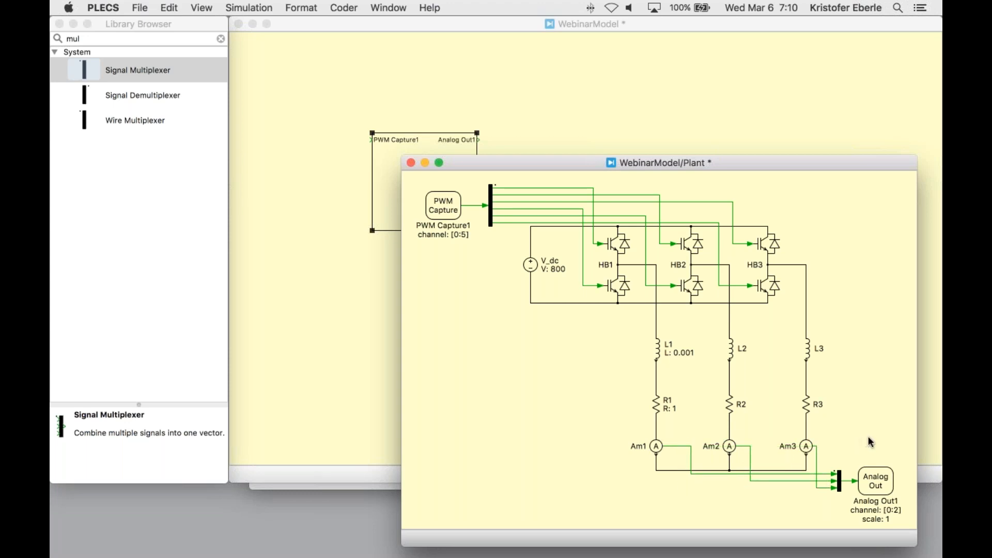
mouse_move(880, 424)
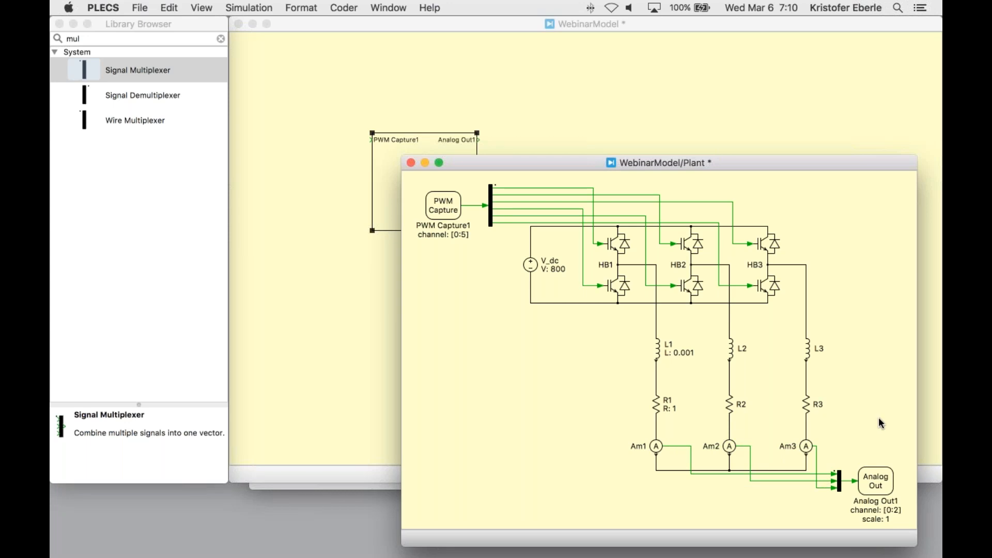
mouse_move(618, 310)
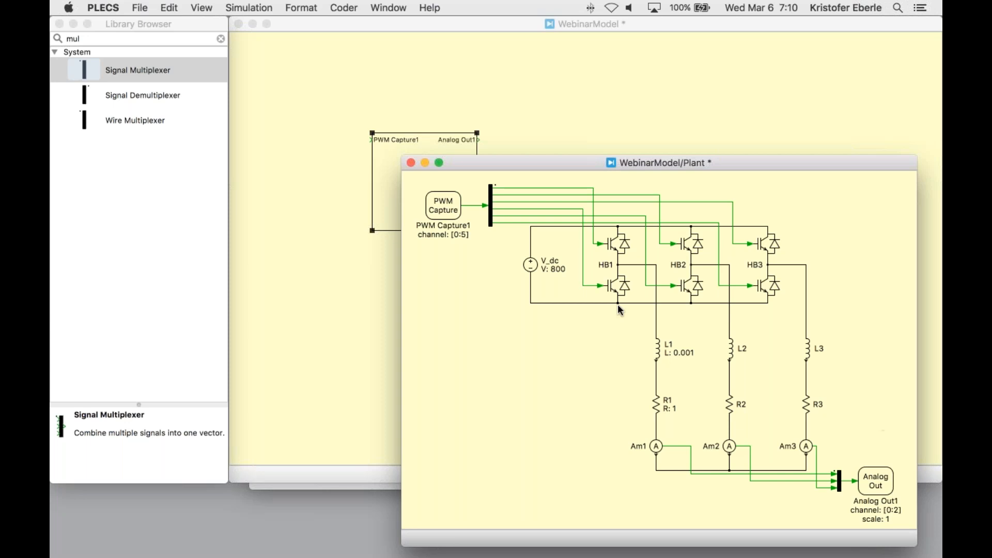
- Add a scope on the measured currents and save WebinarModel via File > Save
click(221, 38)
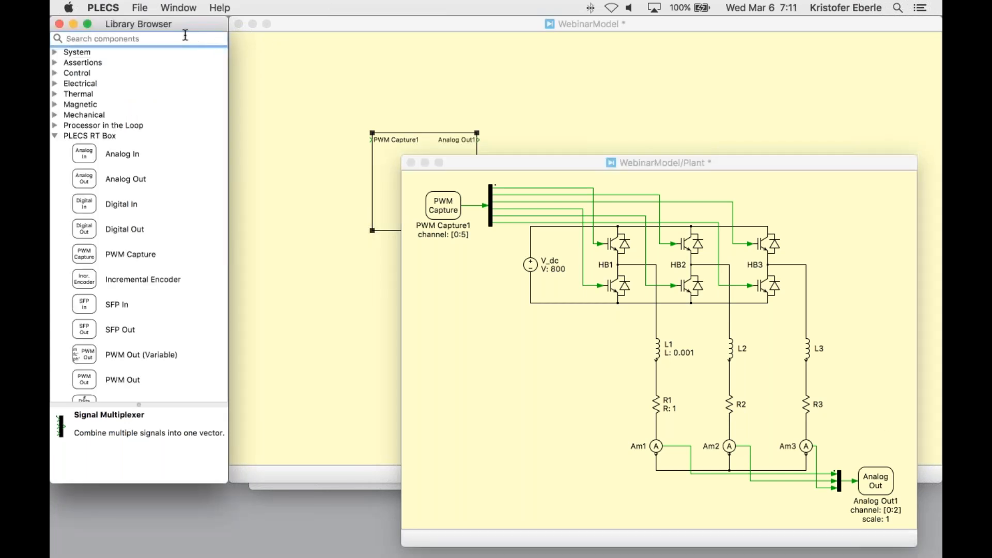
text(sc)
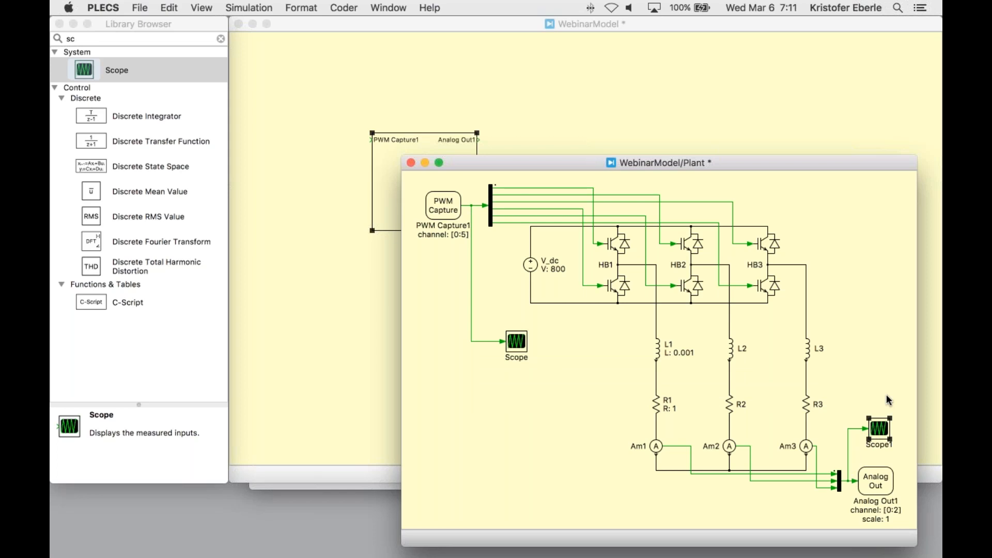
mouse_move(890, 401)
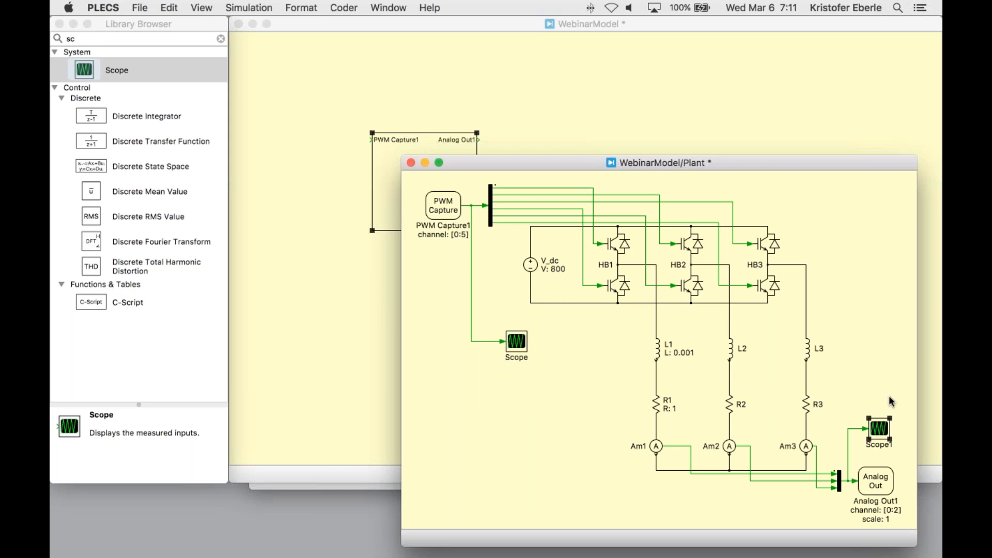
mouse_move(799, 371)
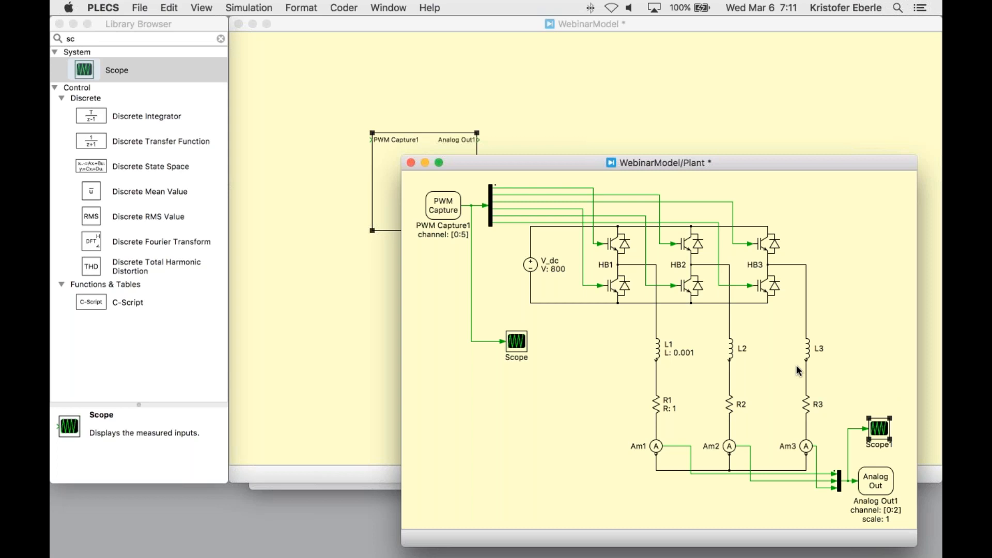
mouse_move(639, 309)
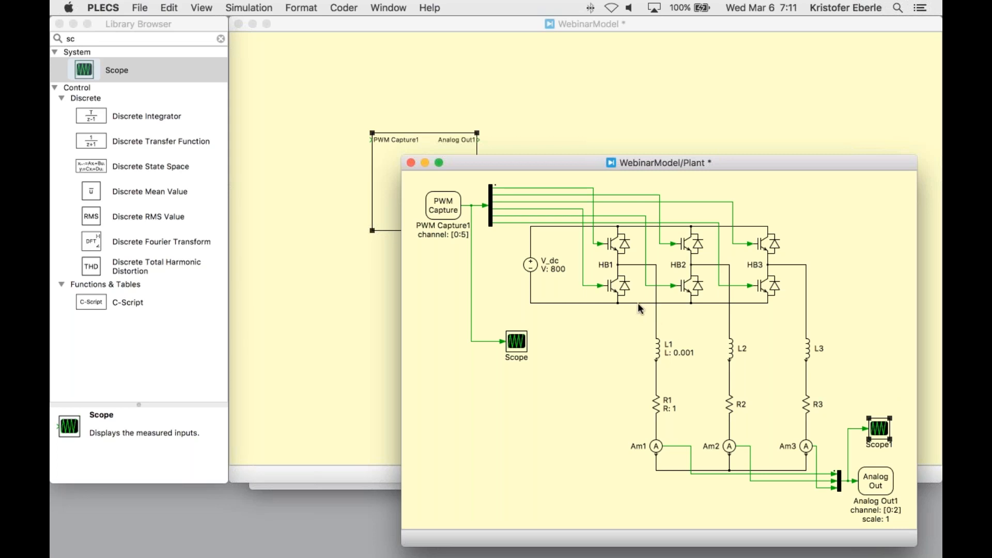
click(139, 7)
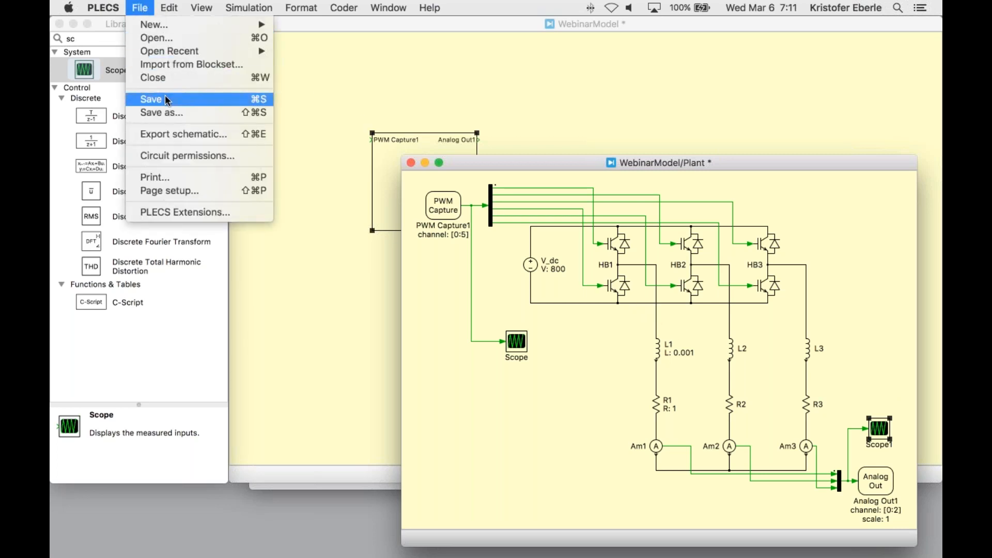
click(151, 100)
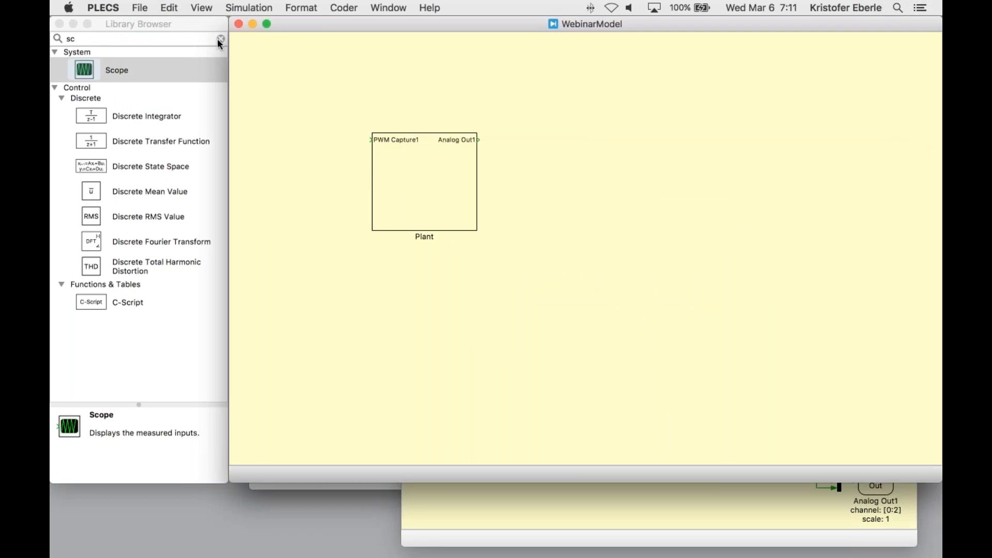
- Add a Subsystem beside Plant, name it Controller and go inside its empty contents
text(subs)
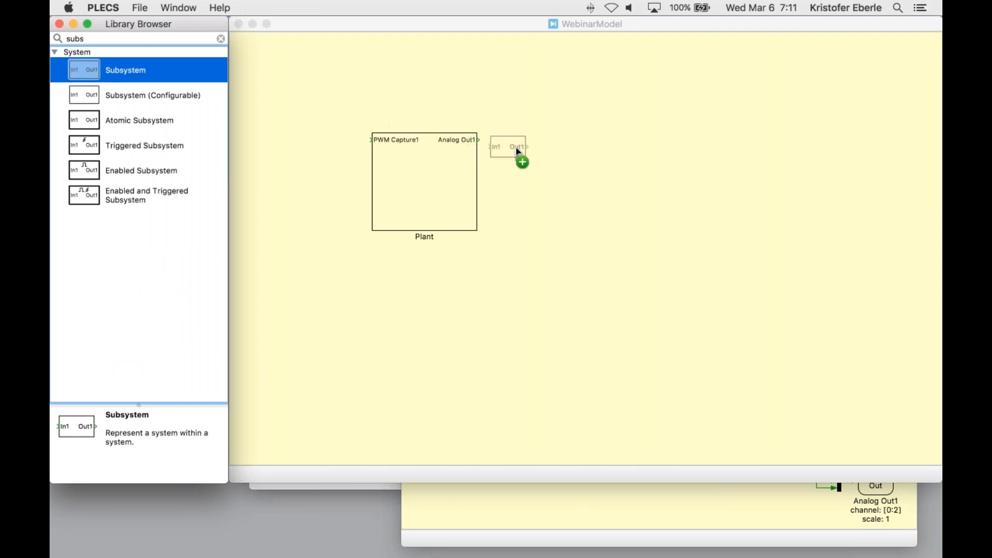
click(522, 148)
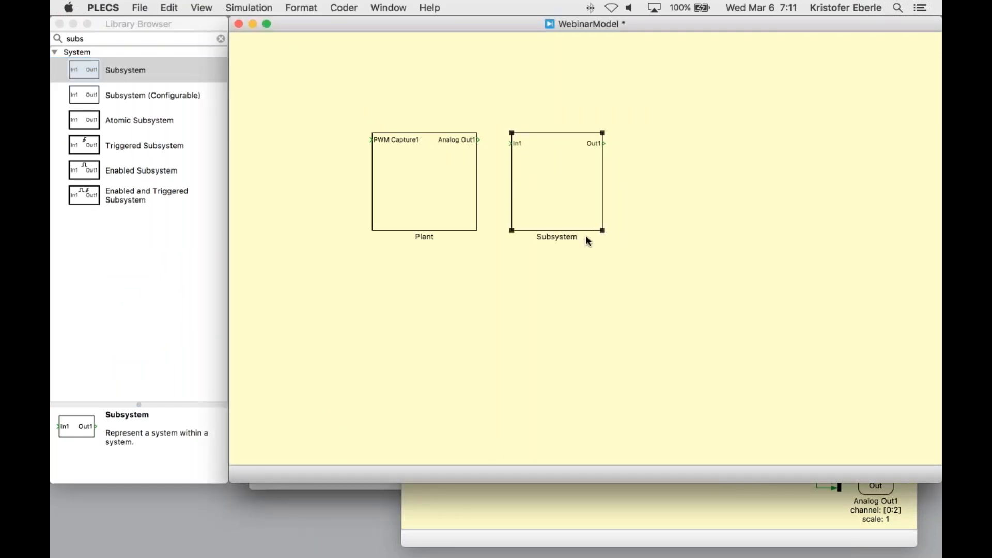
double_click(557, 236)
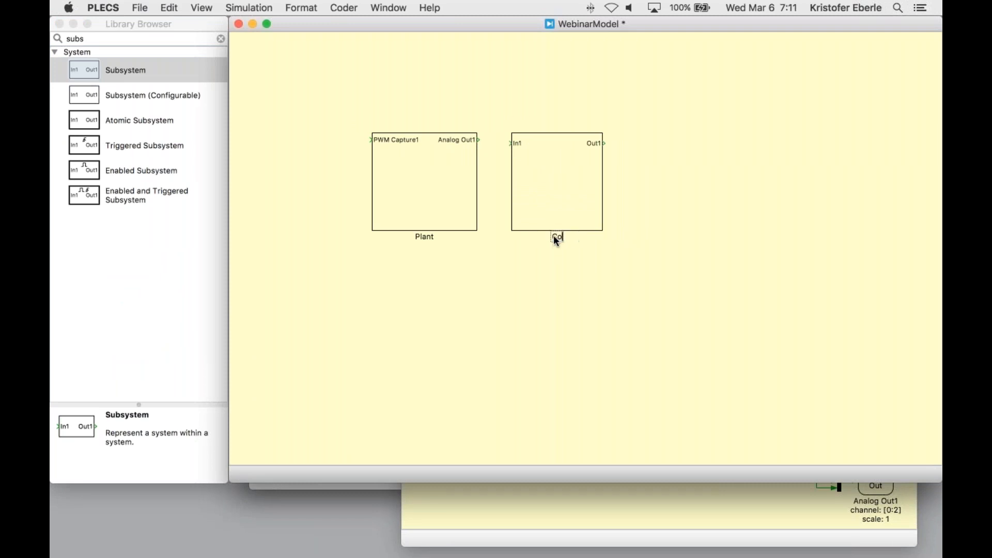
text(Controller)
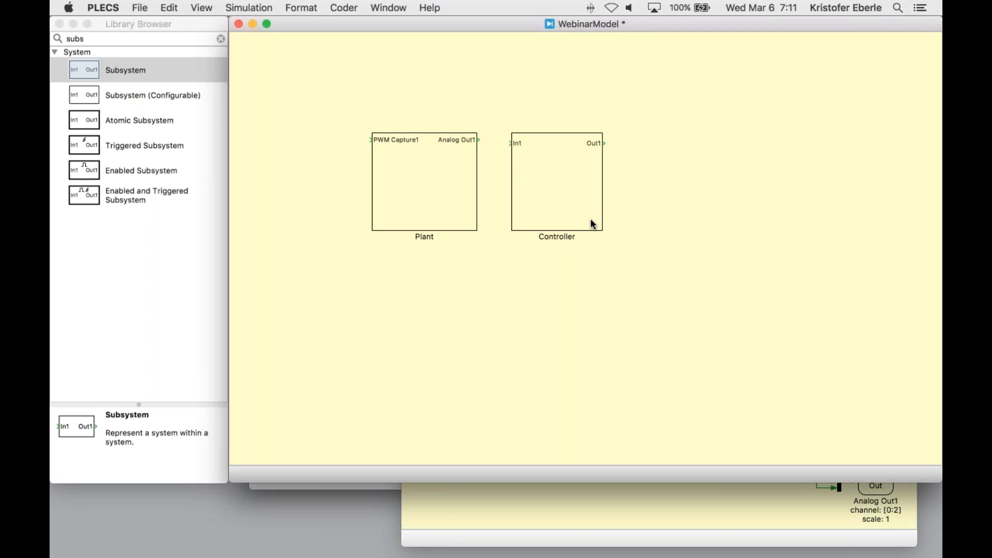
double_click(556, 182)
text(p)
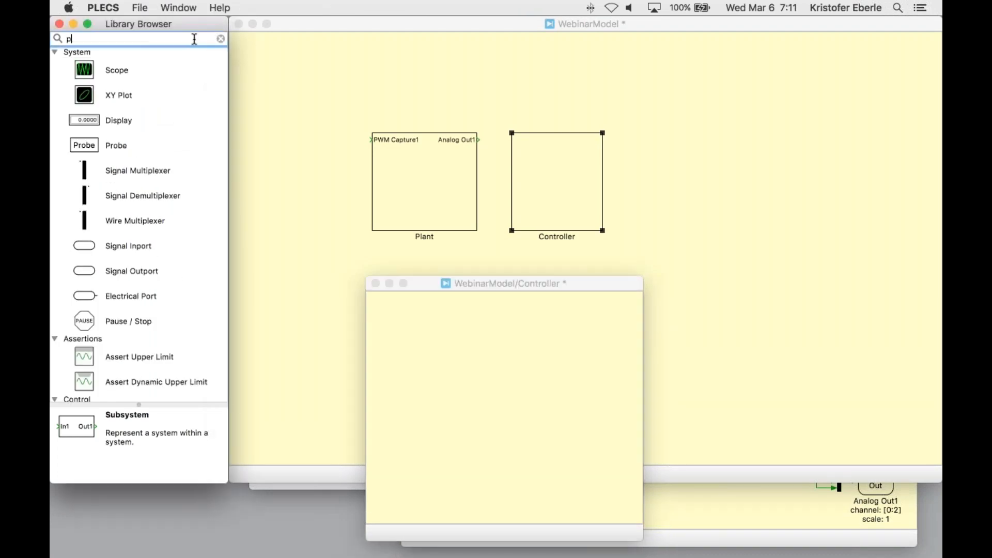
- Add PWM Out blocks and give PWM Out1 channels [0:2], polarity 1, with both shown under the block
text(wm o)
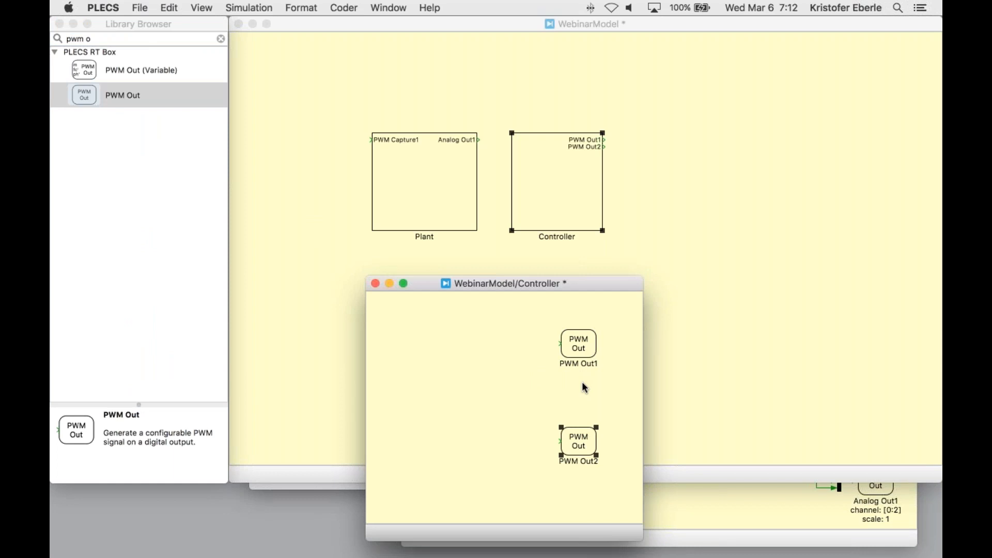
mouse_move(587, 386)
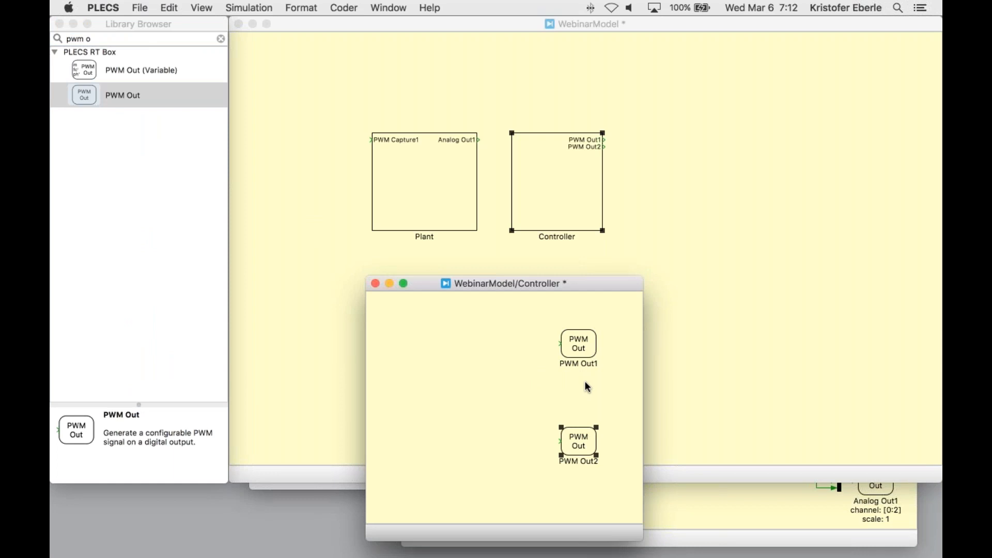
mouse_move(577, 347)
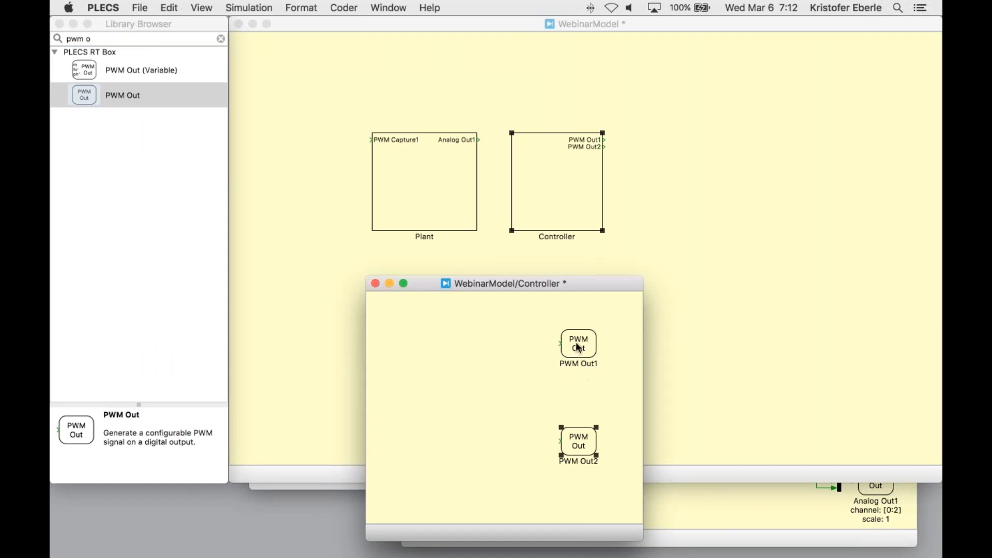
double_click(577, 343)
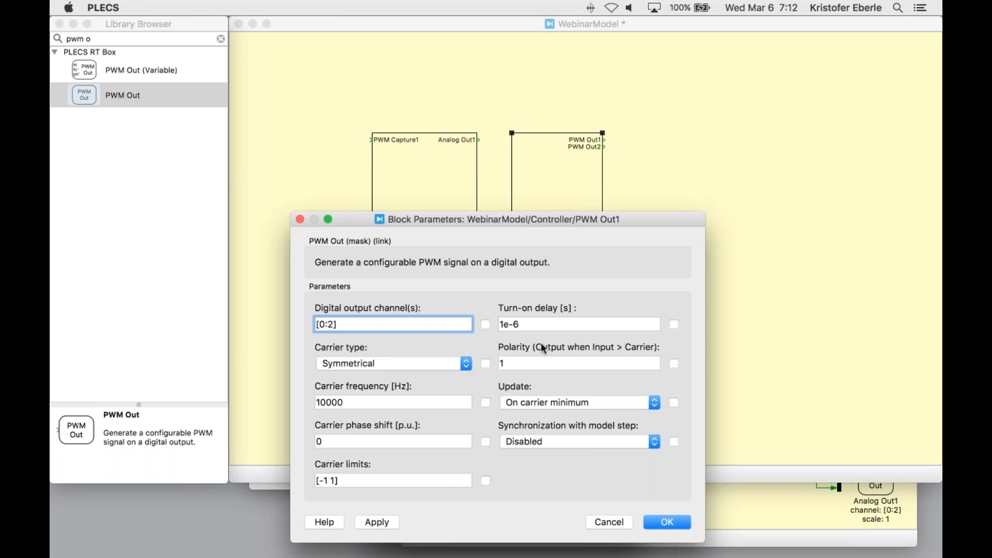
click(486, 323)
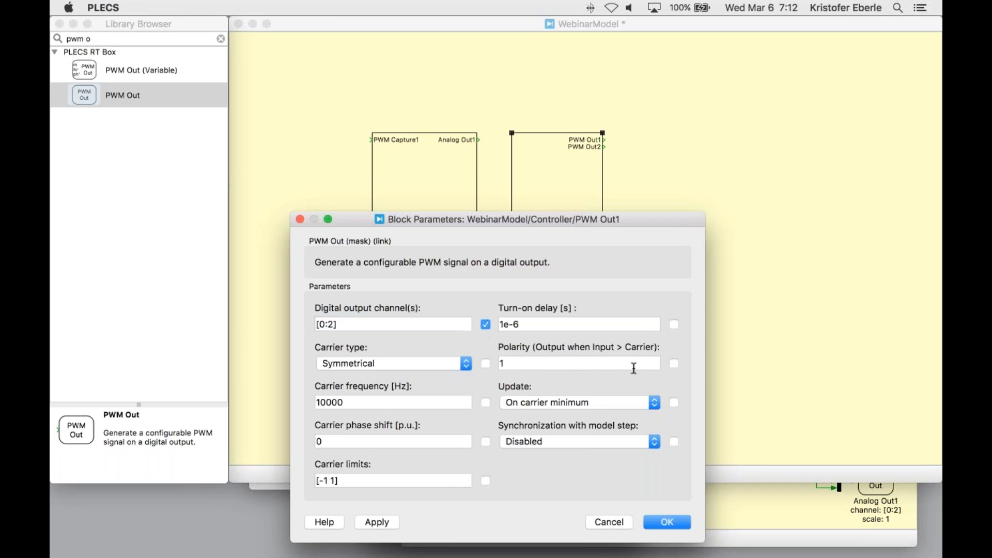
click(673, 362)
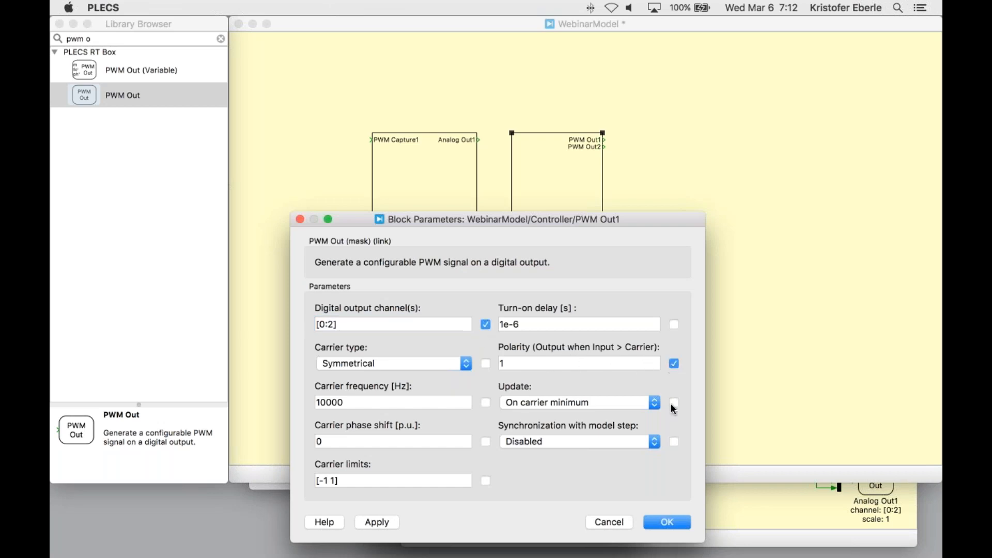
click(665, 522)
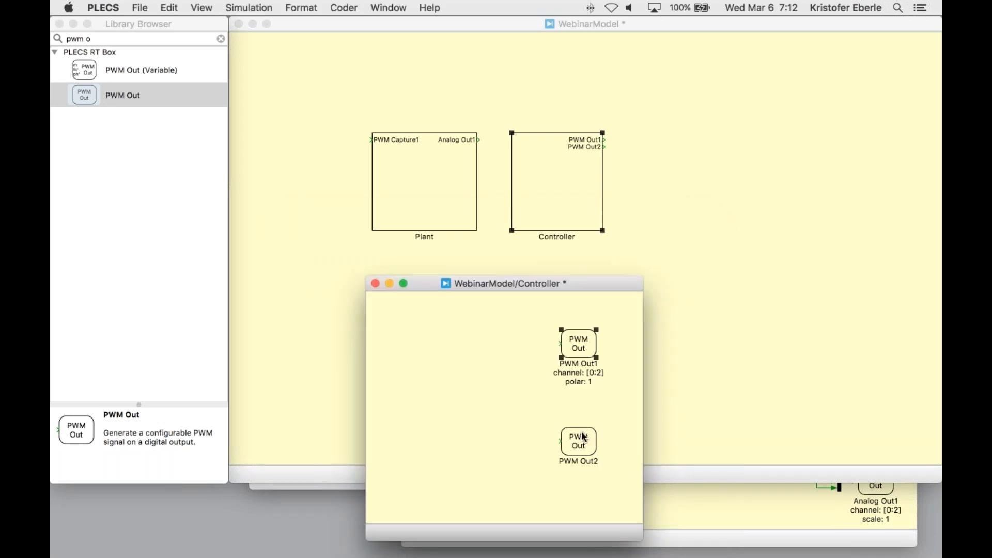
- Give PWM Out2 channels [3:5], polarity 2 shown under the block, and search the library for a sine source
double_click(578, 441)
text([3:5)
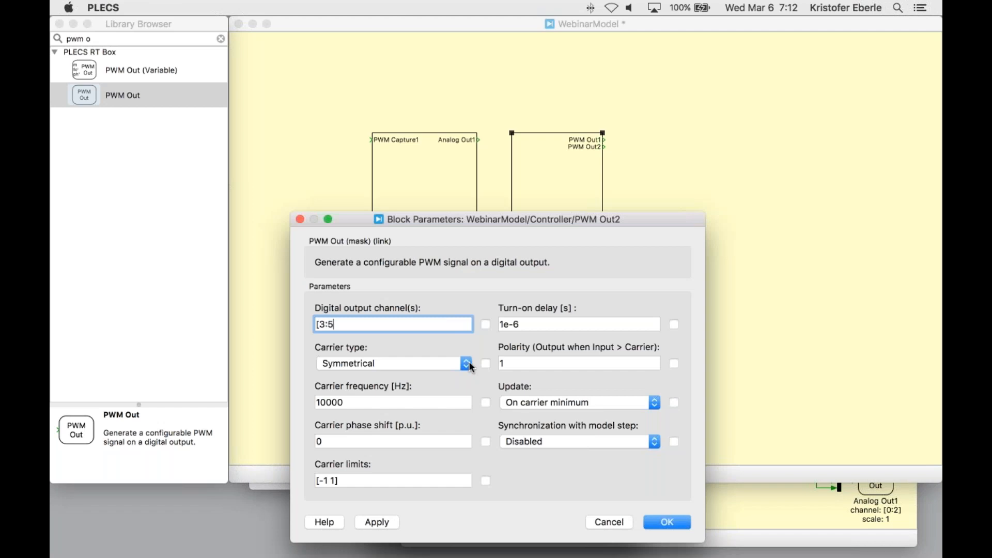
mouse_move(653, 379)
text(2)
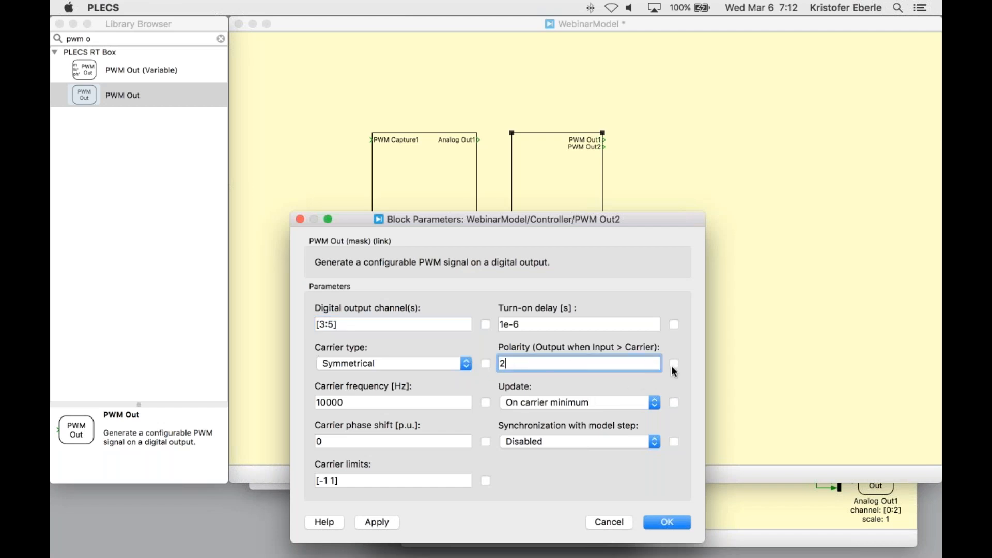
click(673, 363)
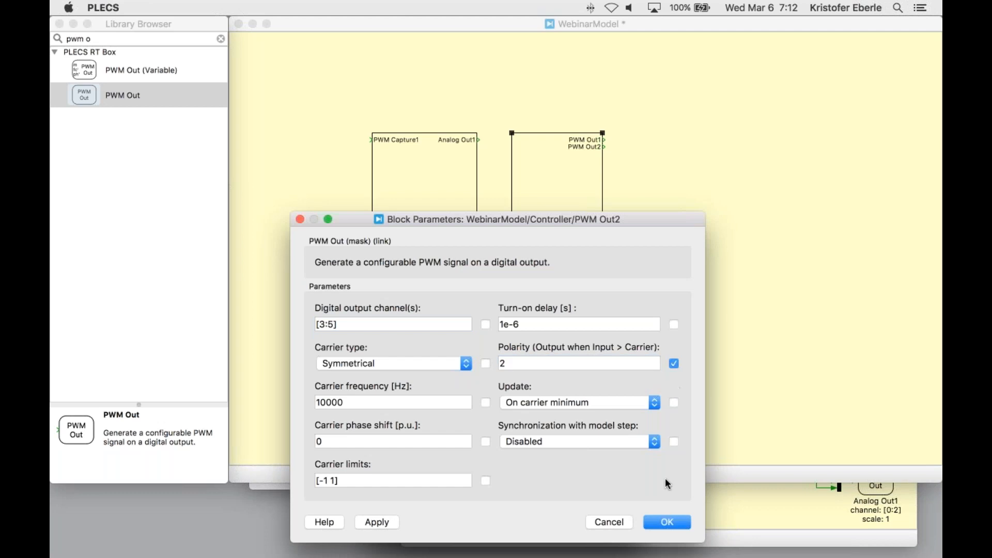
click(667, 521)
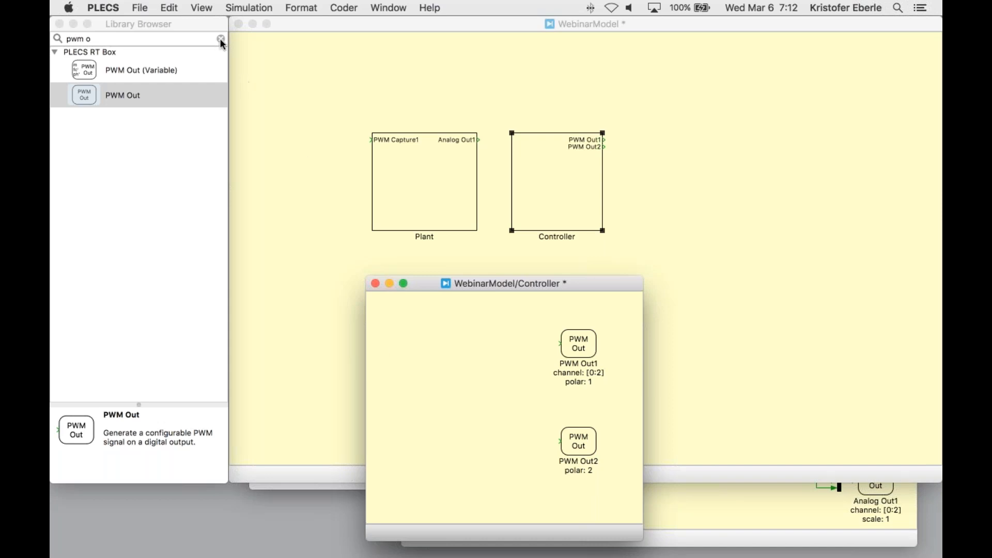
text(sine)
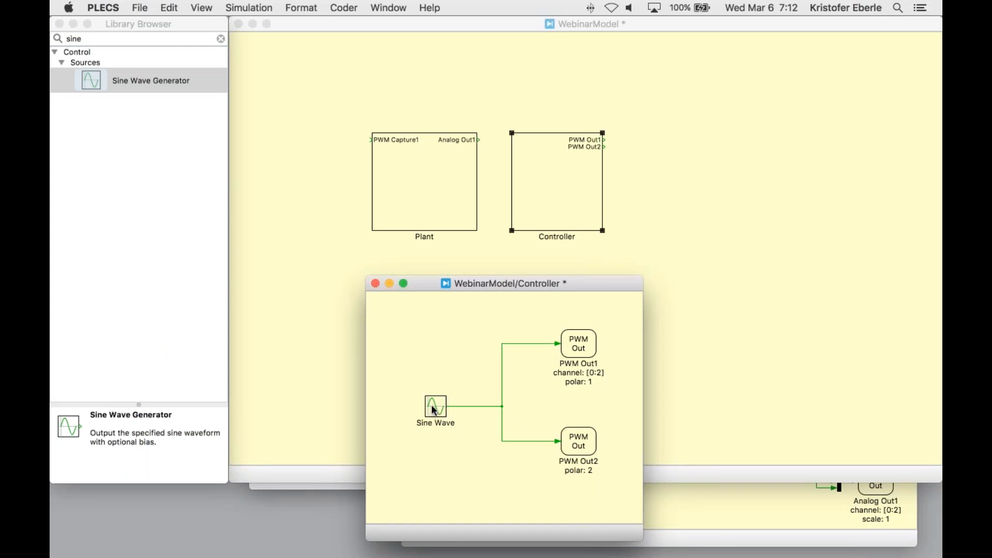
- Set the Sine Wave to 50 Hz, phase [0 -1 1]/3 in Hertz, p.u., with frequency displayed
double_click(435, 405)
text(50)
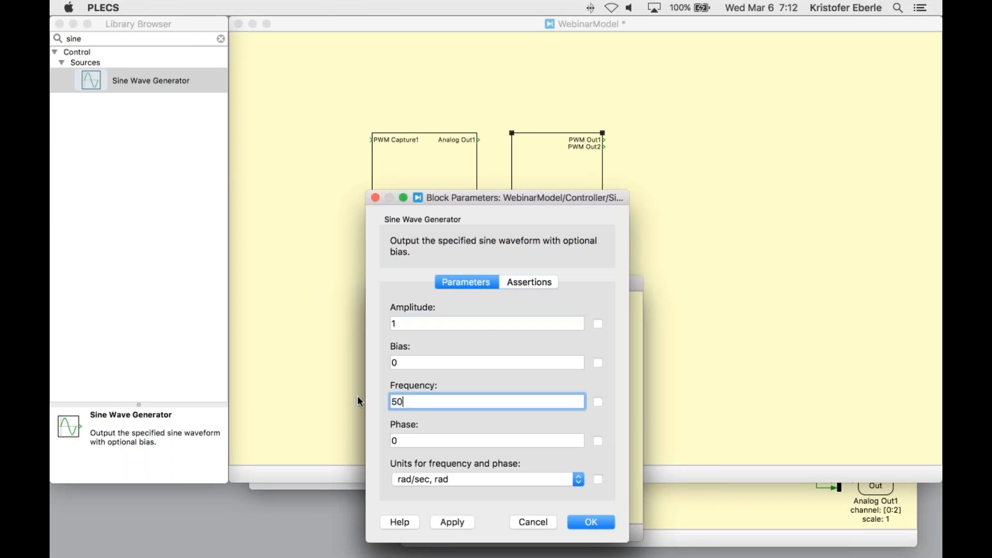
click(577, 479)
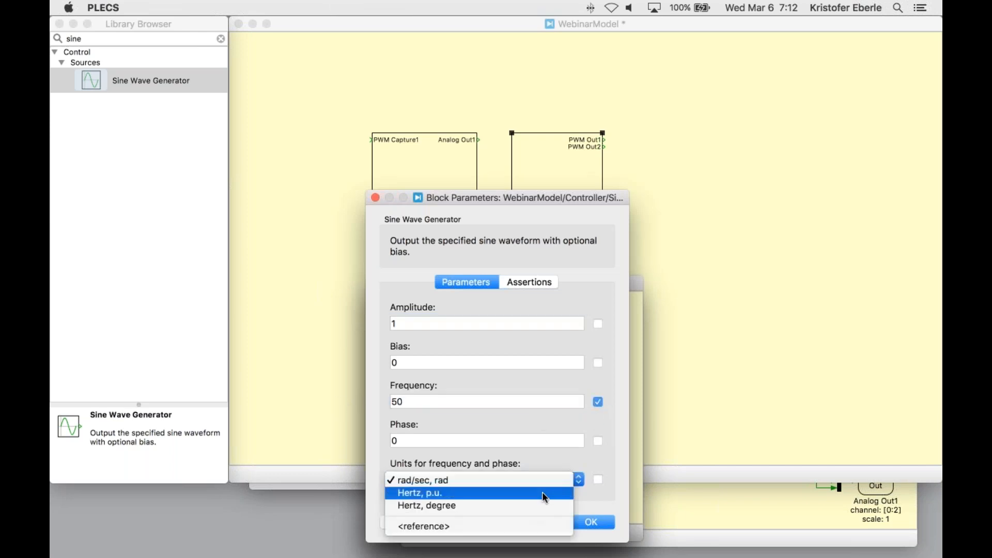
click(417, 492)
text([)
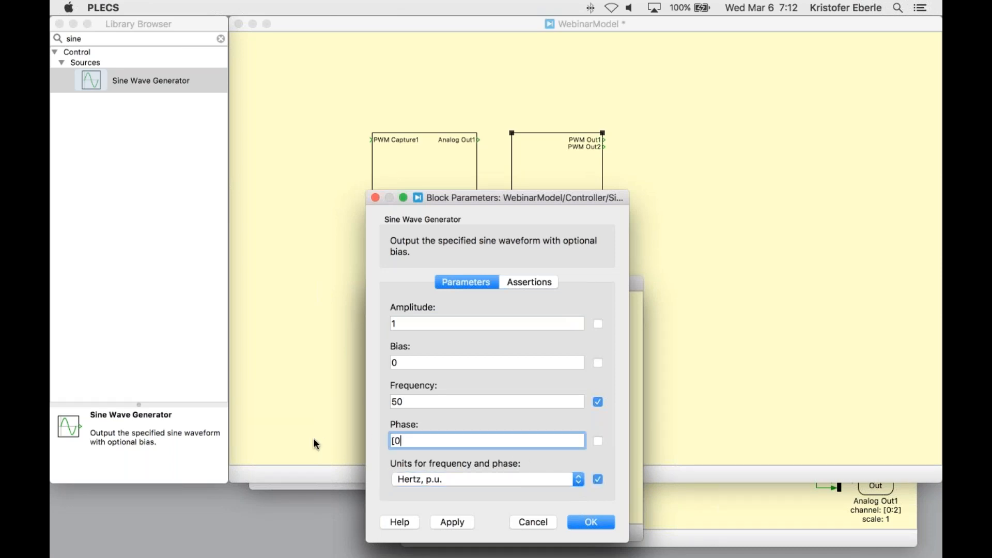
text(-1 1)
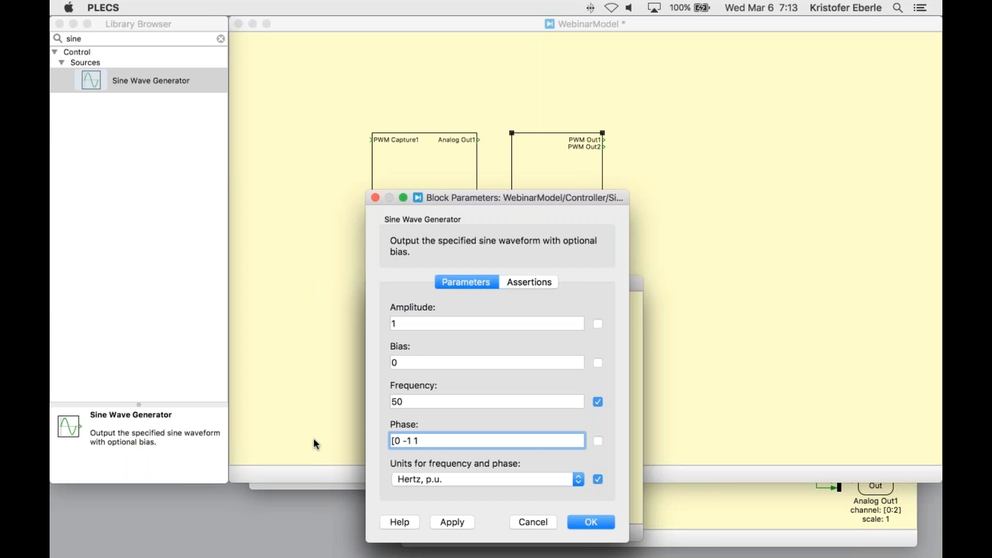
text(/3)
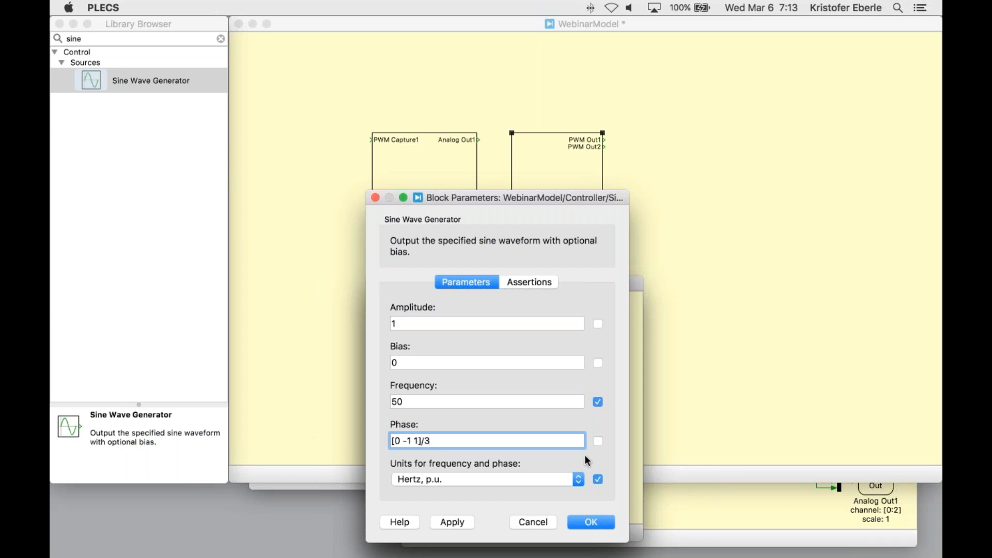
click(589, 521)
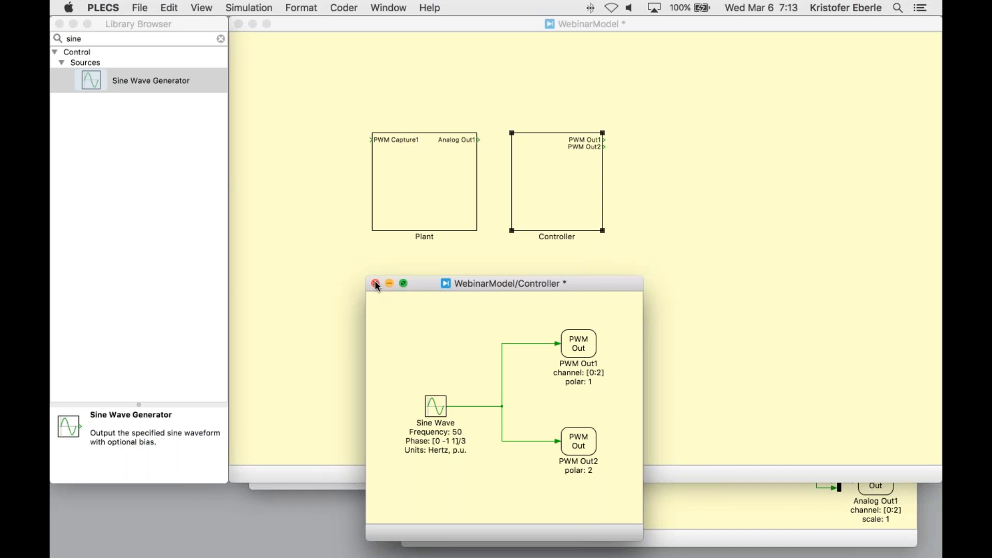
- Back in WebinarModel, add a Signal Multiplexer above the blocks with number of inputs [3 3]
click(375, 283)
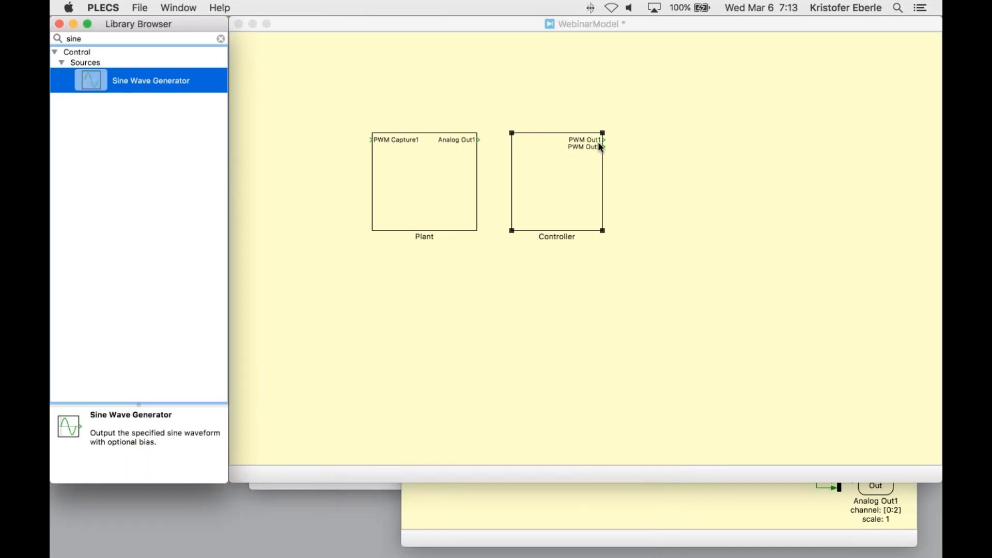
mouse_move(620, 132)
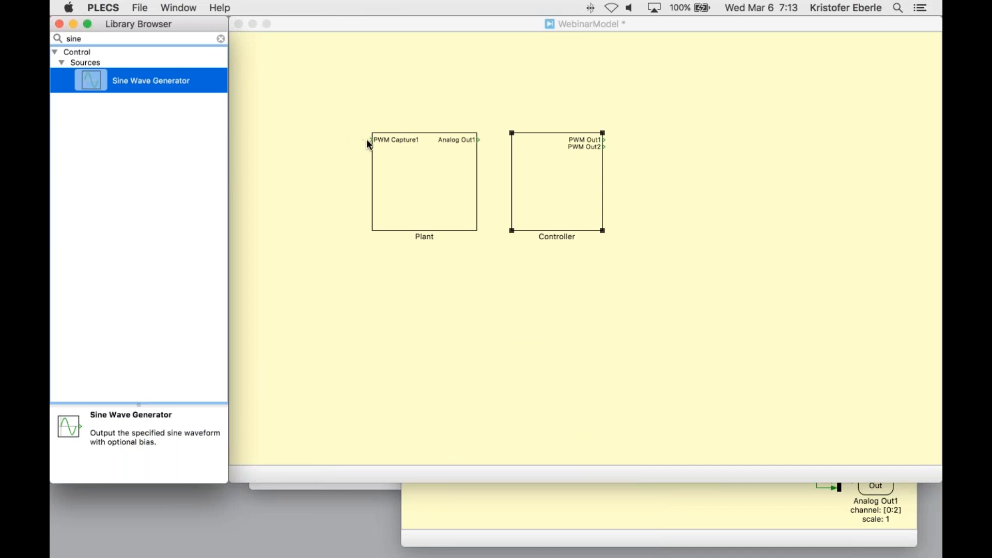
mouse_move(267, 66)
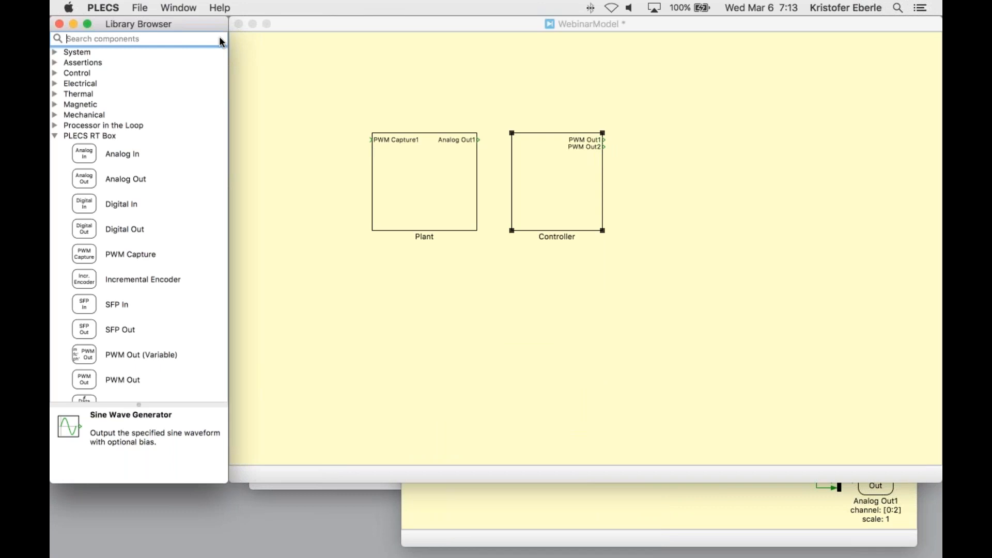
text(sig)
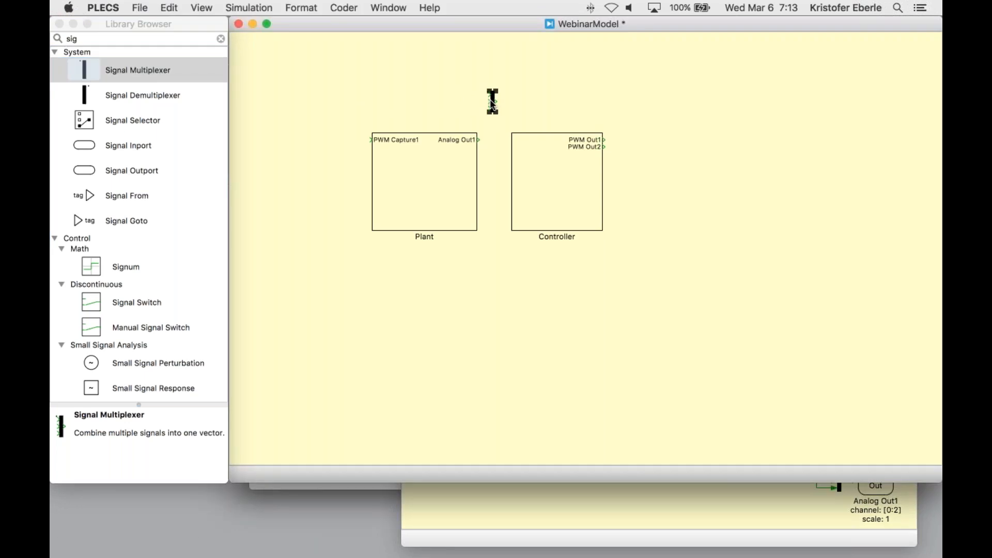
double_click(492, 101)
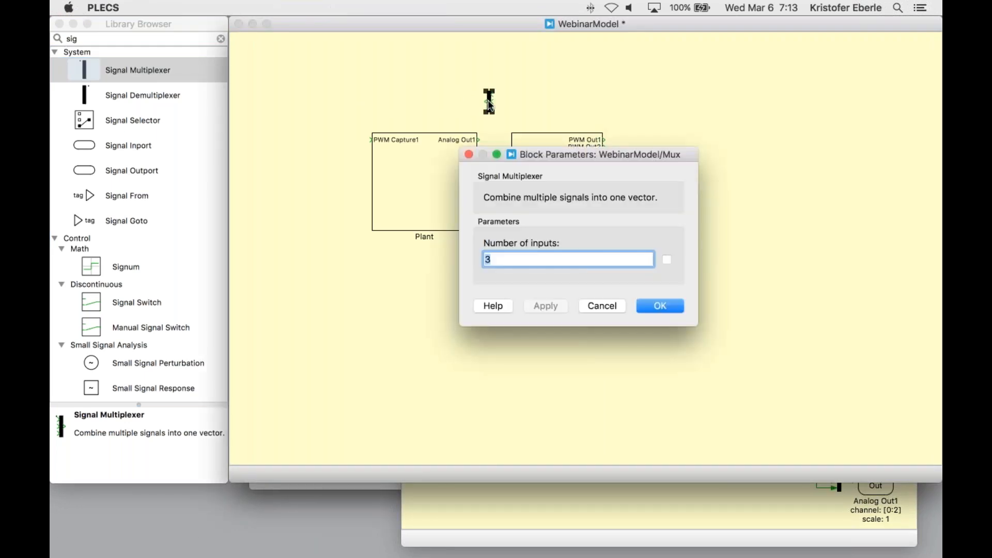
text([3)
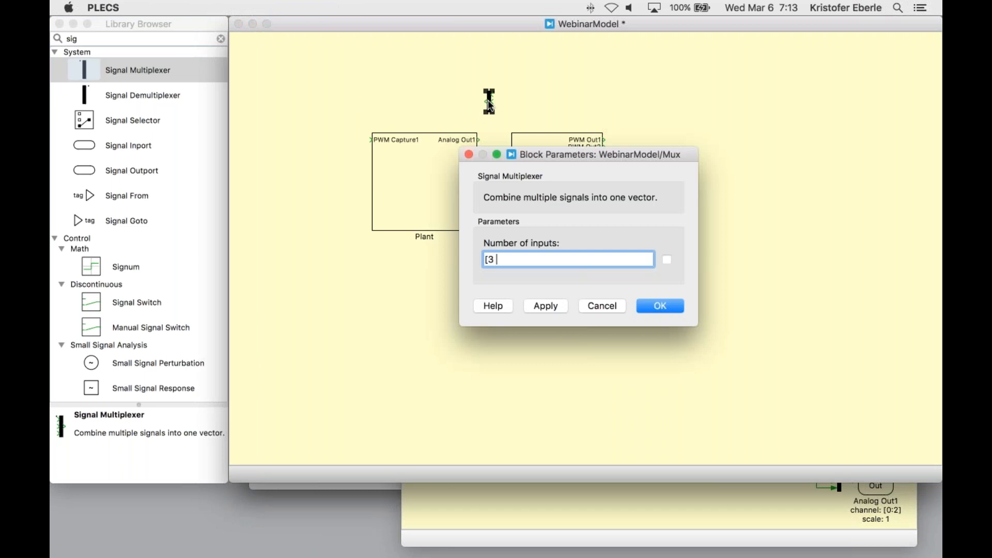
text(3)
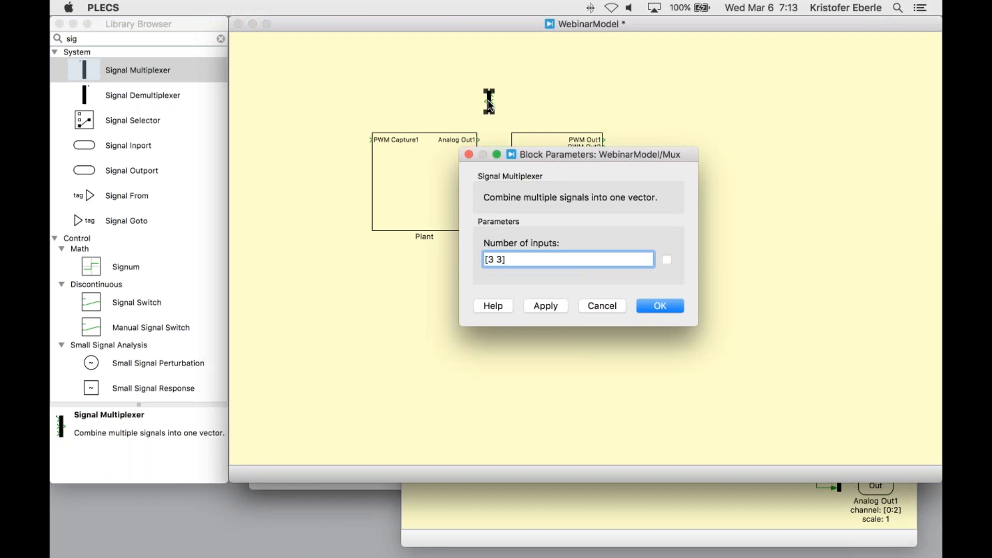
click(658, 306)
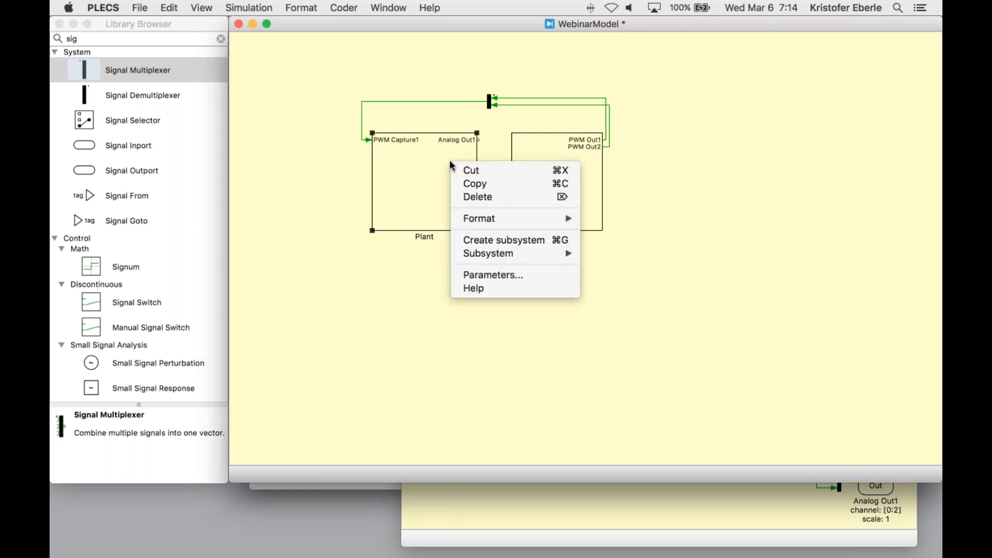
mouse_move(487, 253)
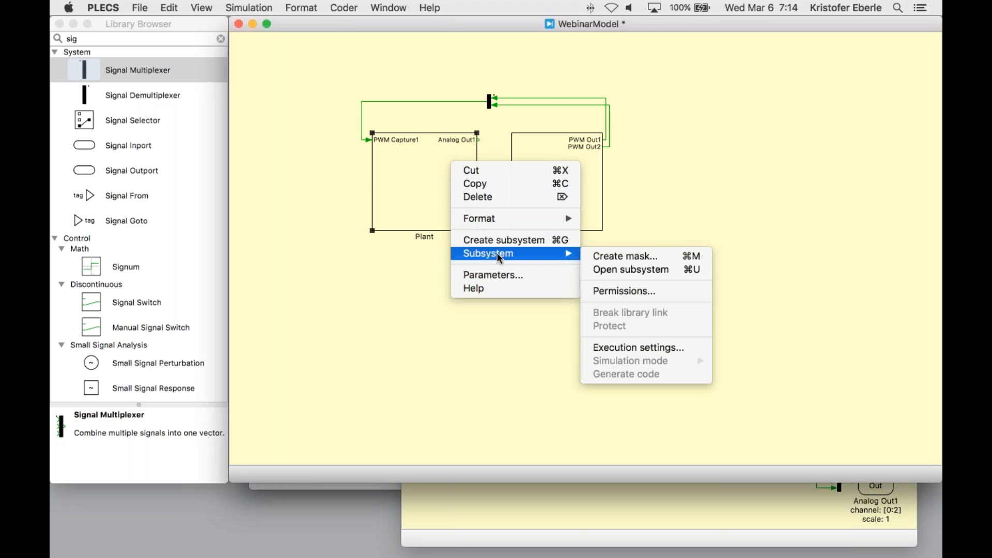
- Enable code generation in the Plant subsystem's execution settings
click(638, 347)
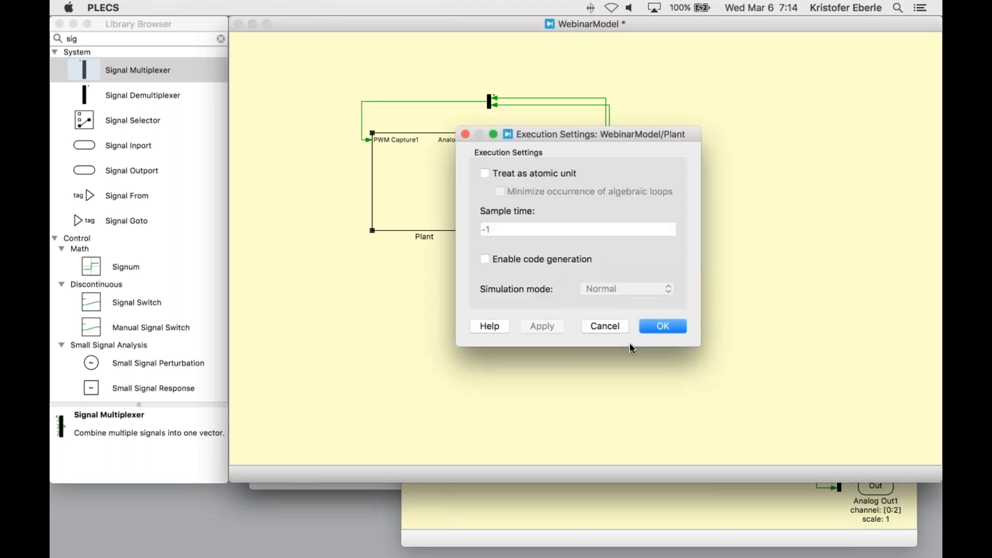
click(485, 259)
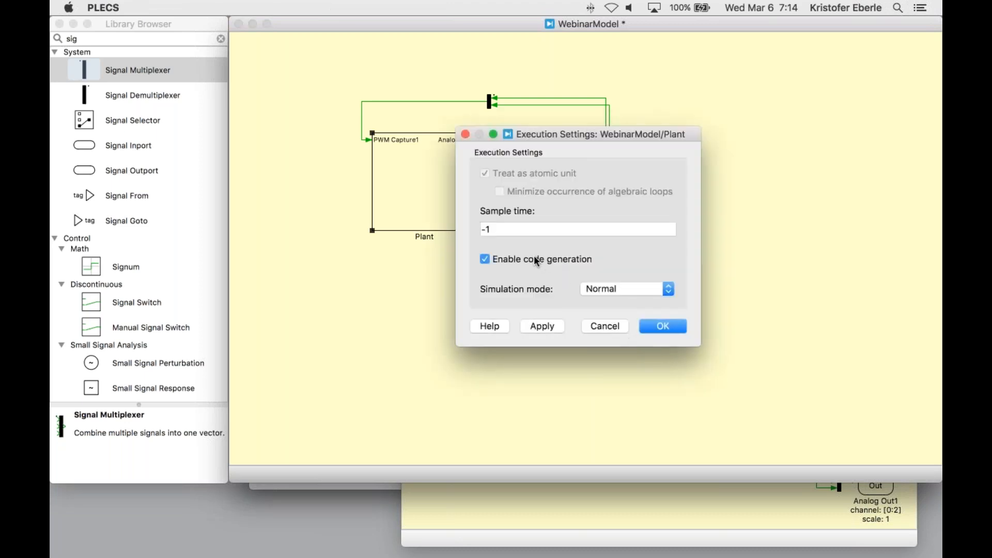
click(661, 325)
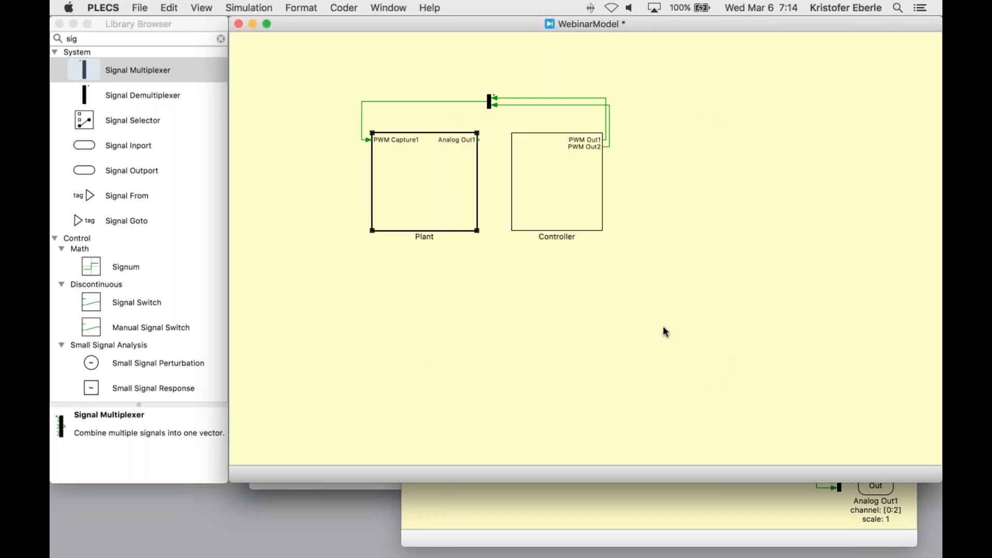
- Enable code generation in the Controller subsystem's execution settings
right_click(557, 184)
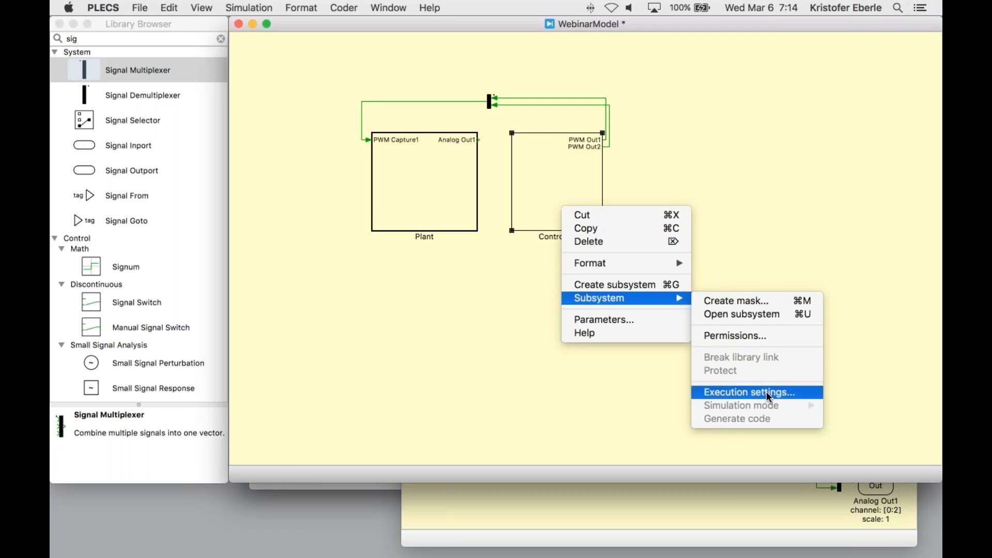
click(748, 392)
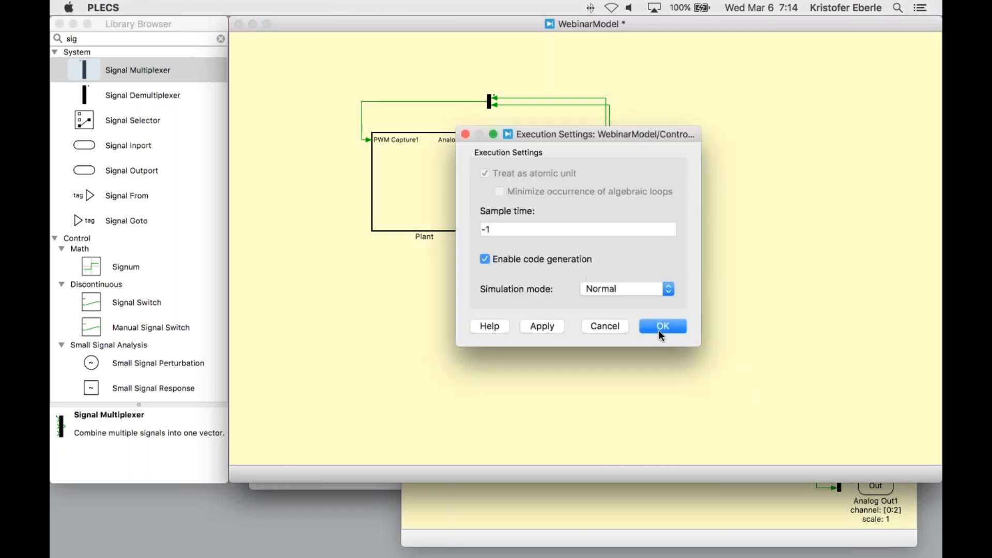
click(661, 325)
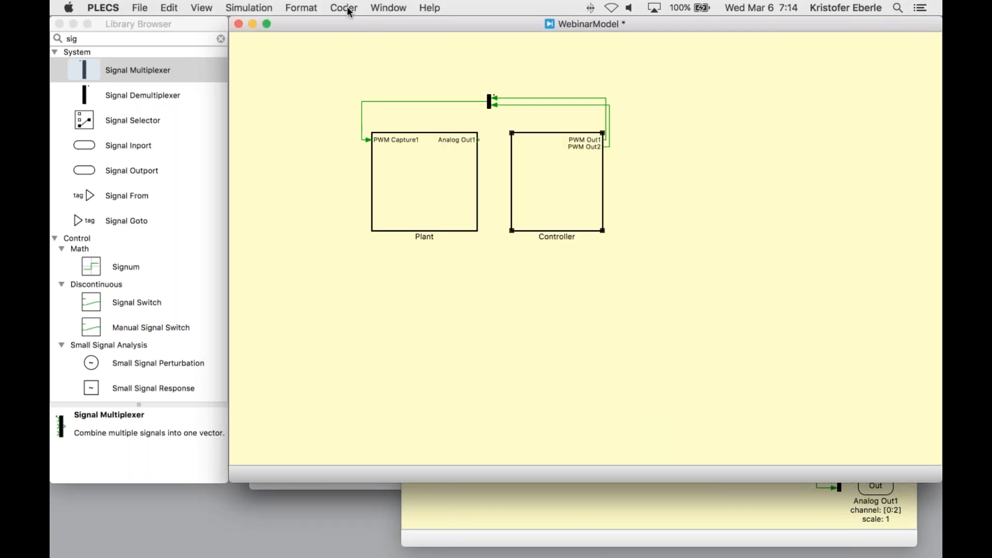
- Bring up Coder options for WebinarModel and select Controller in the System list
click(343, 7)
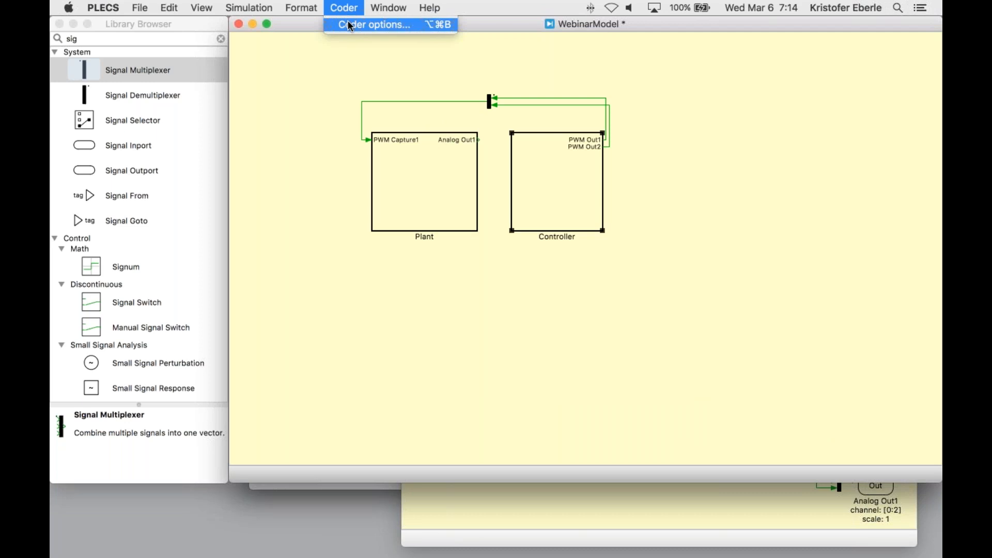
click(372, 25)
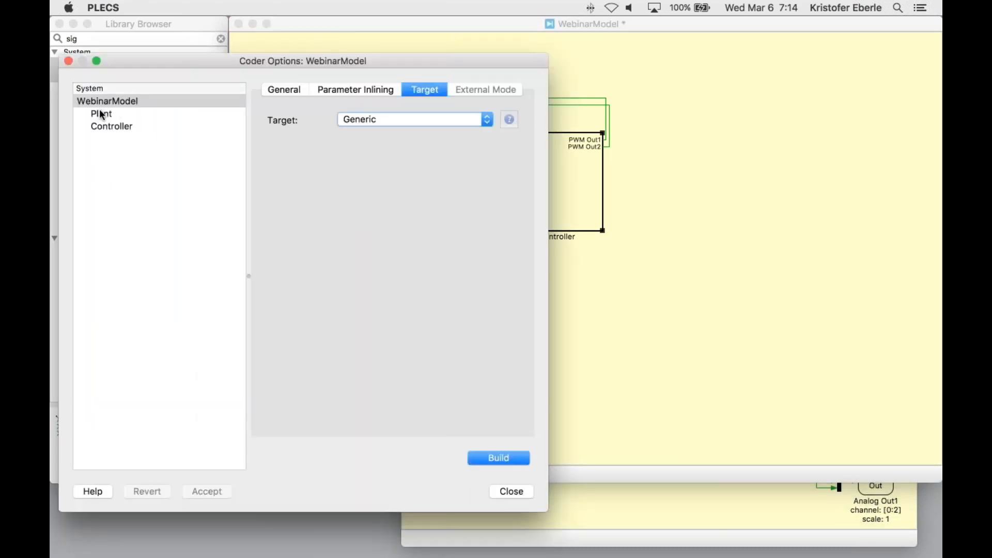
click(111, 126)
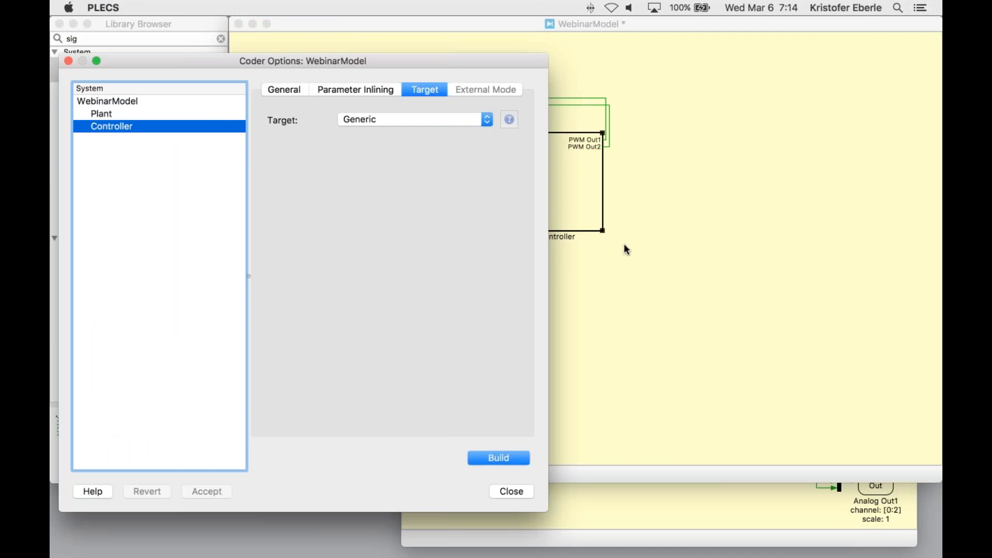
mouse_move(642, 254)
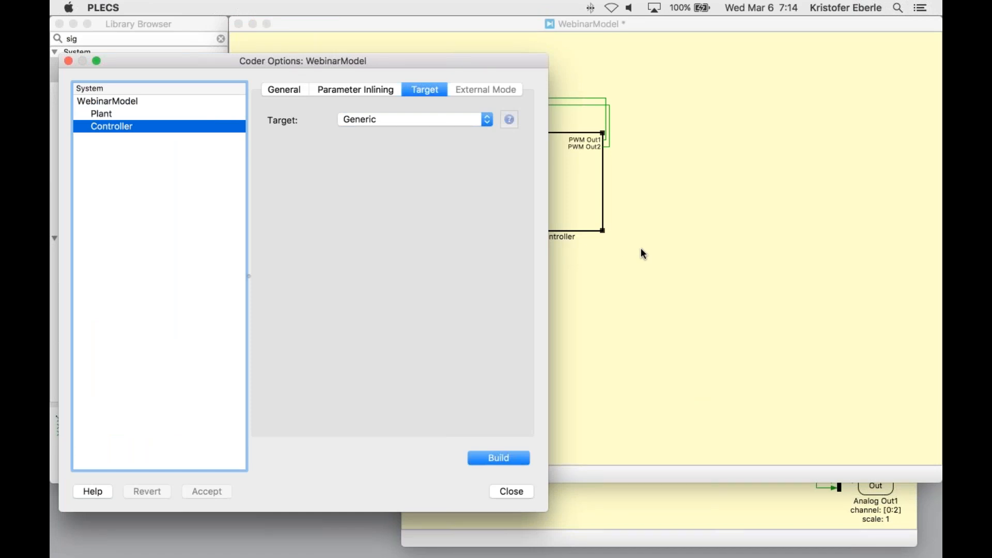
mouse_move(929, 98)
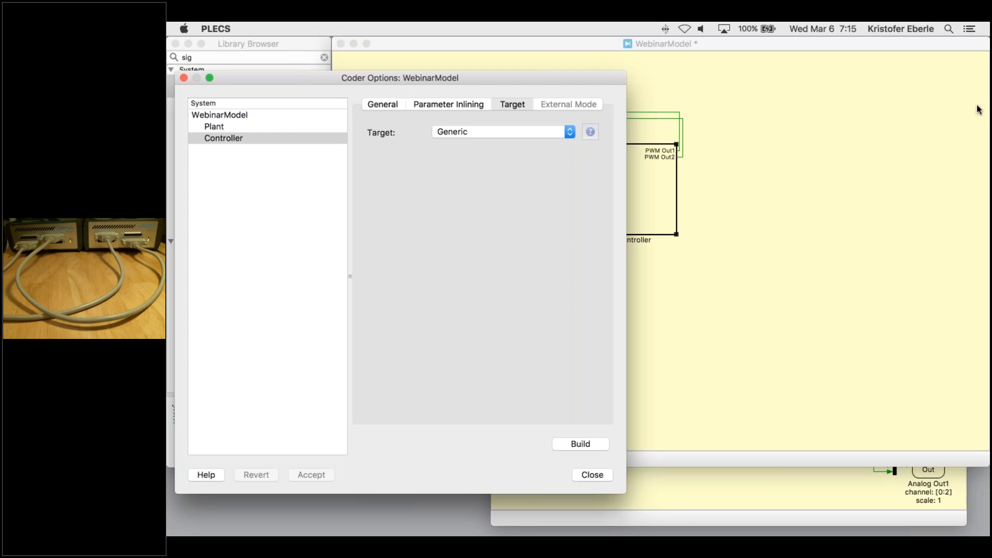
mouse_move(512, 83)
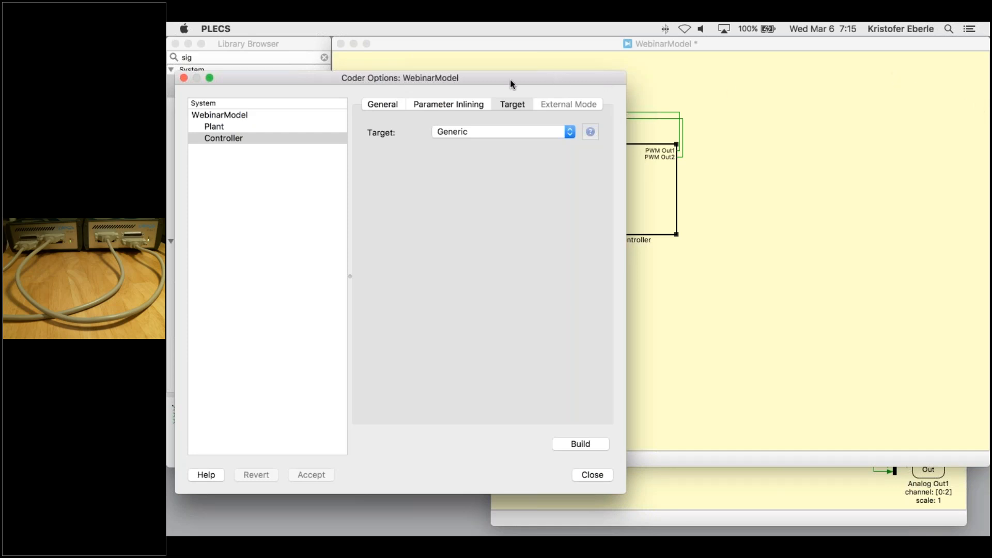
mouse_move(480, 93)
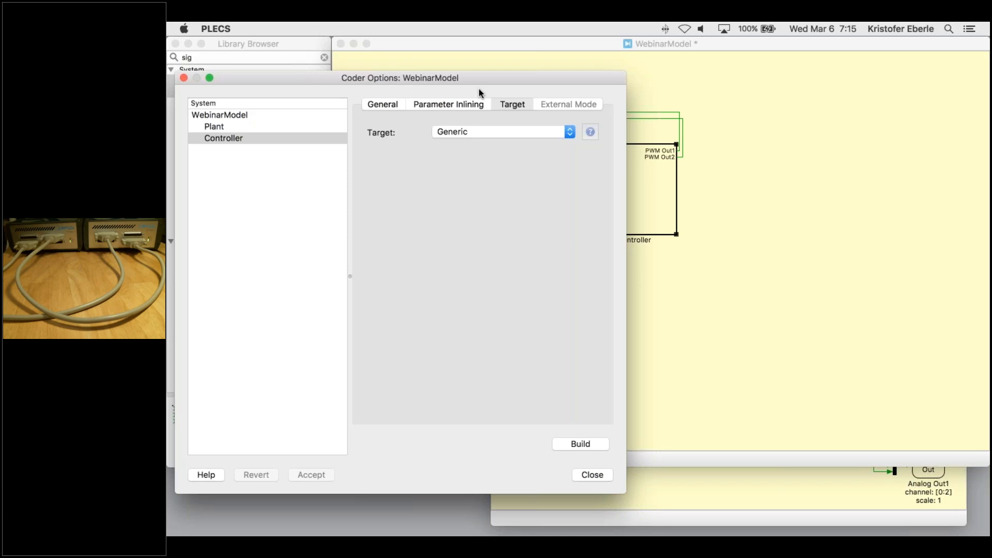
- Set the Plant subsystem's discretization step size to 10e-6 in its General coder settings
click(214, 126)
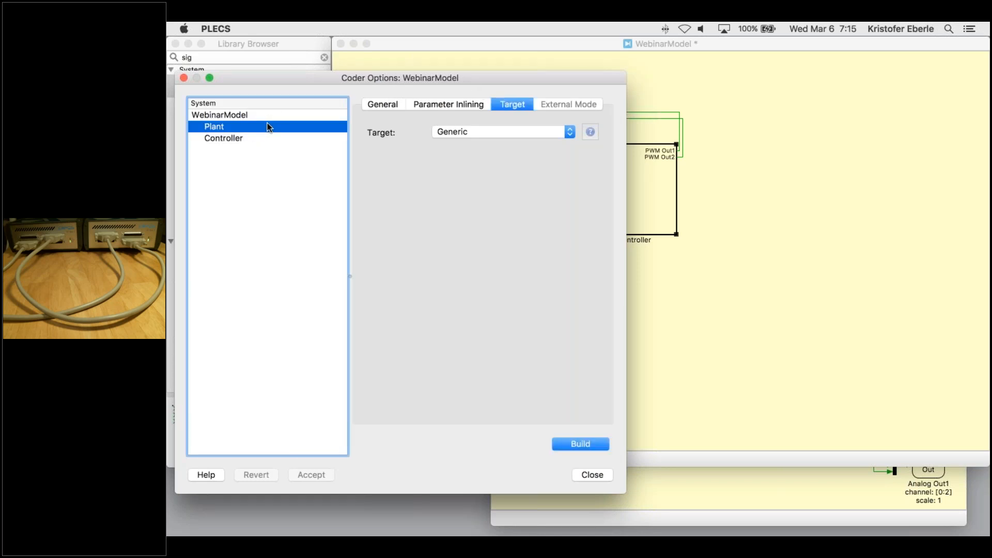
click(591, 474)
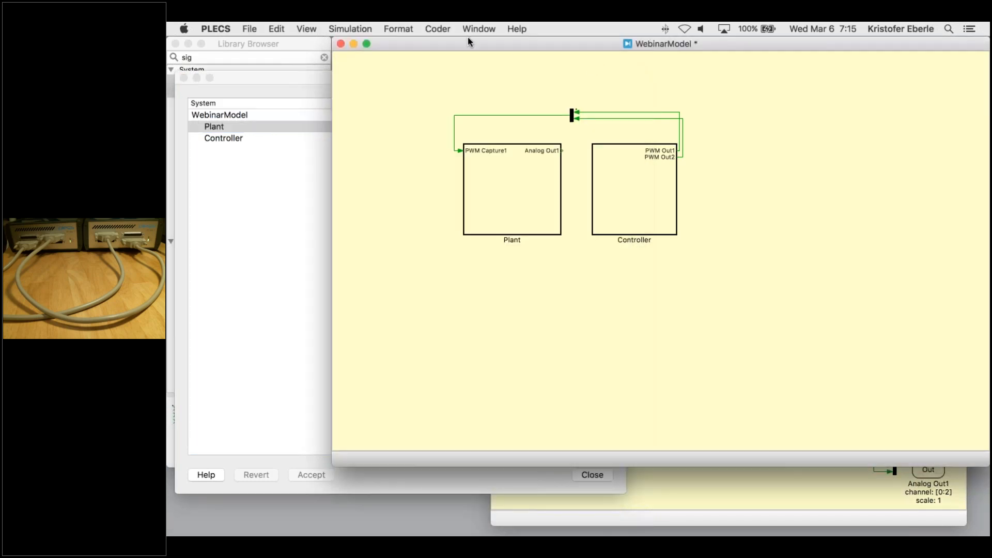
click(436, 29)
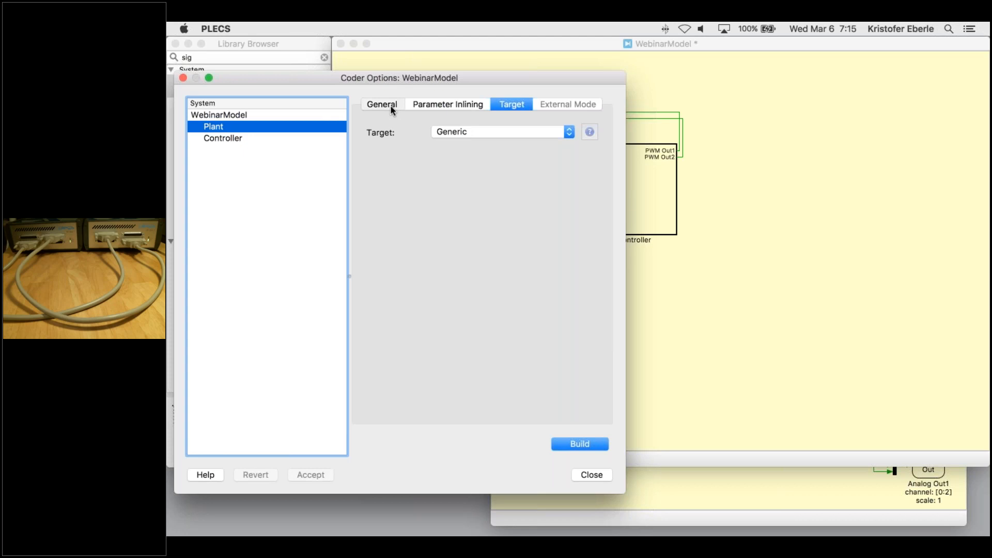
click(381, 103)
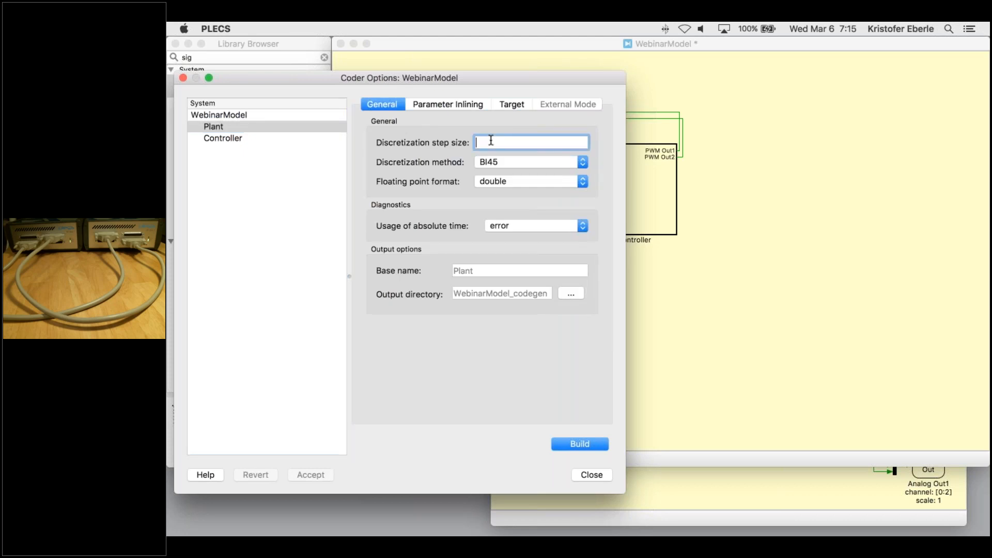
text(10e-6)
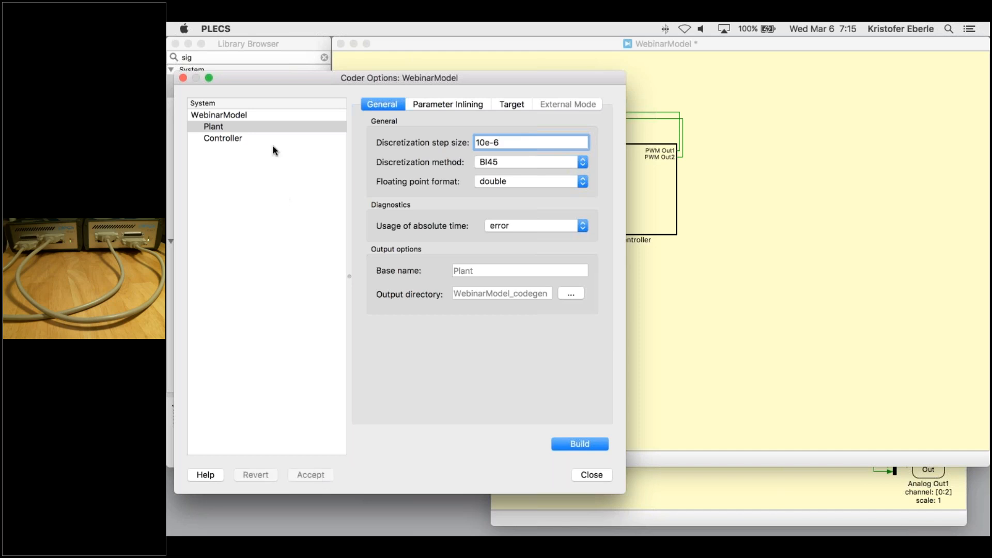
- Set the Controller subsystem's discretization step size to 10e-6 as well
click(223, 137)
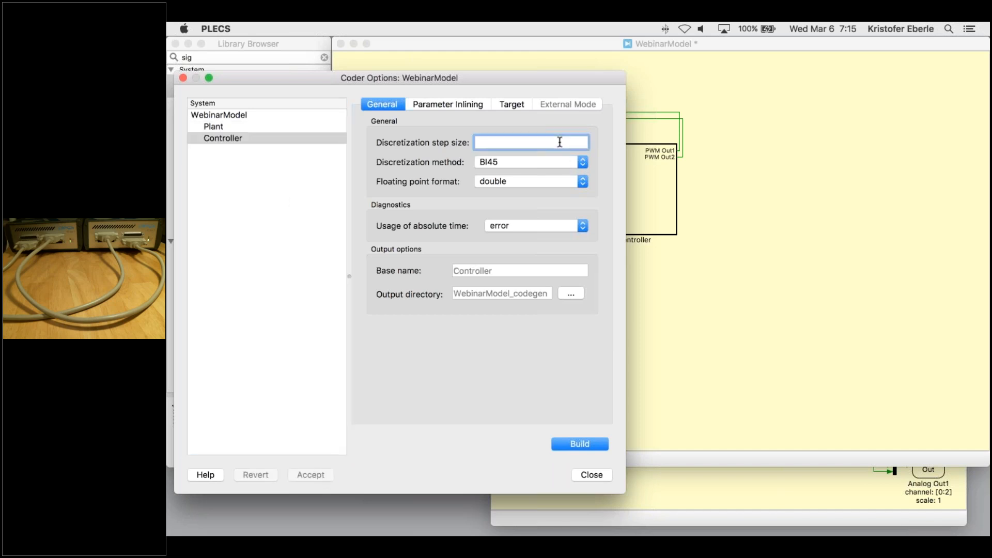
text(10e-6)
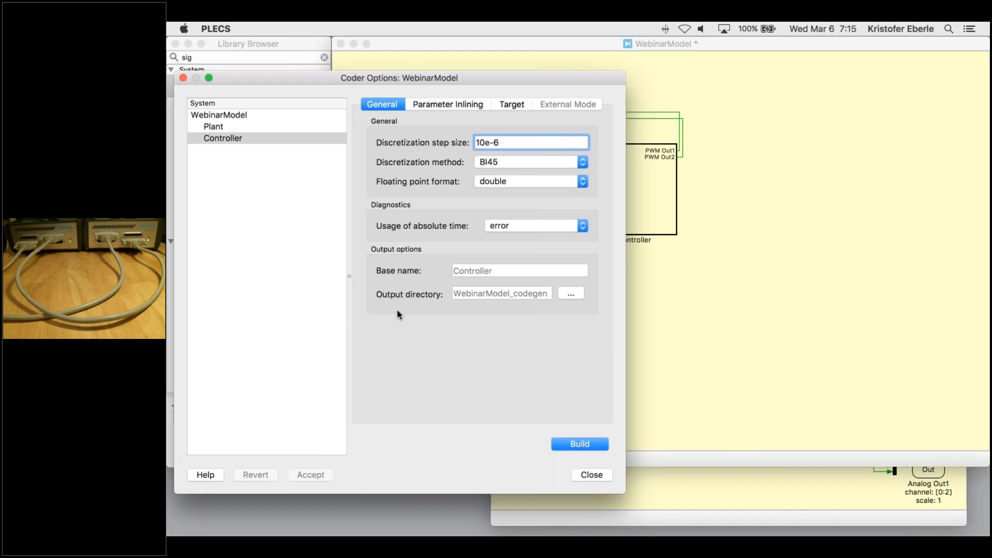
click(510, 103)
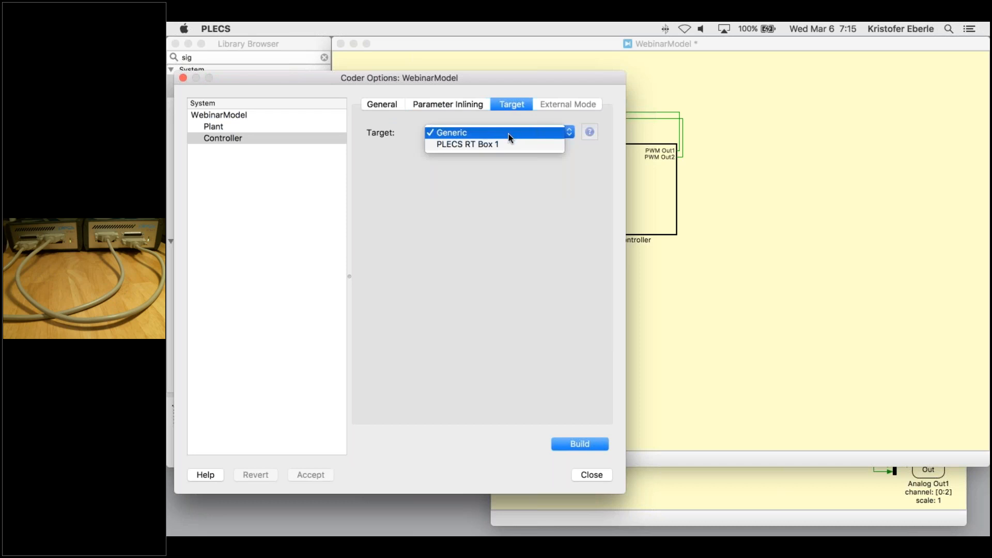
- Target PLECS RT Box 1 devices: RTBoxController for Controller and RTBoxPlant for Plant
click(466, 145)
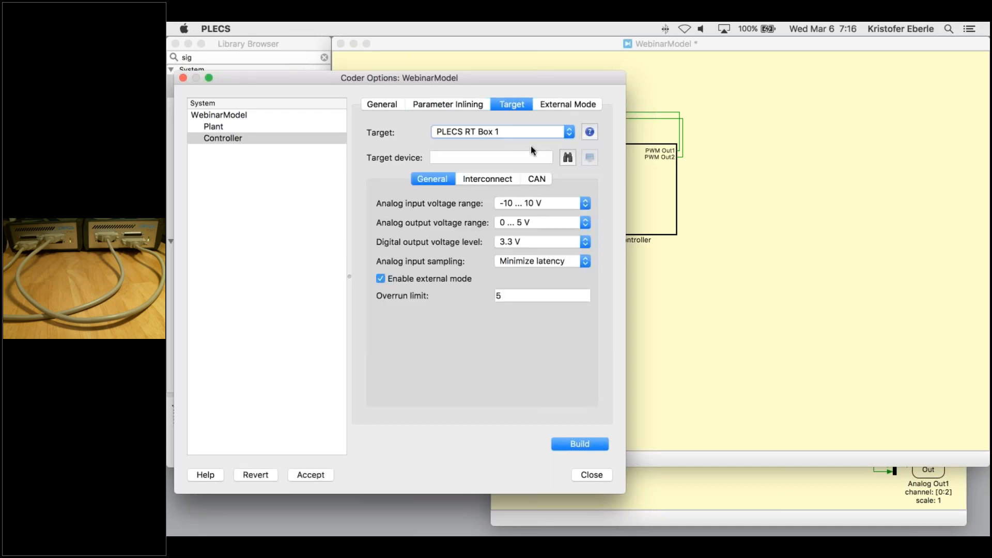
click(567, 157)
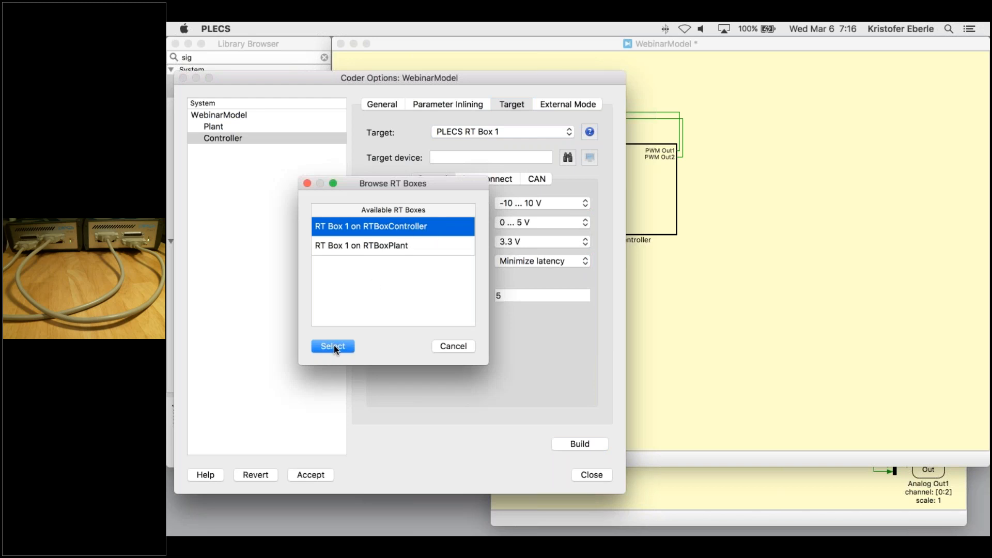
click(331, 346)
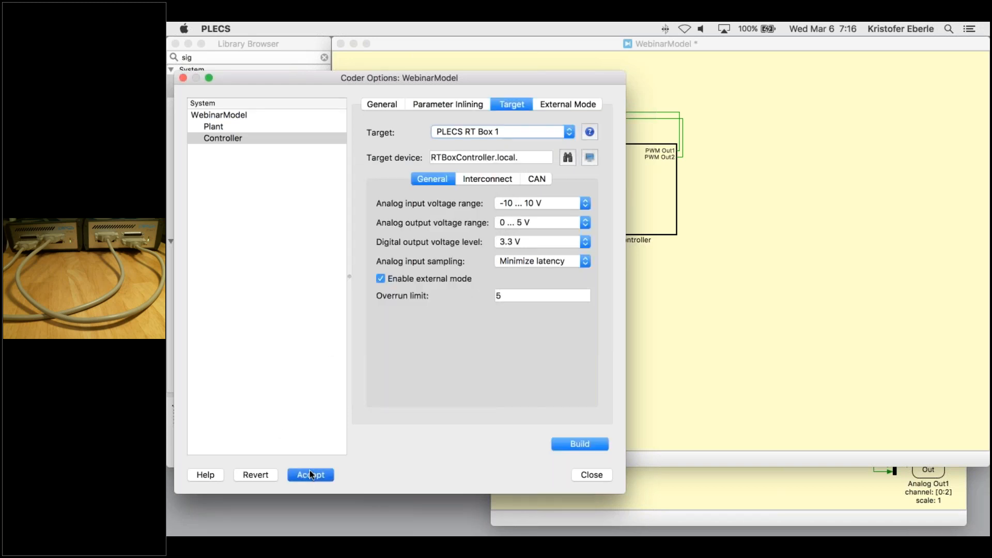
click(214, 126)
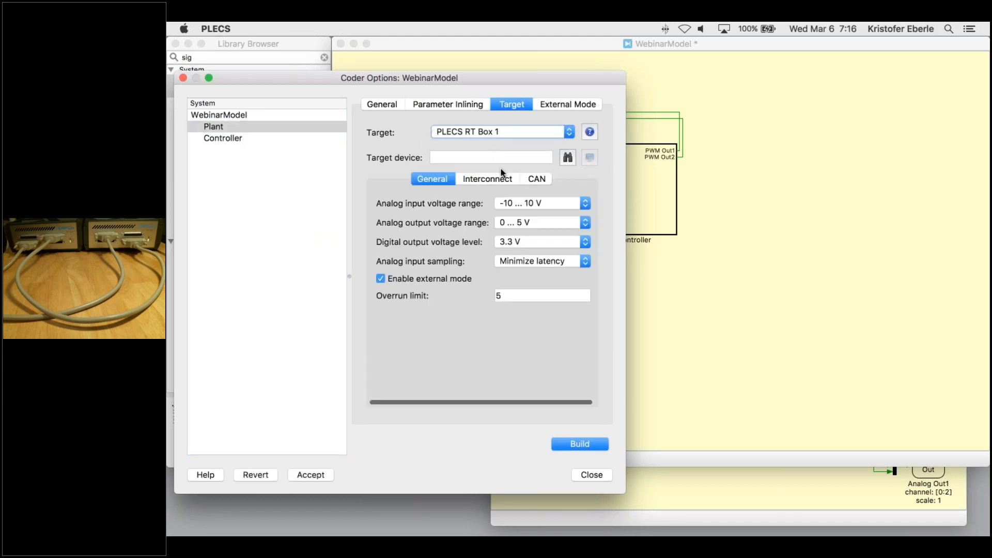
click(566, 157)
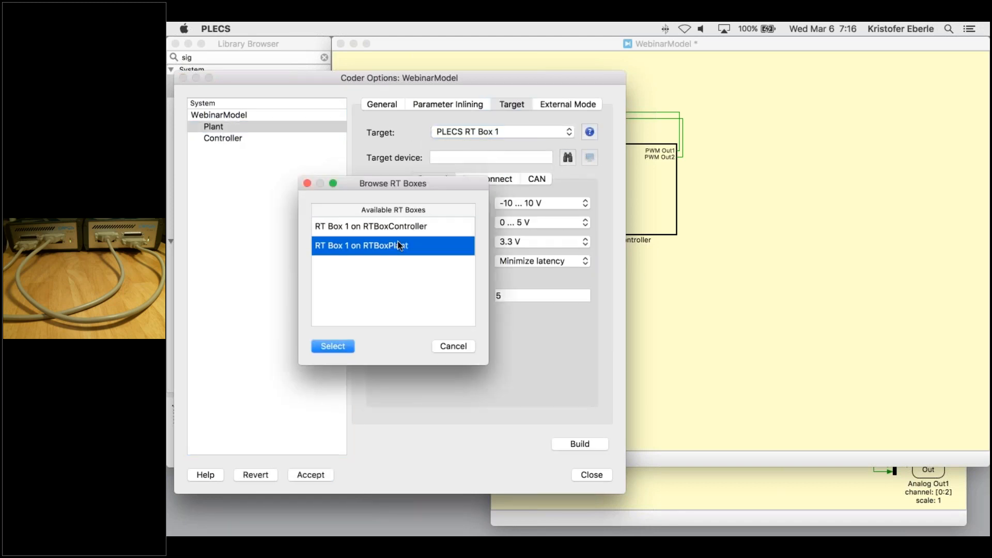
click(332, 346)
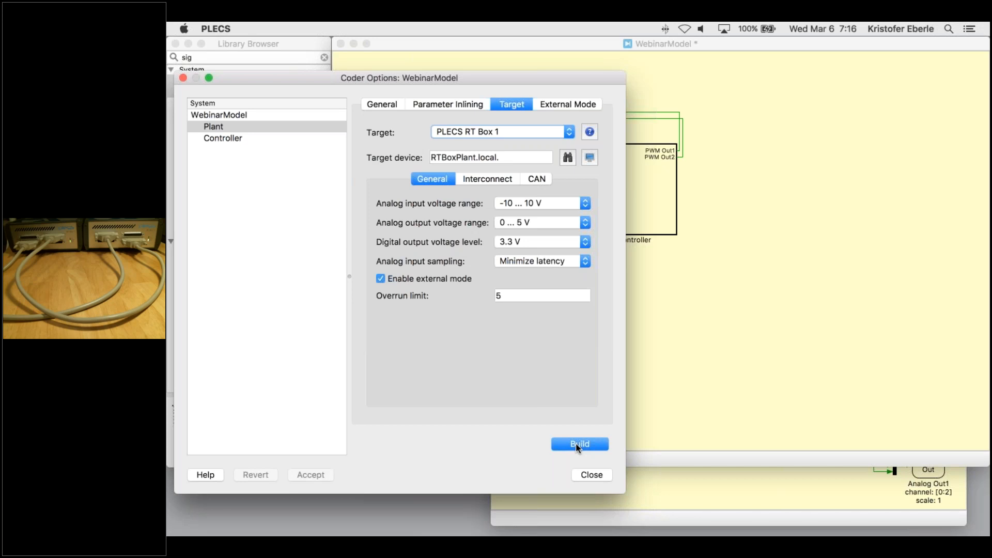
- Build the Plant code onto its RT Box, then build the Controller code onto its RT Box
click(578, 444)
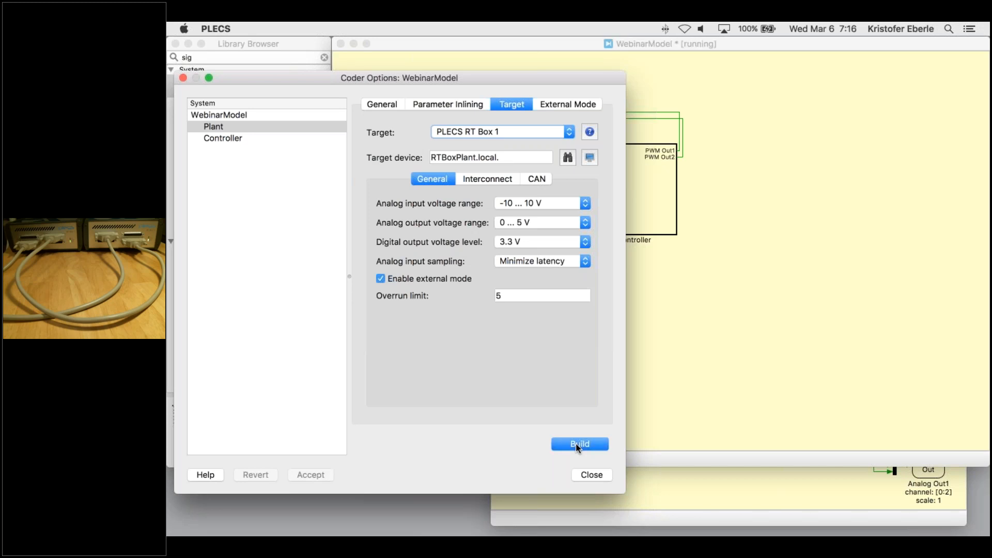
click(578, 443)
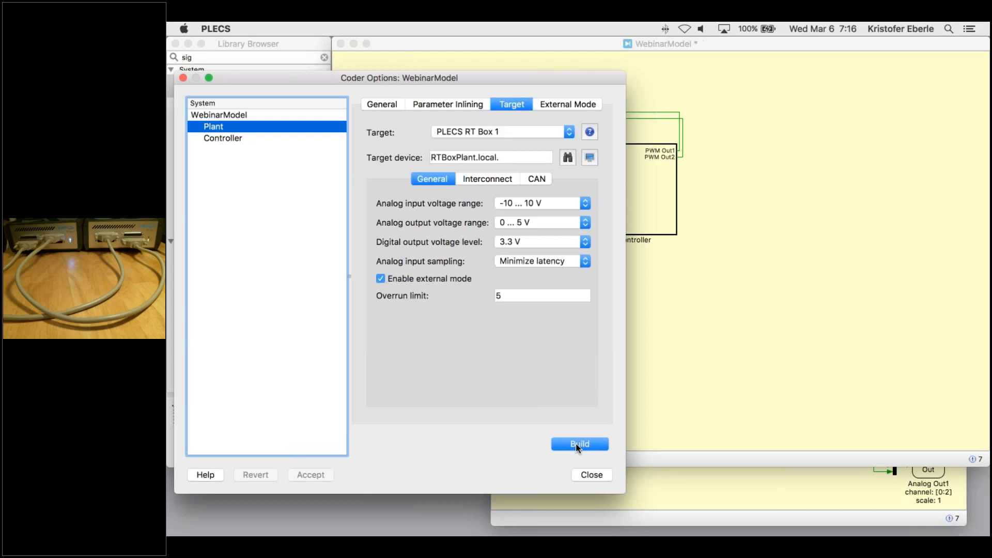
mouse_move(259, 139)
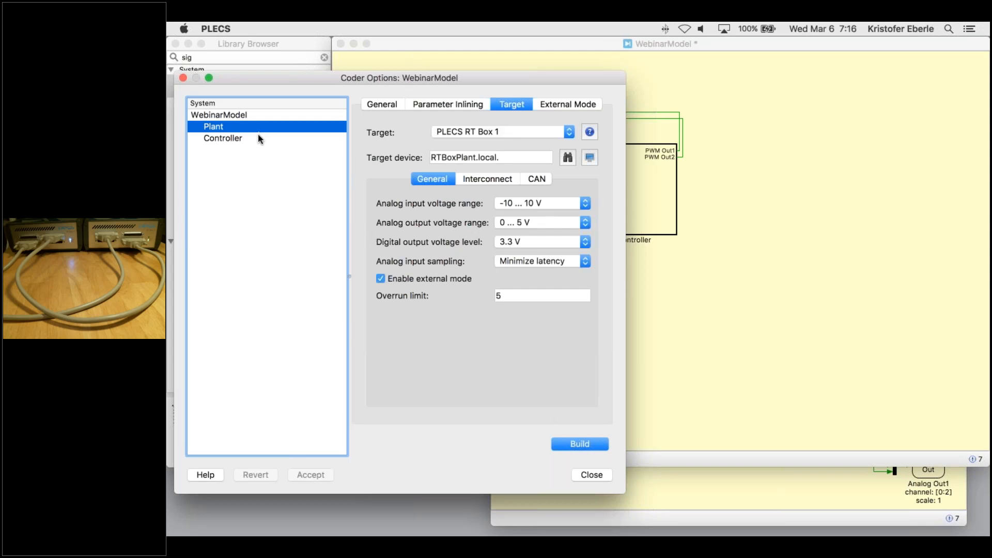
click(223, 137)
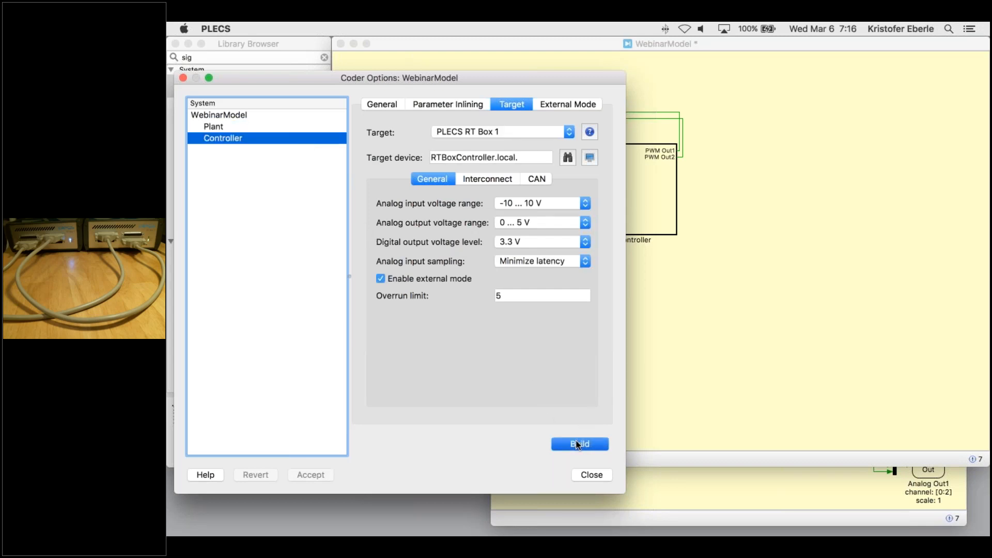
click(578, 444)
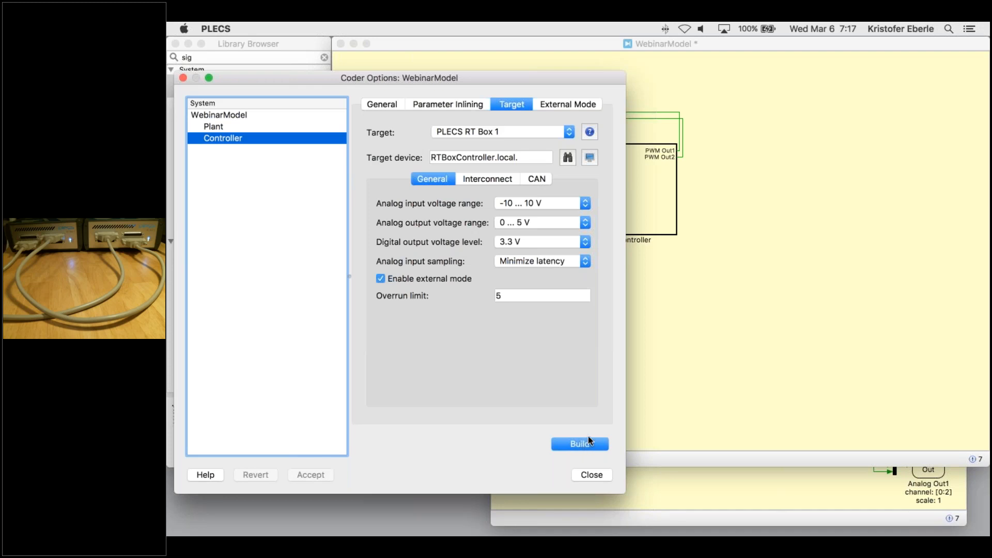
mouse_move(590, 306)
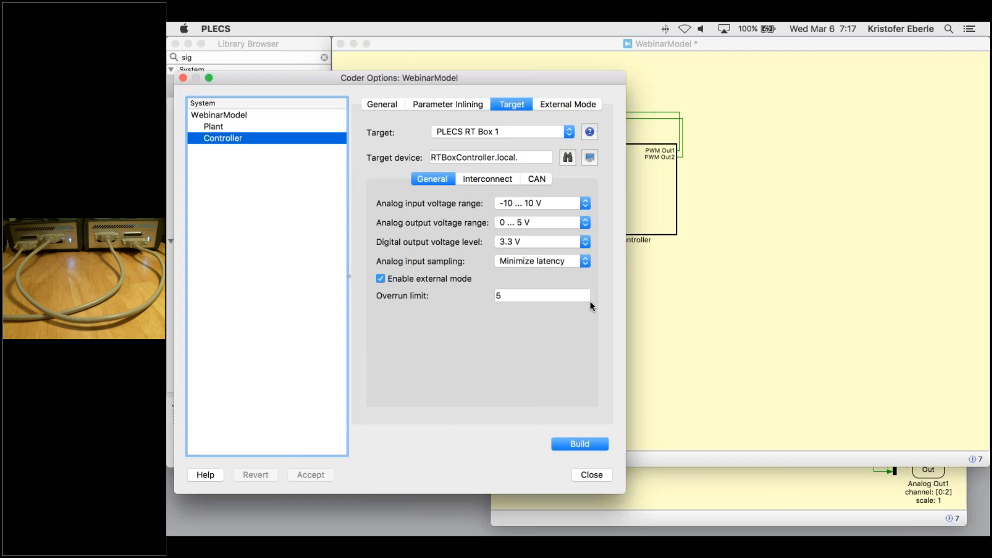
mouse_move(322, 128)
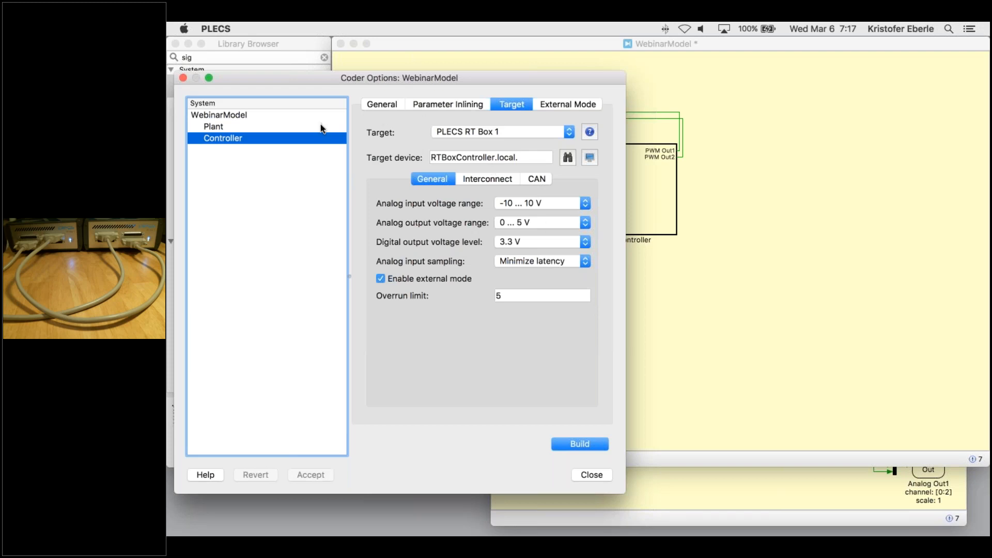
- Connect to the Plant RT Box in external mode and run Scope1 with autotriggering on live data
click(566, 103)
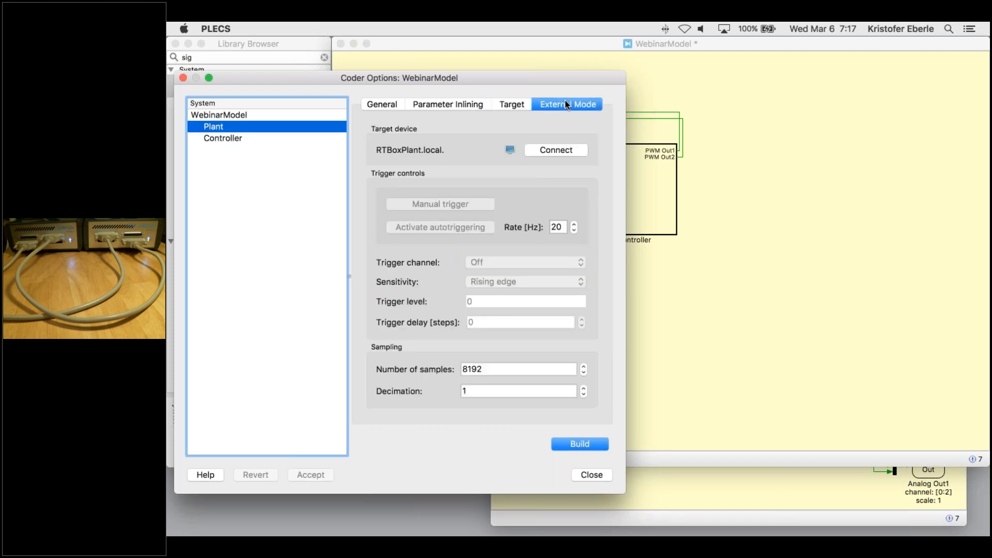
mouse_move(559, 152)
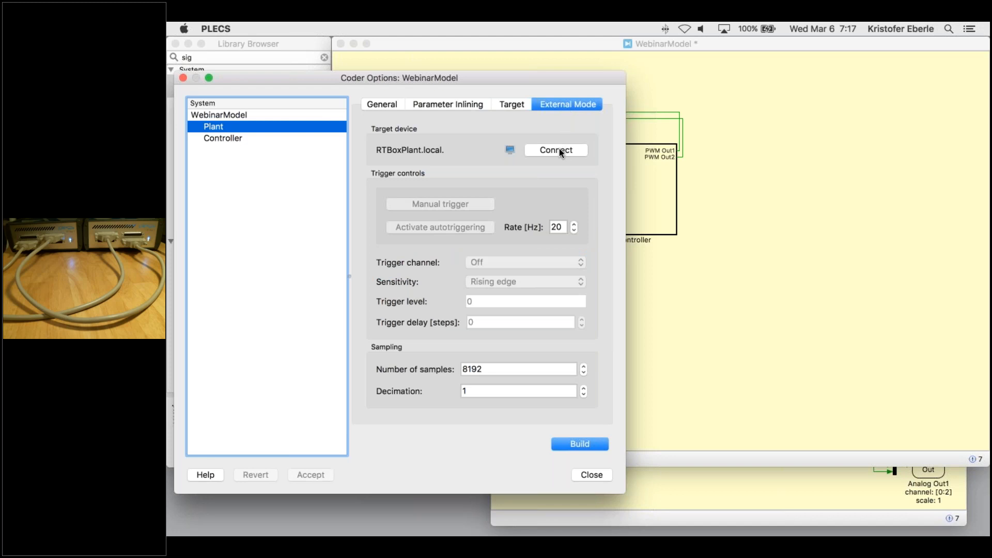
click(556, 150)
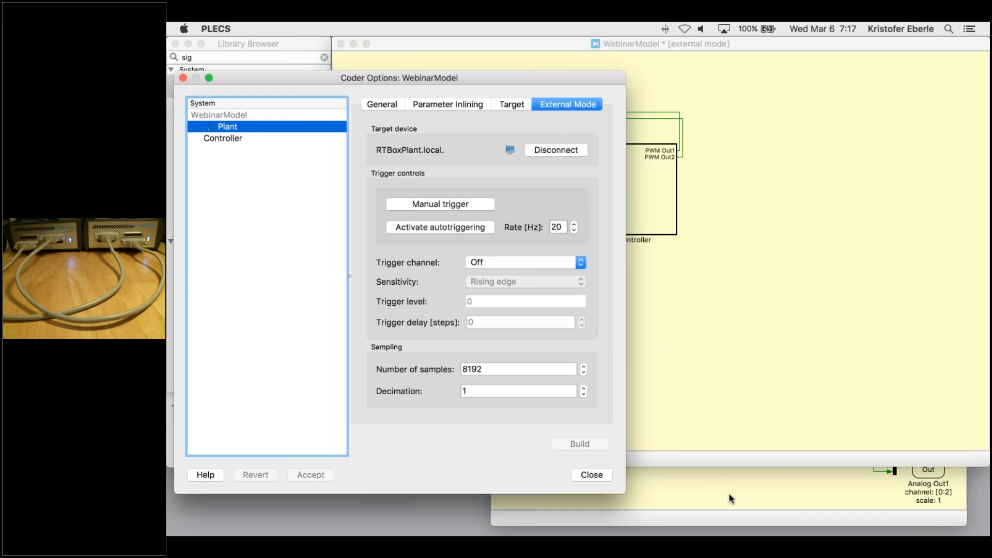
double_click(227, 126)
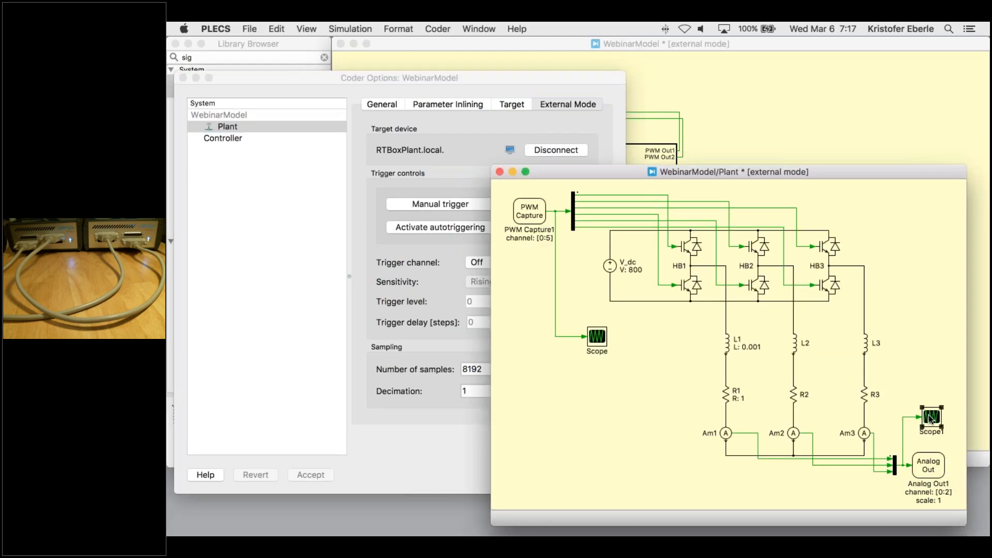
double_click(930, 420)
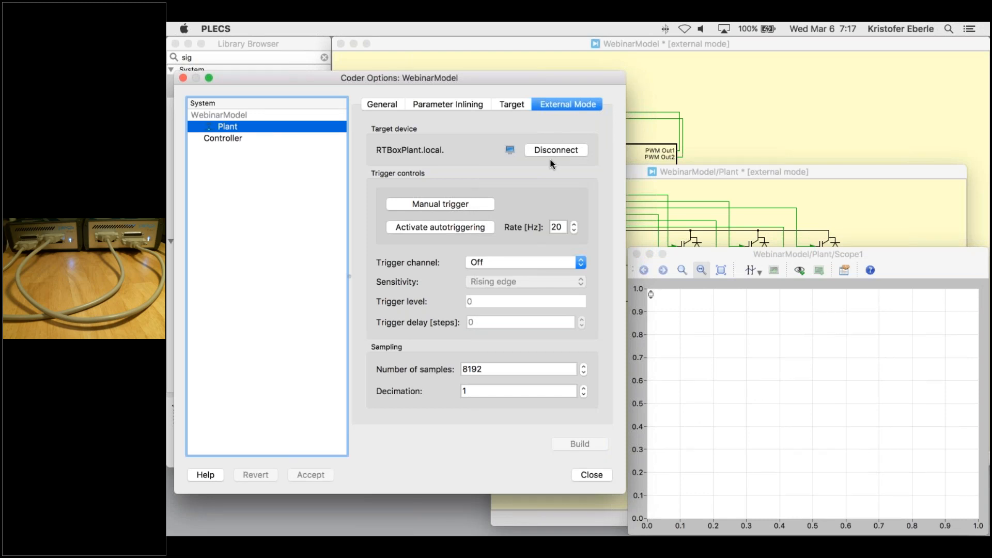
mouse_move(463, 217)
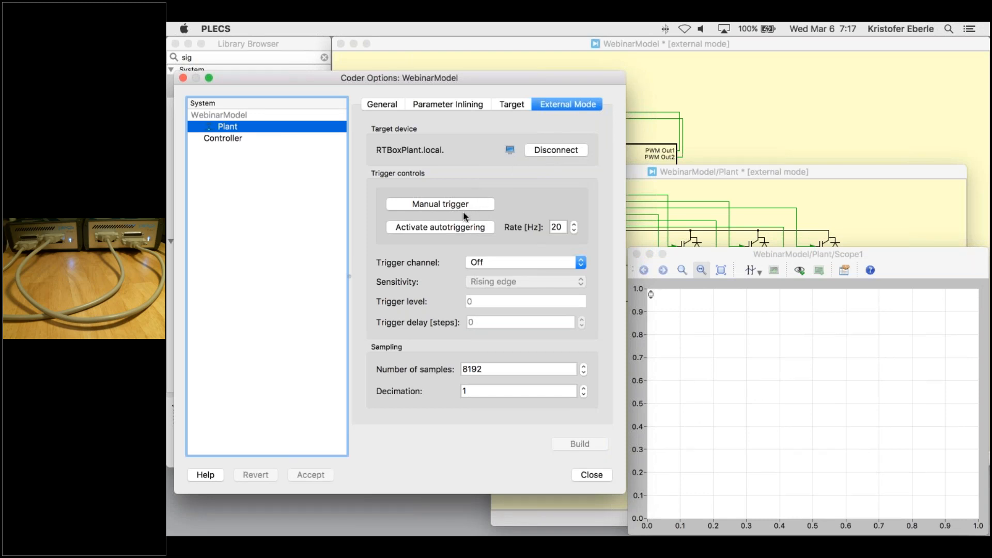
click(439, 227)
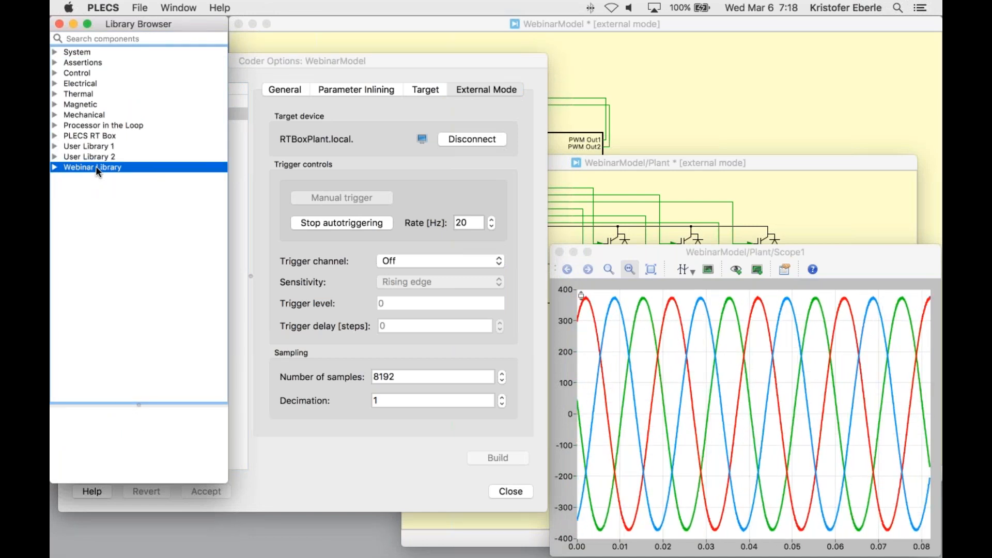
- Expand the Webinar Library to show the Decoupled dq Current Controller and bring WebinarModel forward
click(55, 167)
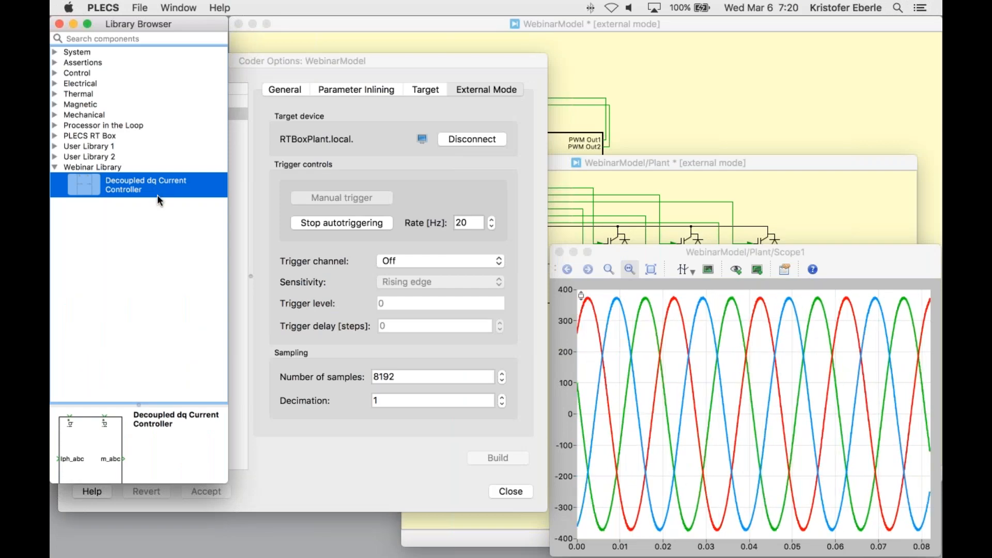
mouse_move(440, 170)
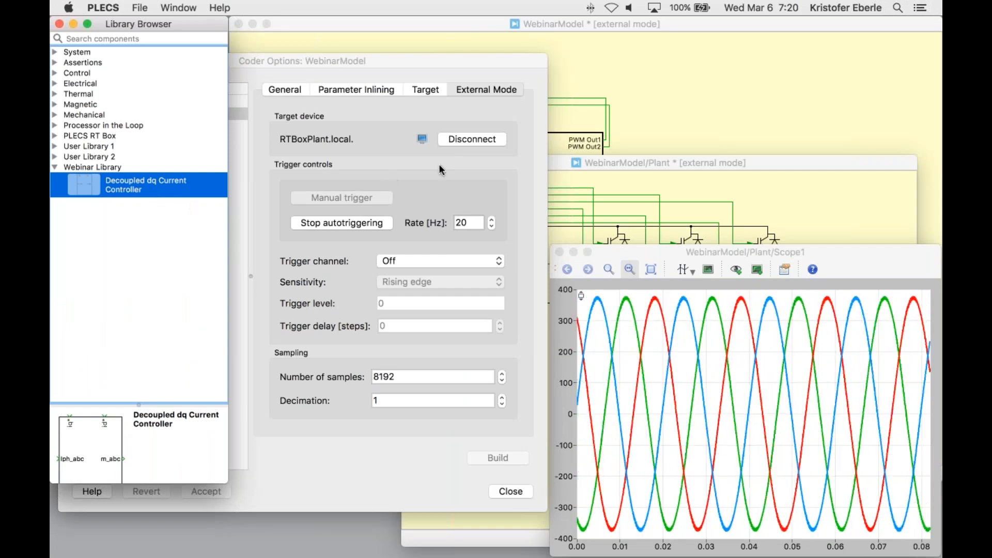
click(471, 139)
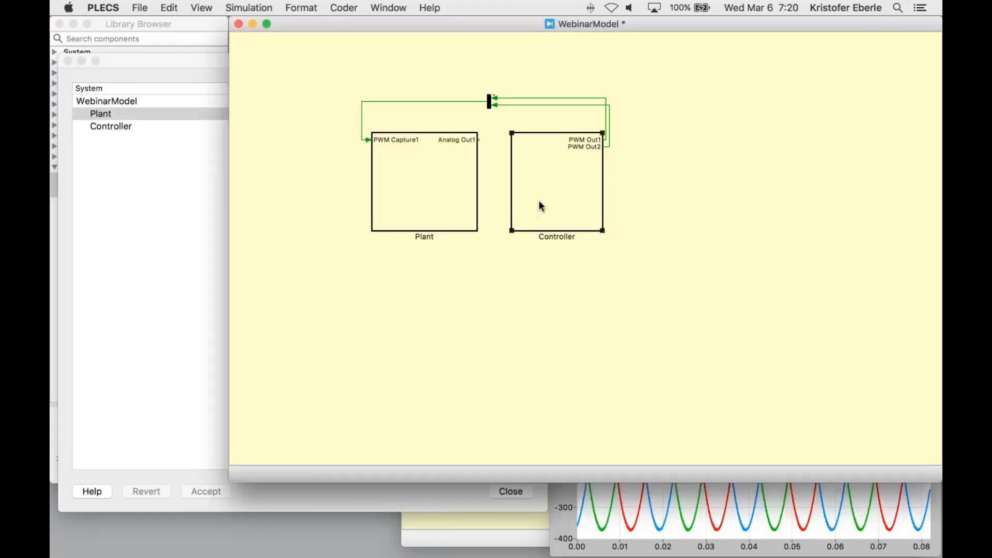
- Inside Controller, remove the Sine Wave and inspect the Decoupled dq Current Controller under its mask
double_click(557, 183)
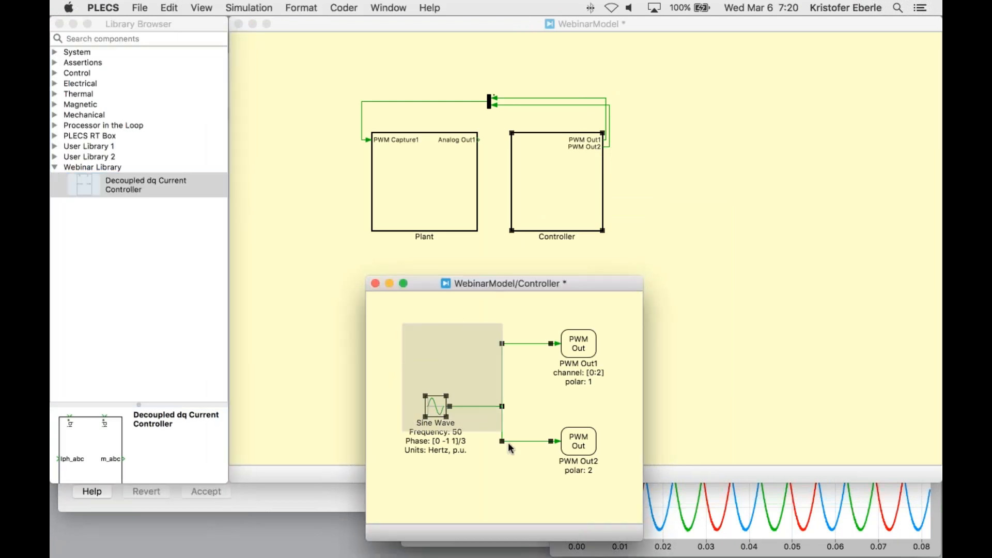
key(Delete)
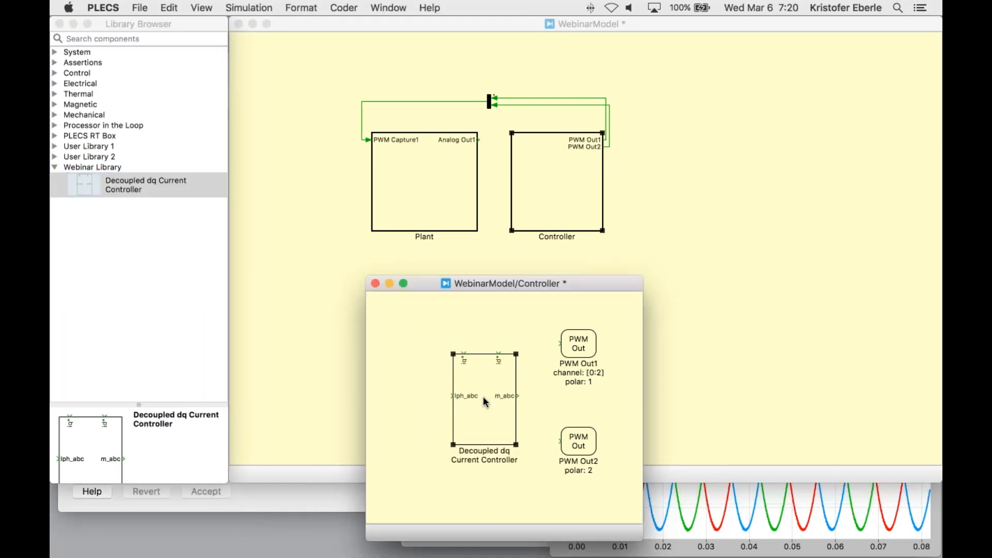
right_click(484, 399)
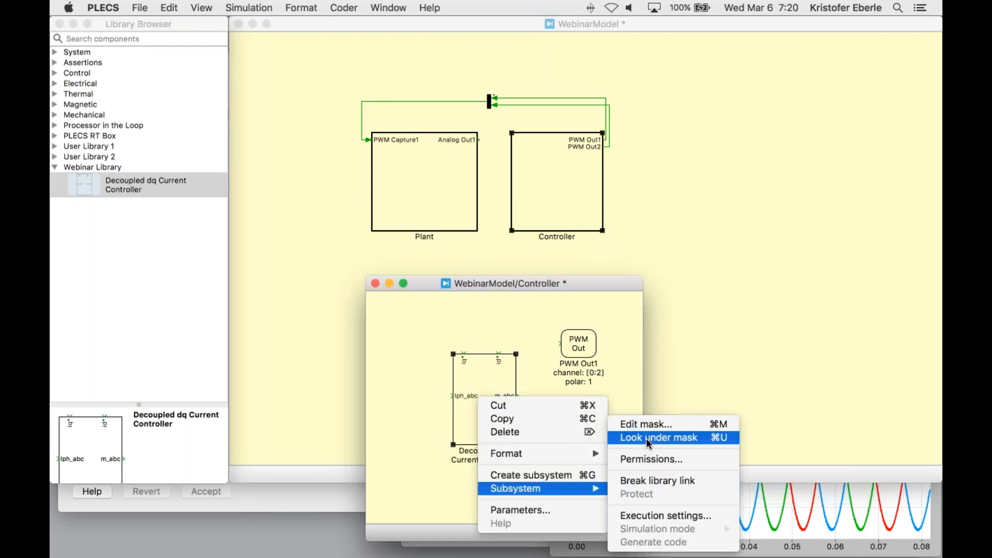
click(658, 437)
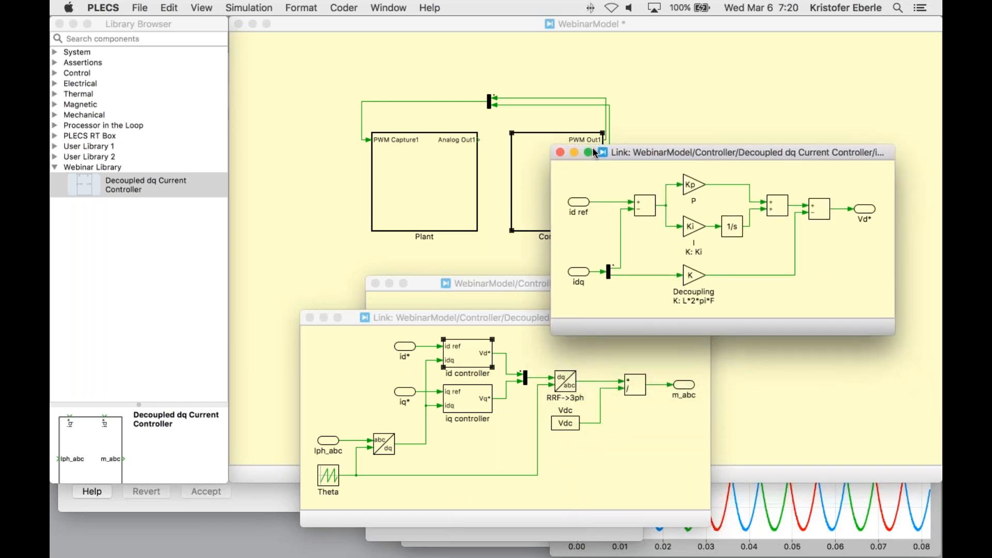
click(558, 152)
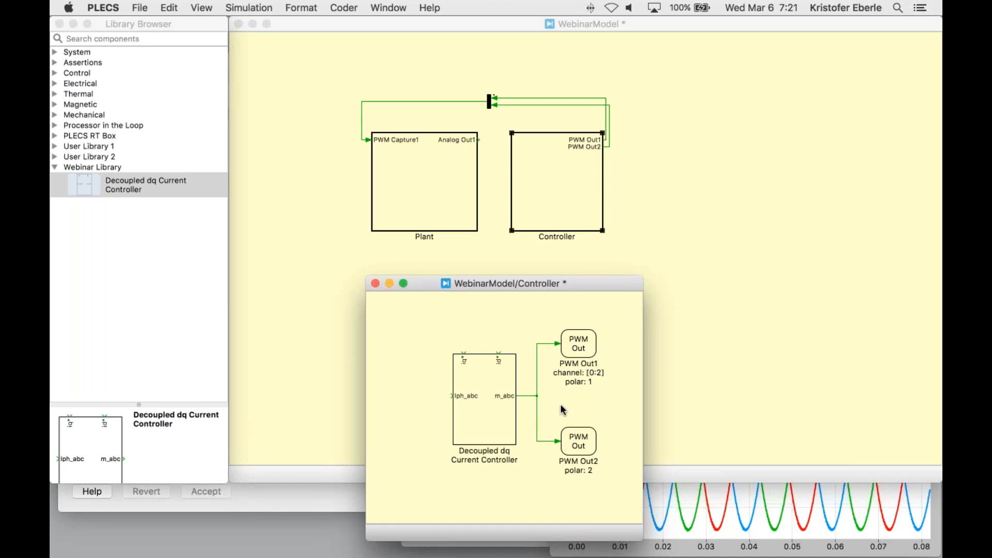
- Add two Constant blocks, 300 and 0, as the current controller's reference inputs
click(138, 24)
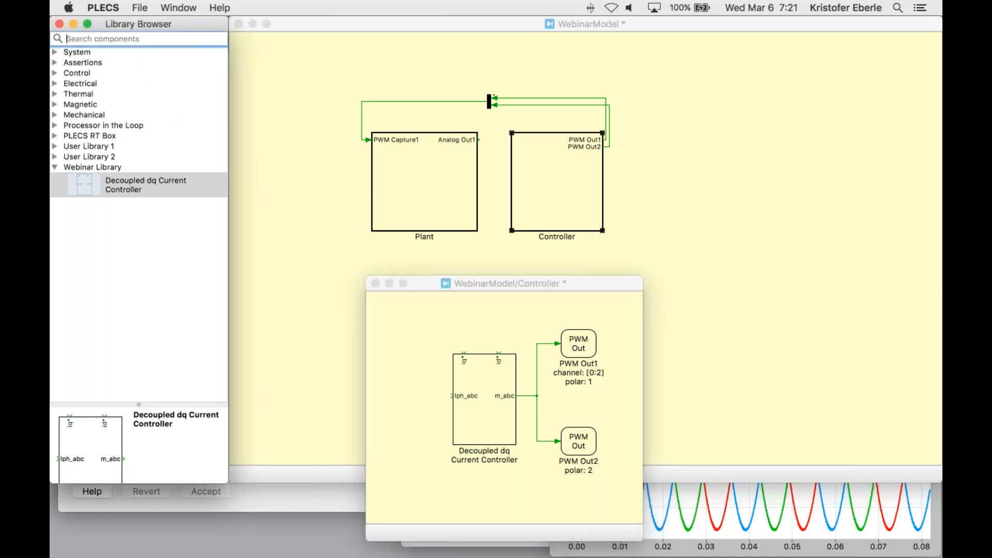
text(consta)
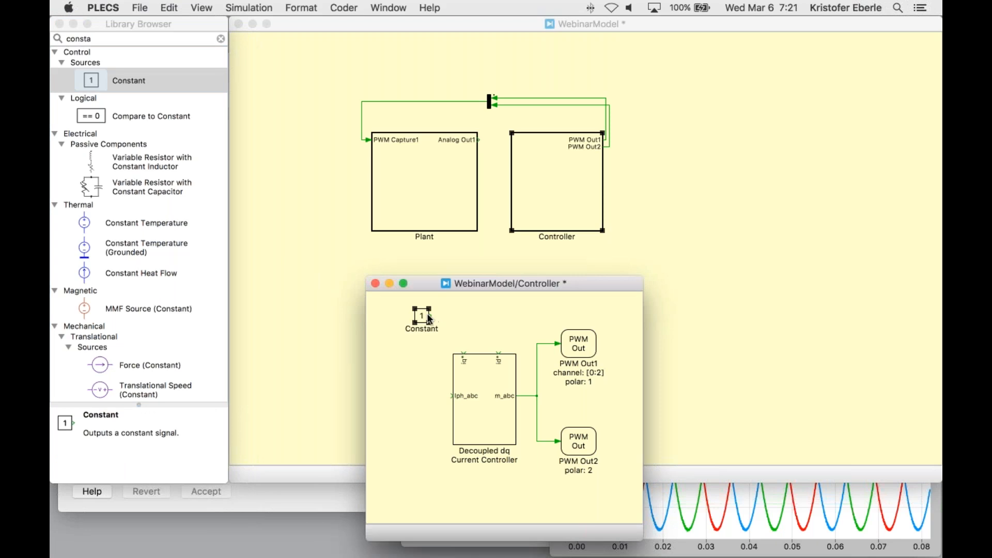
double_click(421, 315)
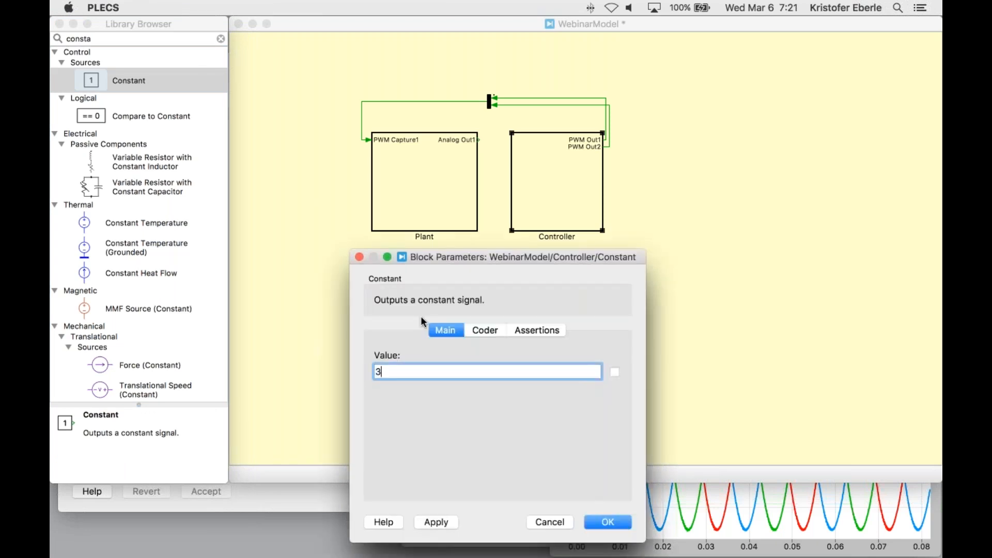
click(606, 522)
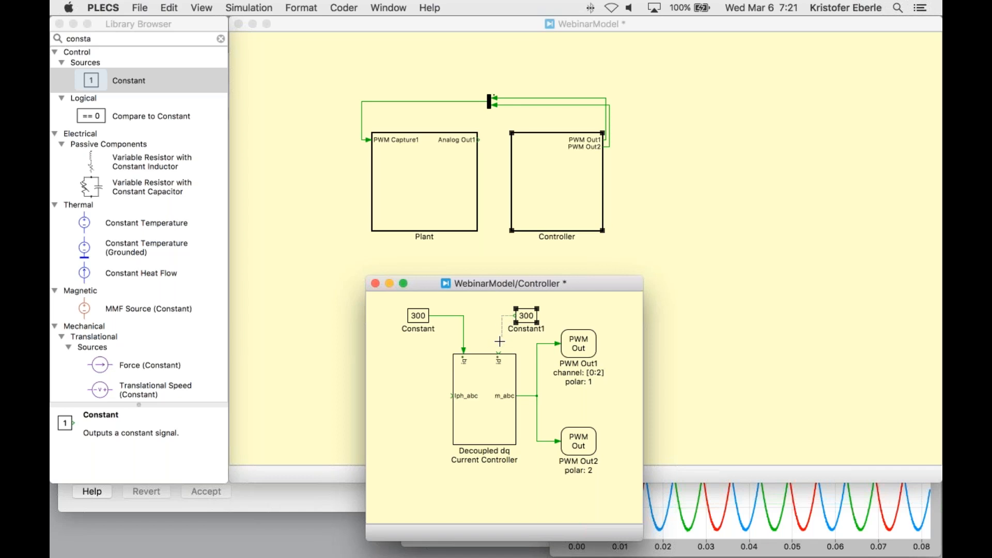
double_click(526, 316)
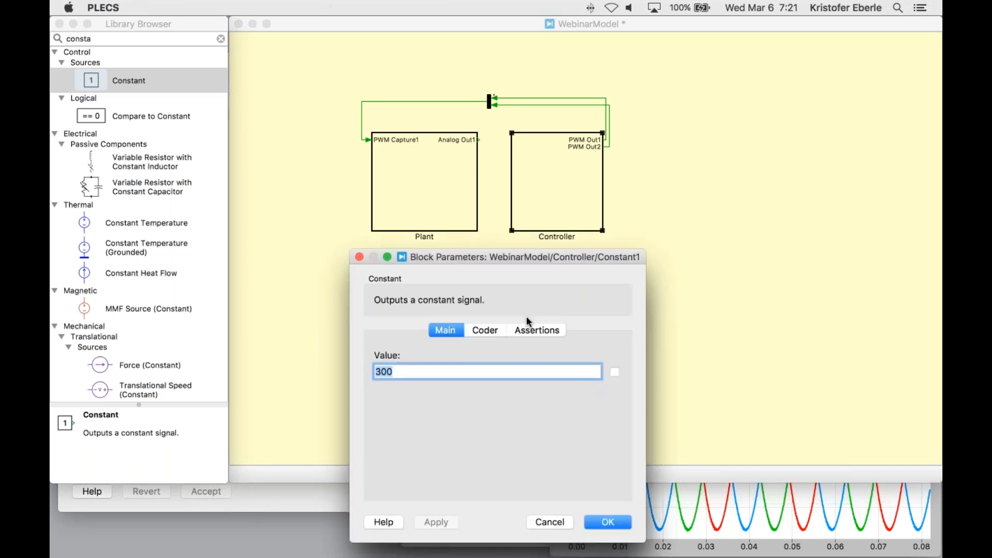
click(606, 521)
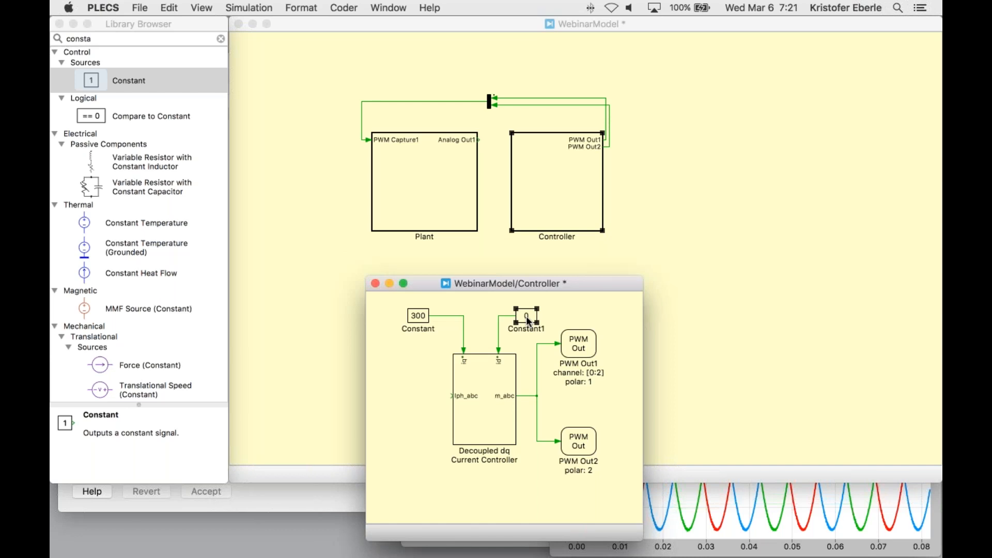
- Bring up the Decoupled dq Current Controller's parameters: L 1e-3, 50 Hz, Ki 2500, Kp 20, 800 V DC link
click(484, 398)
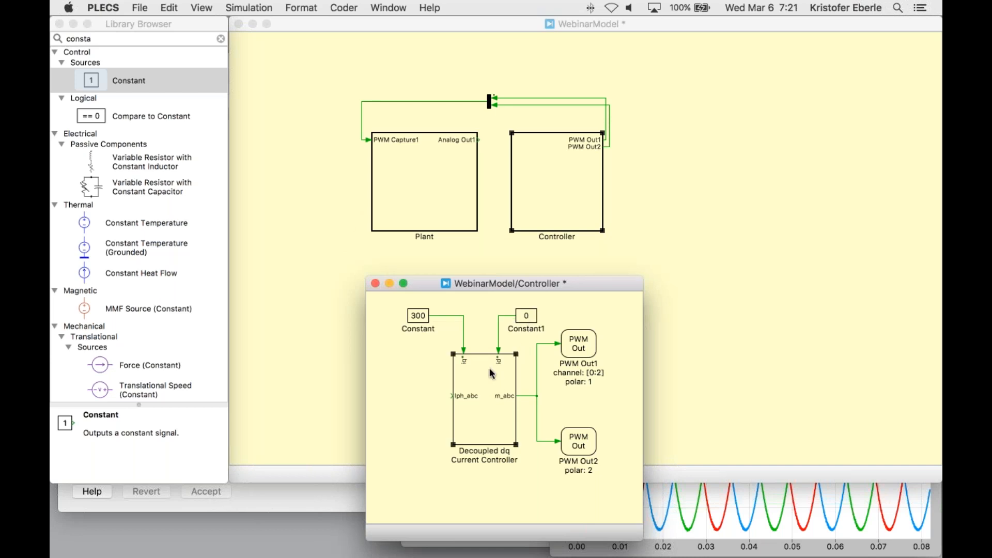
double_click(484, 399)
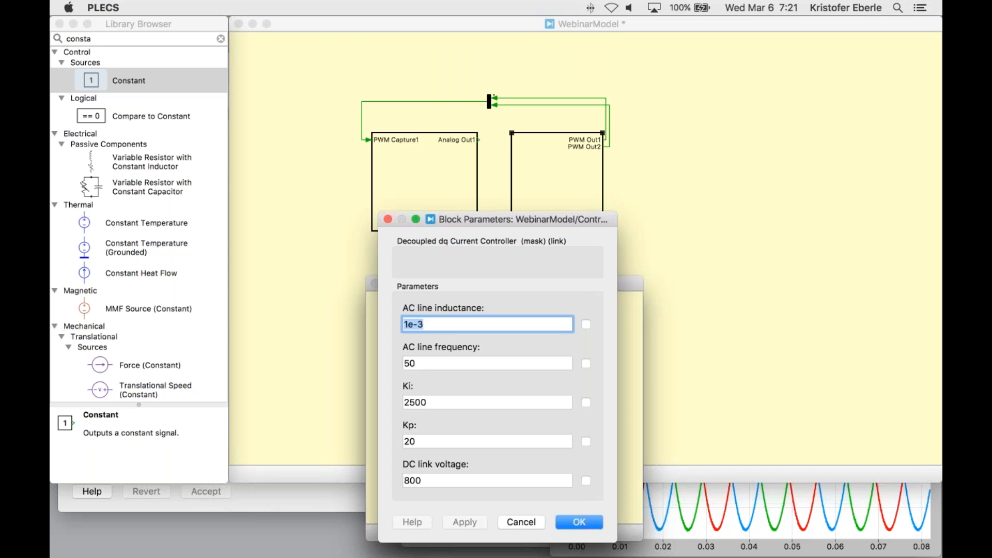
- Dismiss the parameters and search the library for 'ana' to fetch an Analog In block
click(577, 522)
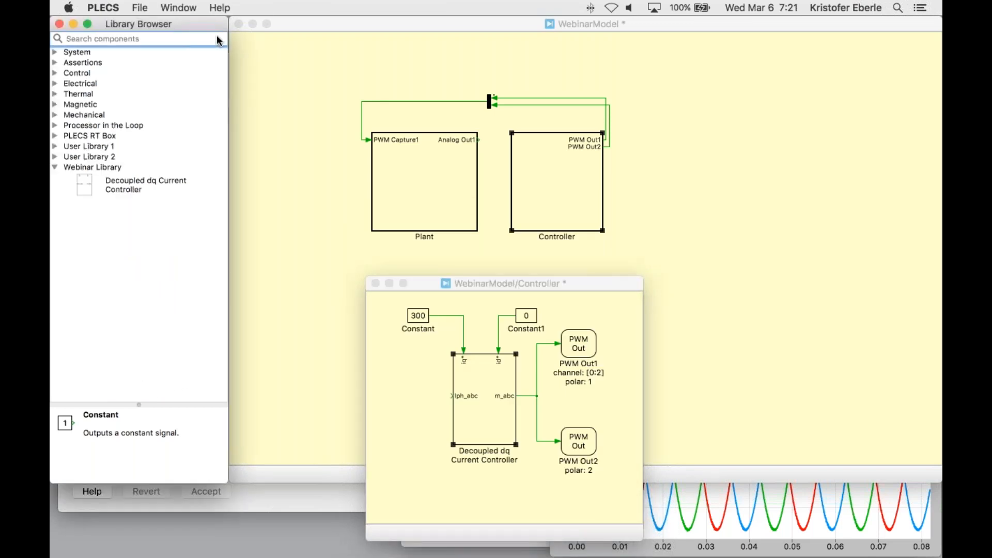
text(ana)
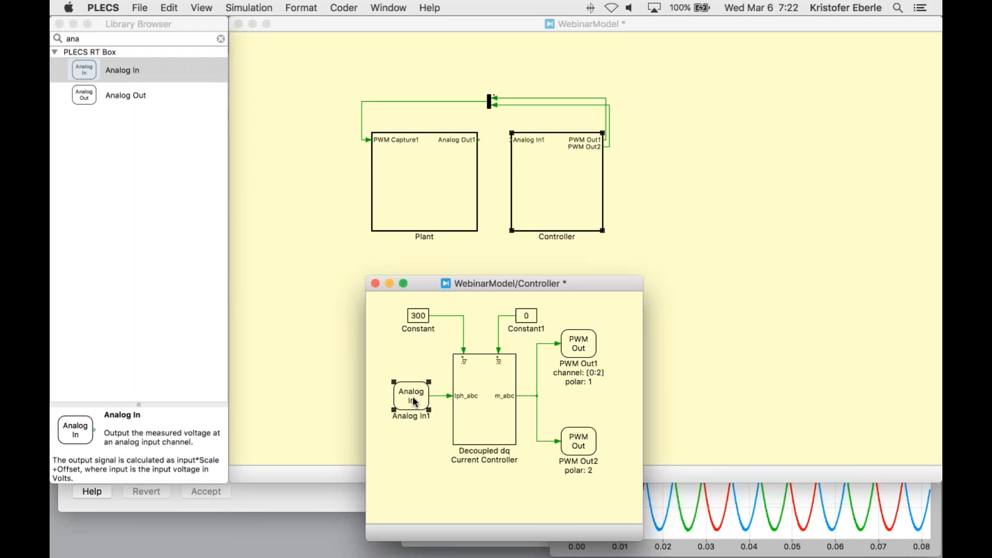
- Set Analog In to channels [0:2] with scale 300, both shown beneath the block
double_click(410, 398)
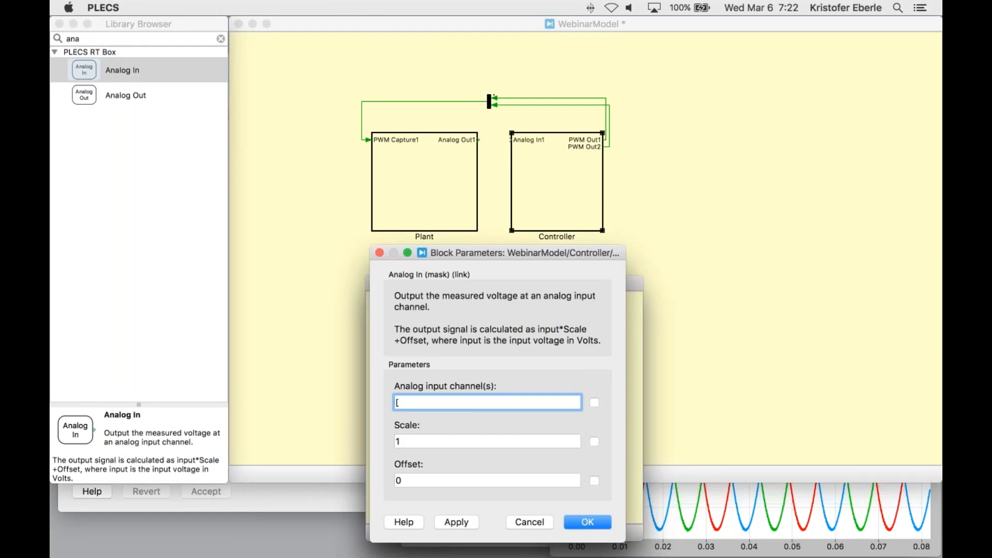
text([0"2)
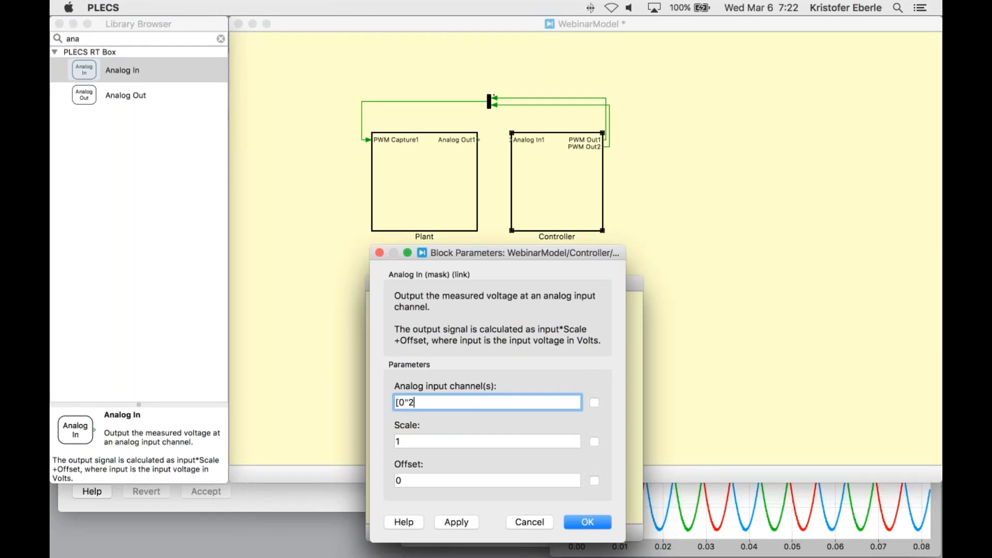
text([0:)
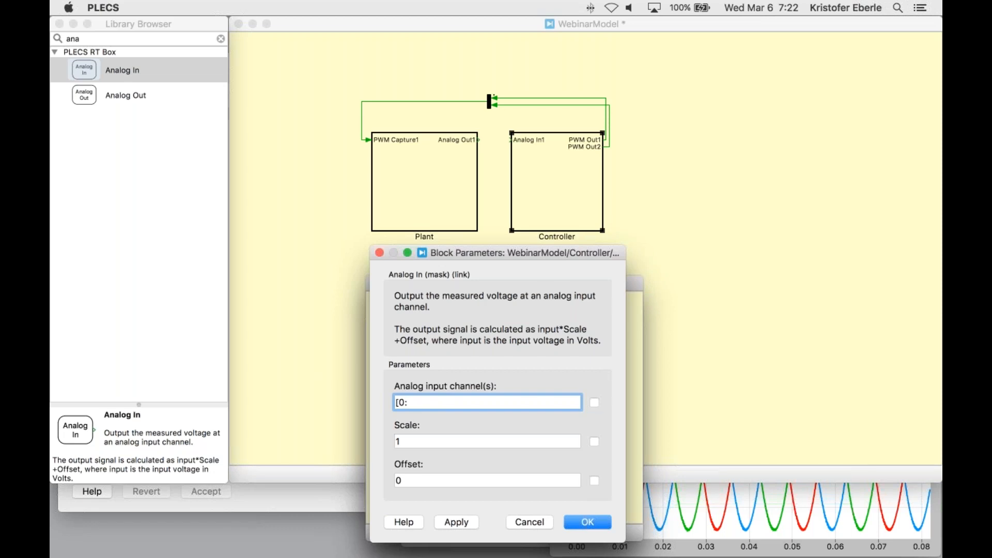
text(2])
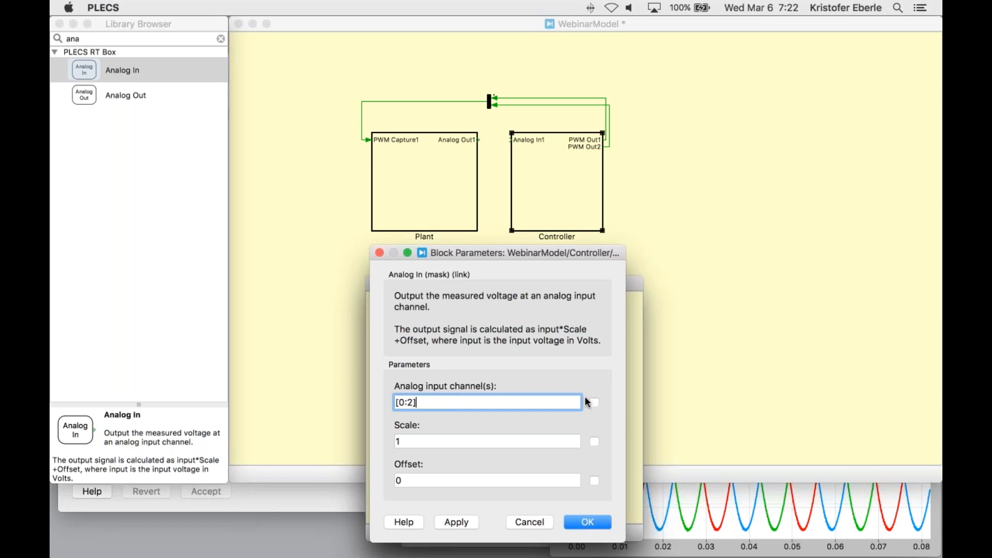
click(593, 402)
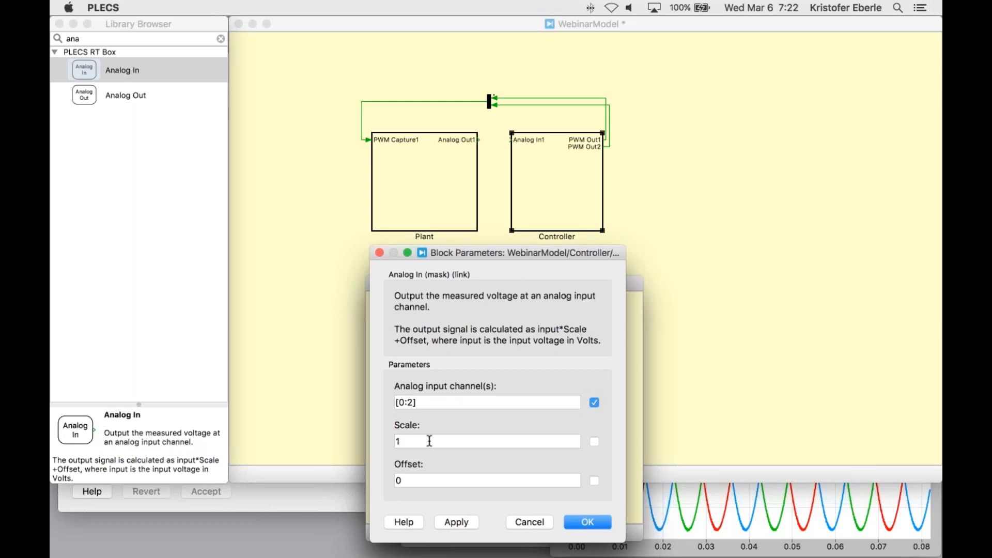
click(487, 442)
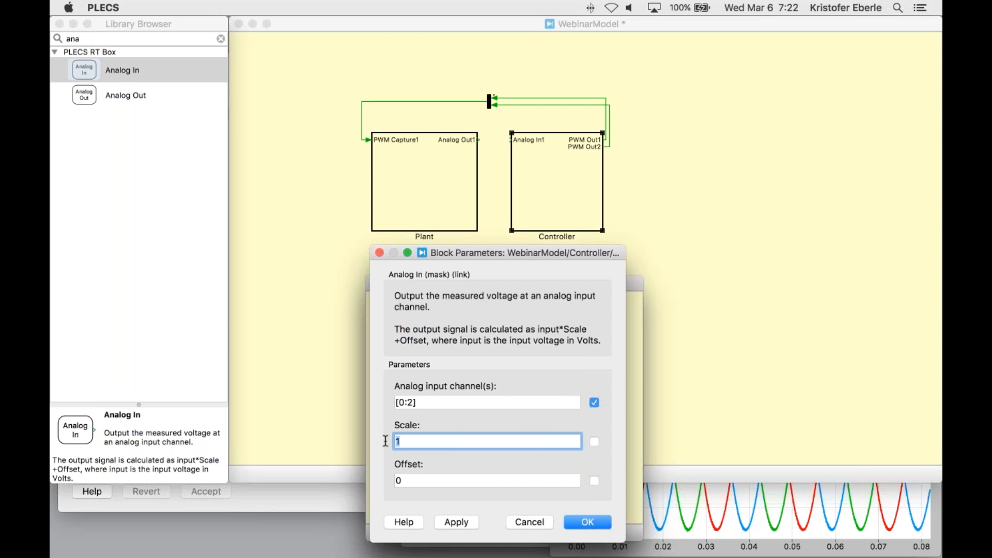
text(3)
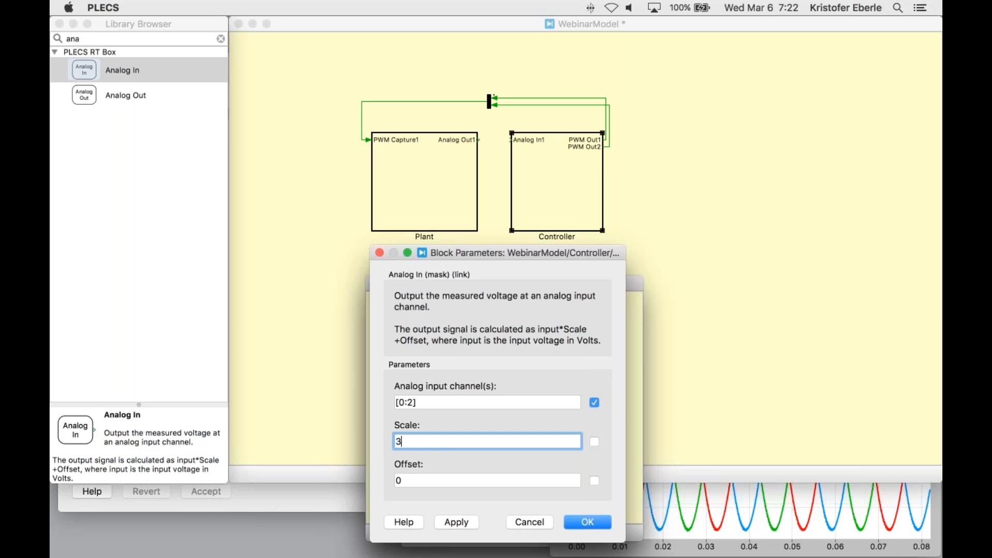
text(00)
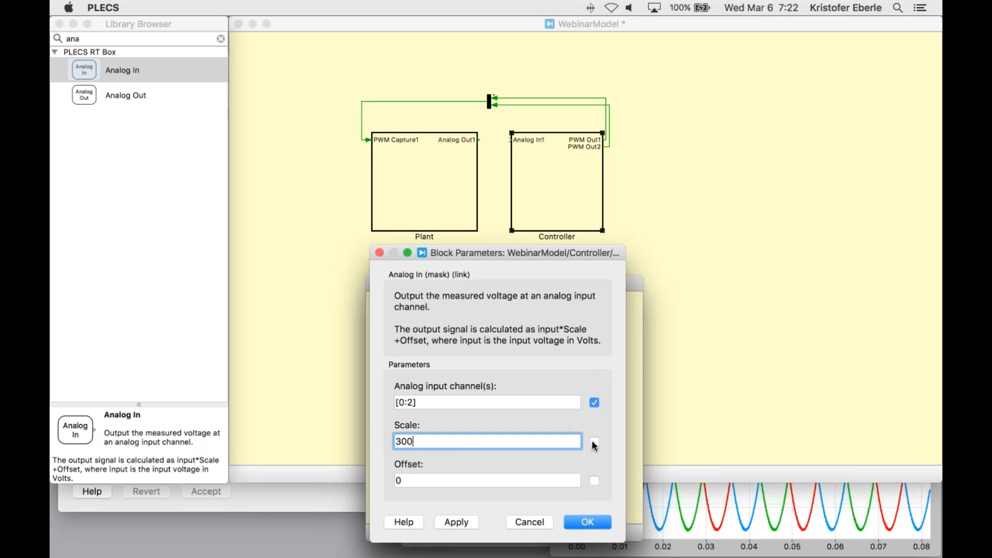
click(586, 522)
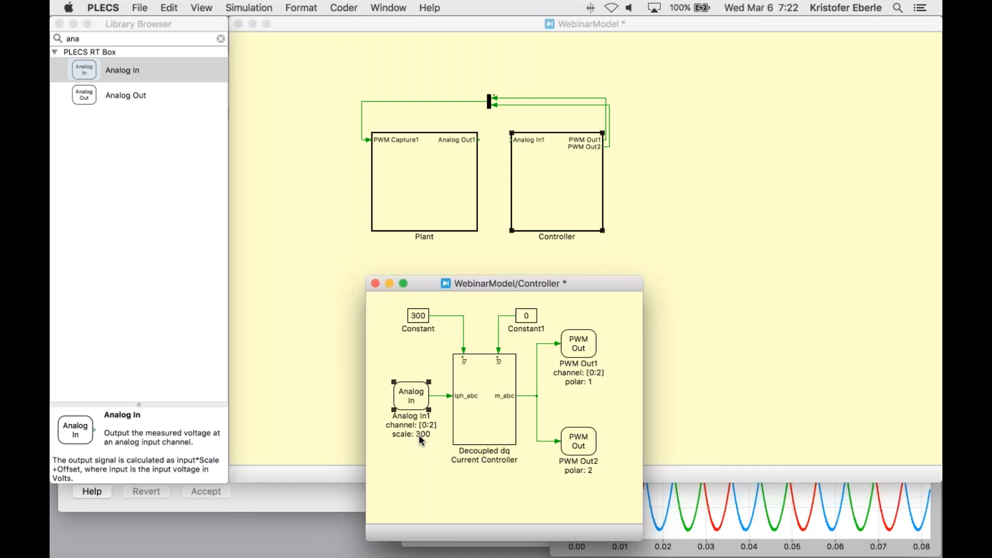
mouse_move(452, 216)
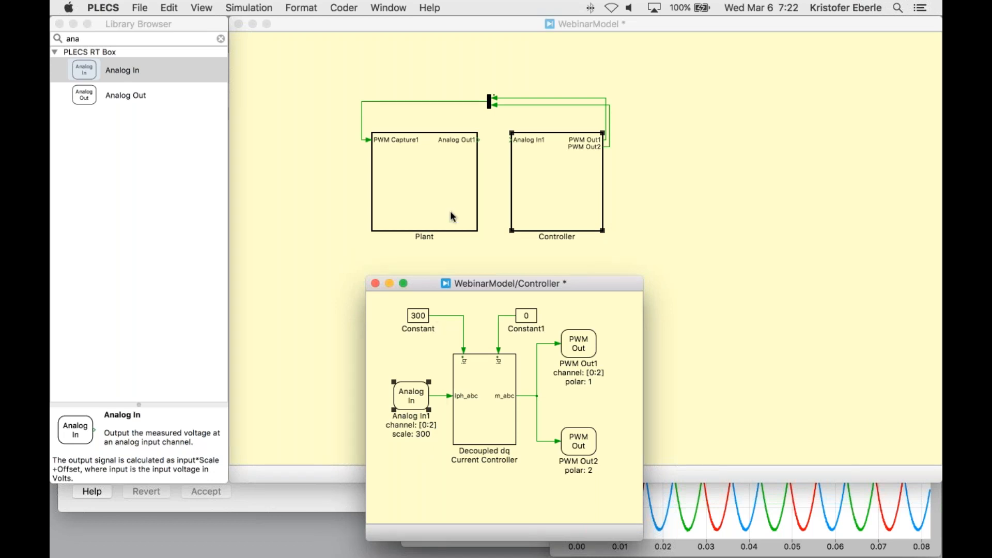
- Glance inside Plant, then add a Scope in Controller monitoring the Analog In output
double_click(424, 182)
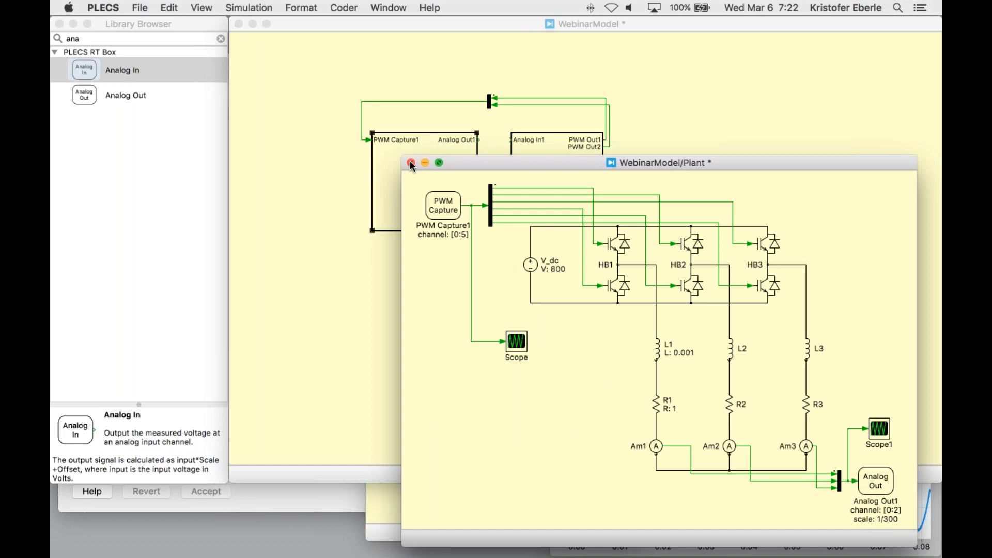
click(412, 162)
text(sc)
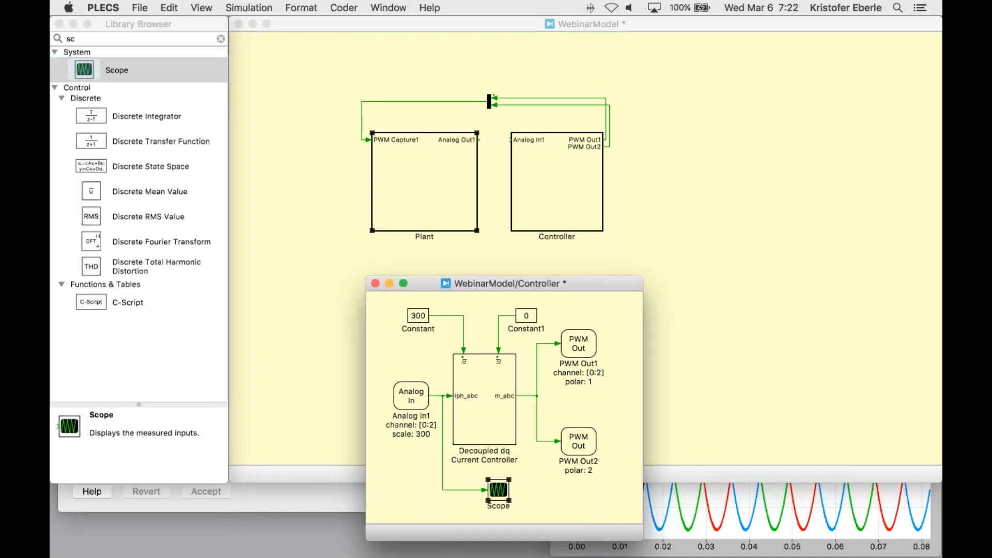
double_click(498, 490)
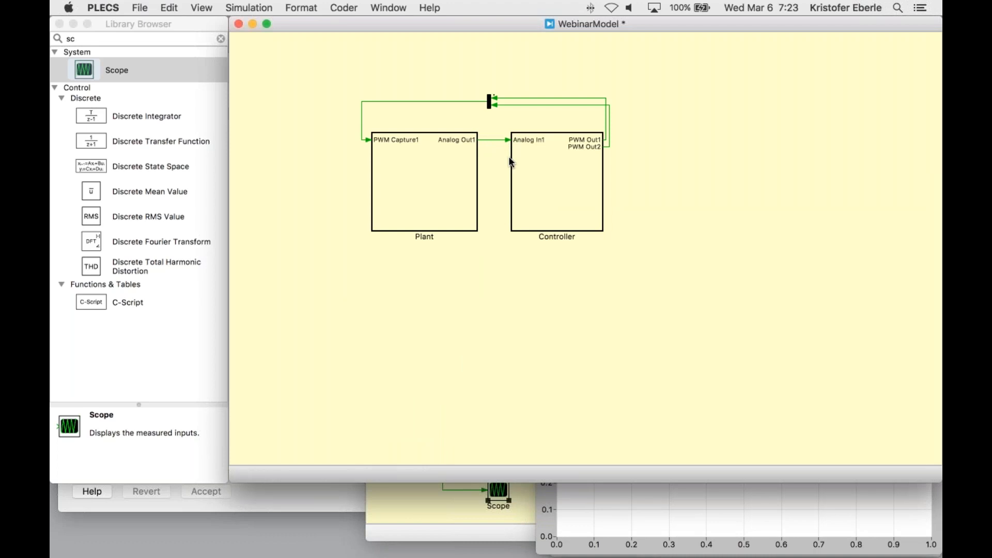
mouse_move(491, 216)
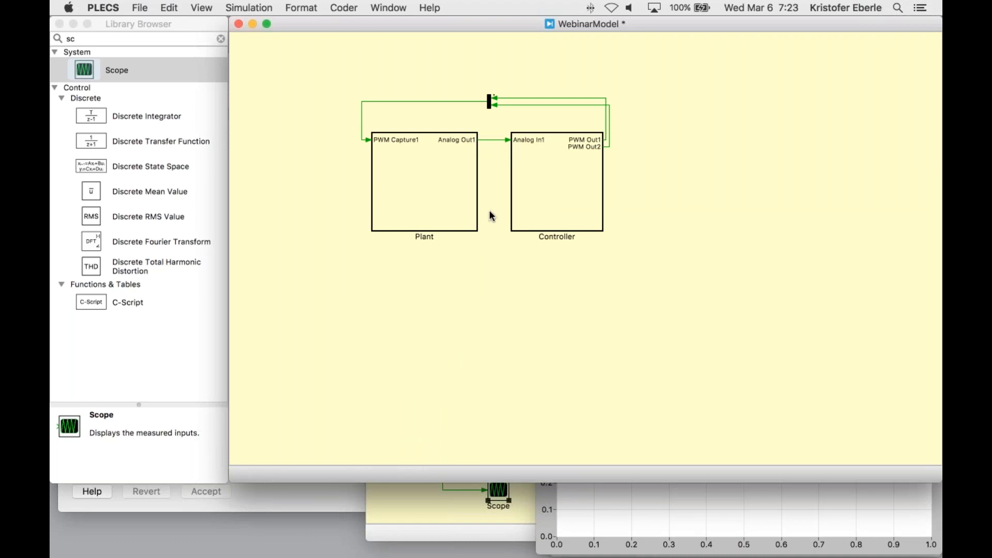
- Reopen Controller and select Analog In1, now fed from Plant's Analog Out1
double_click(557, 184)
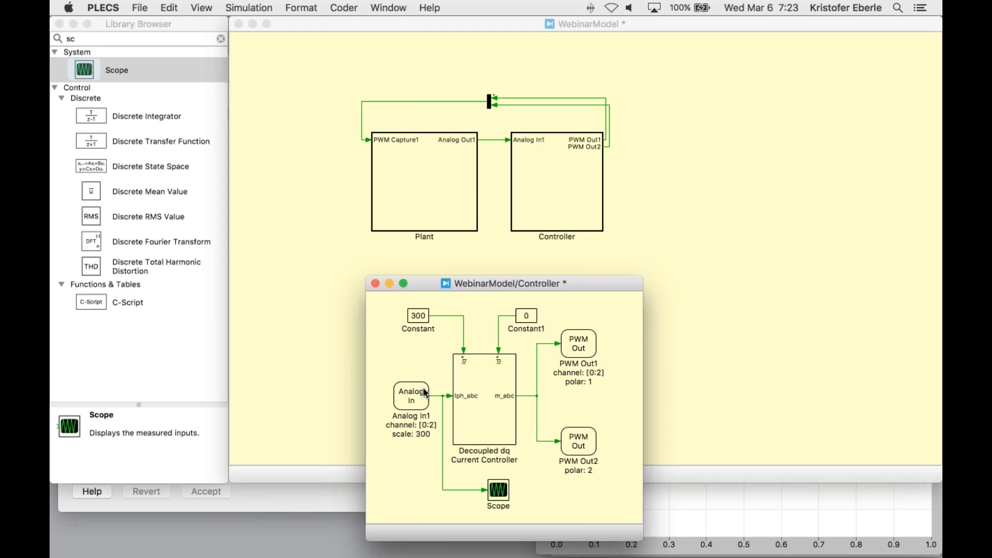
click(410, 395)
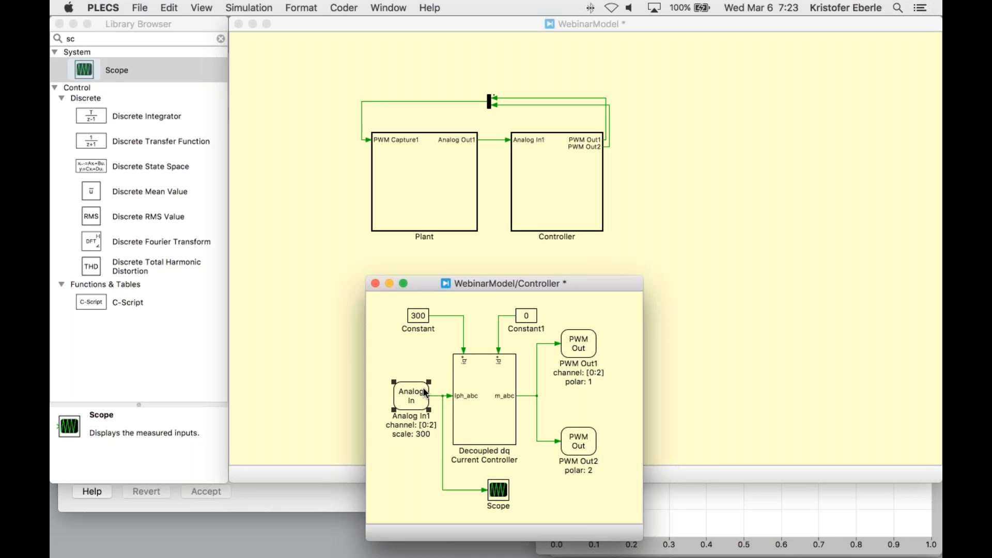
right_click(412, 396)
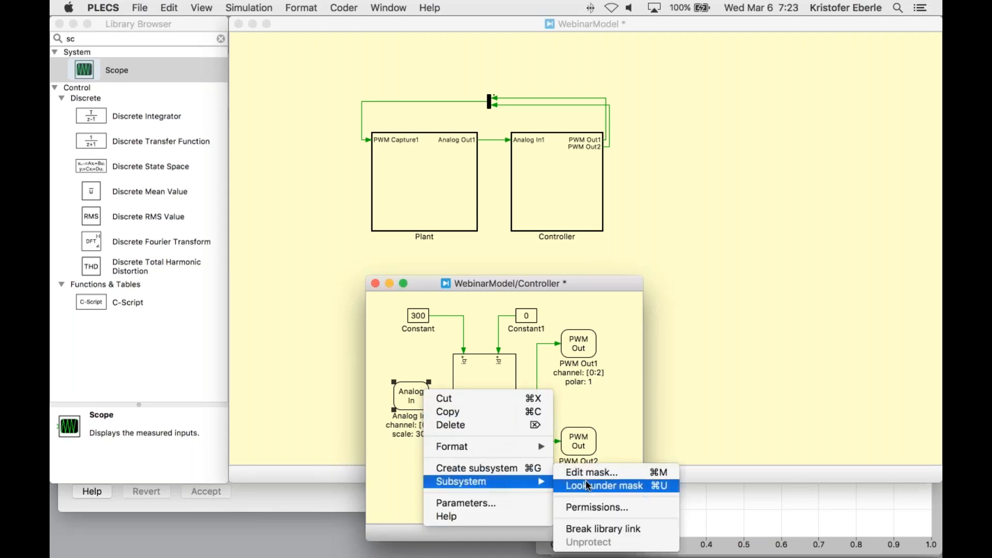
click(605, 486)
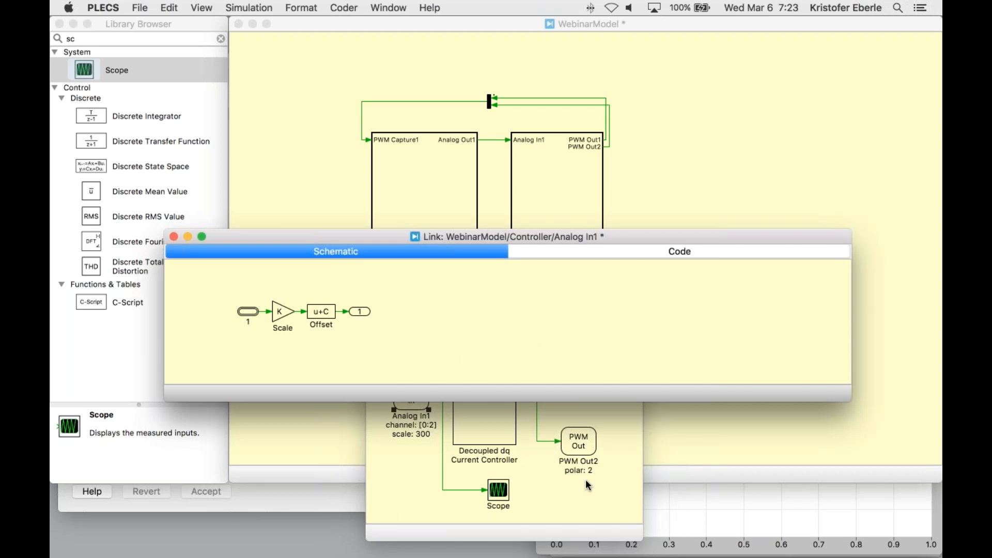
mouse_move(335, 262)
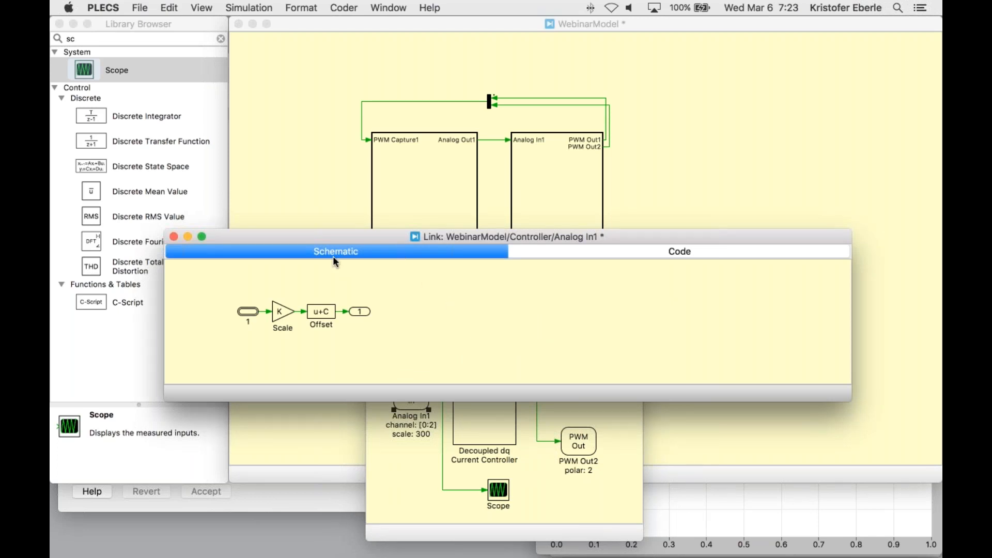
mouse_move(416, 317)
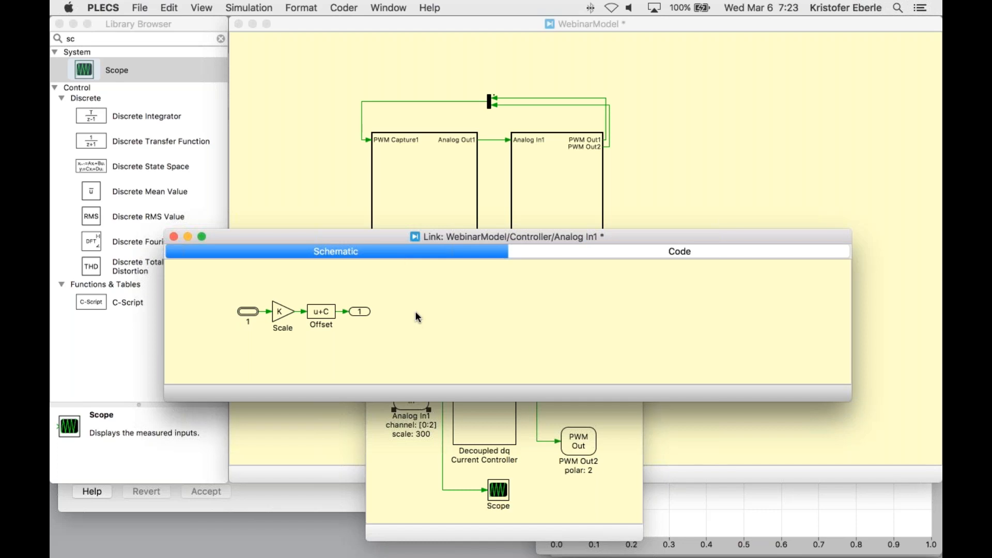
mouse_move(607, 254)
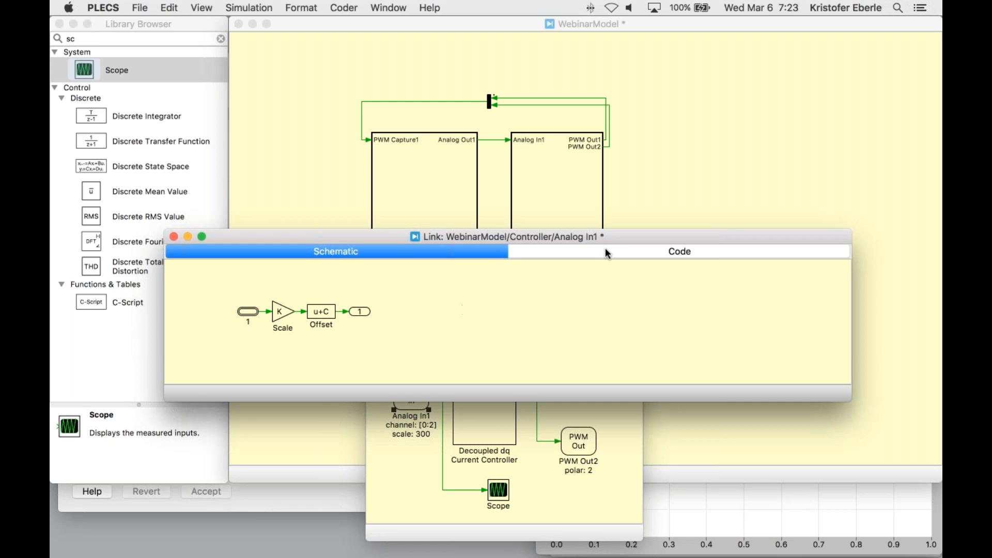
click(678, 251)
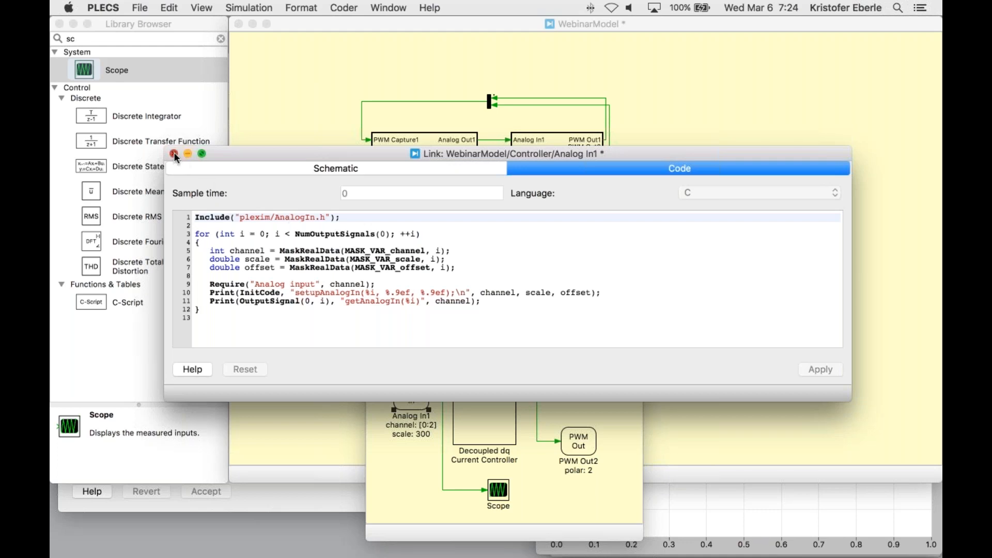
click(174, 154)
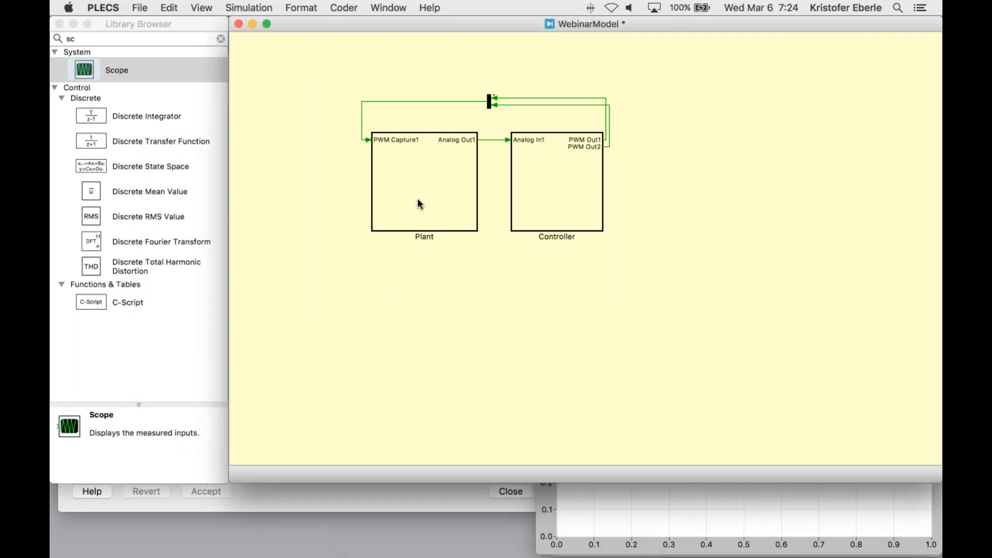
- Review Plant's execution settings, keep simulation mode Normal, and confirm
right_click(417, 202)
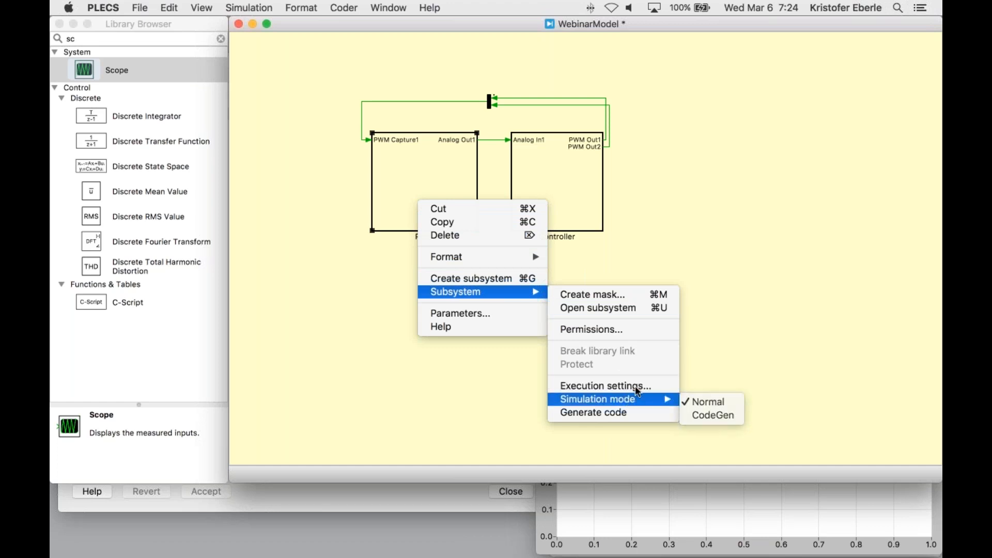
click(602, 385)
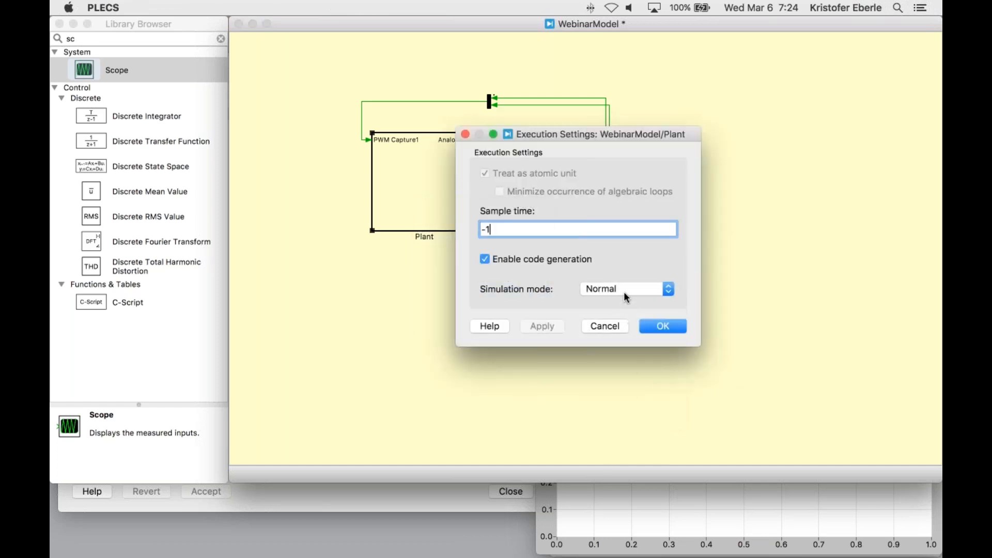
click(625, 288)
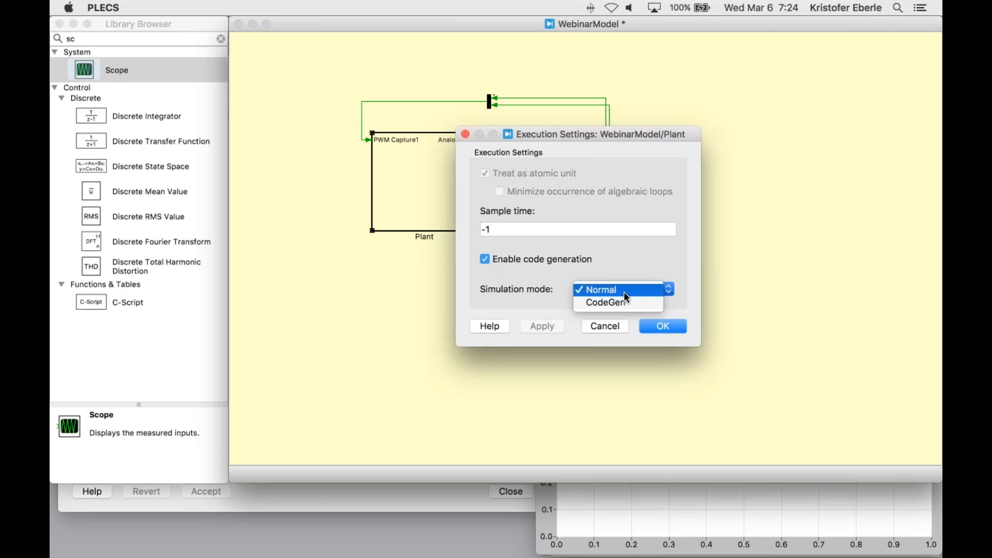
mouse_move(617, 303)
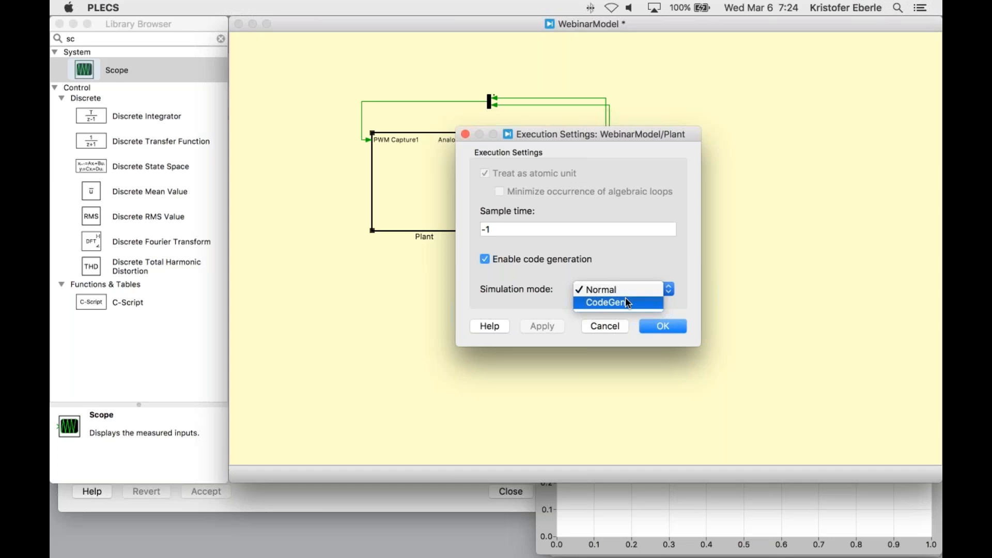
click(598, 290)
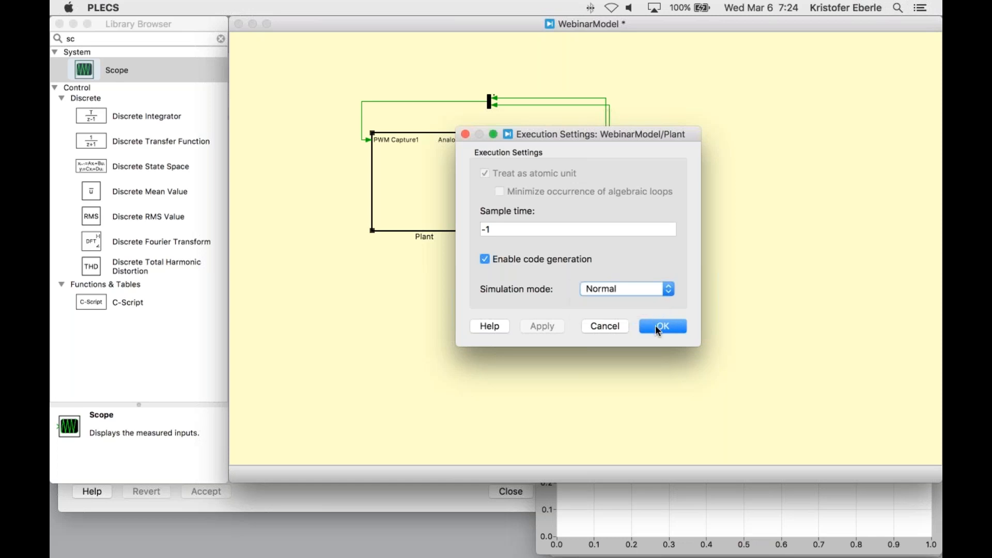
click(661, 325)
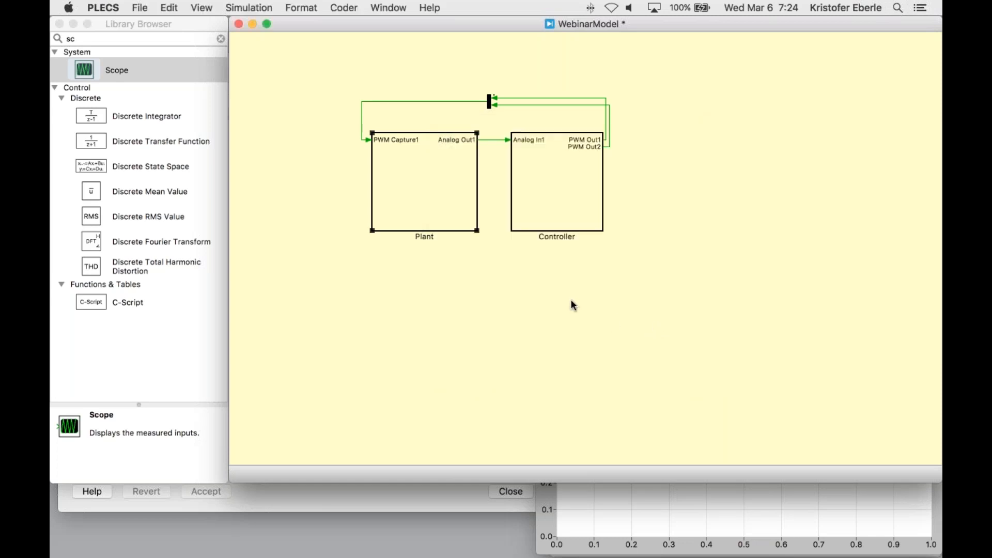
mouse_move(568, 304)
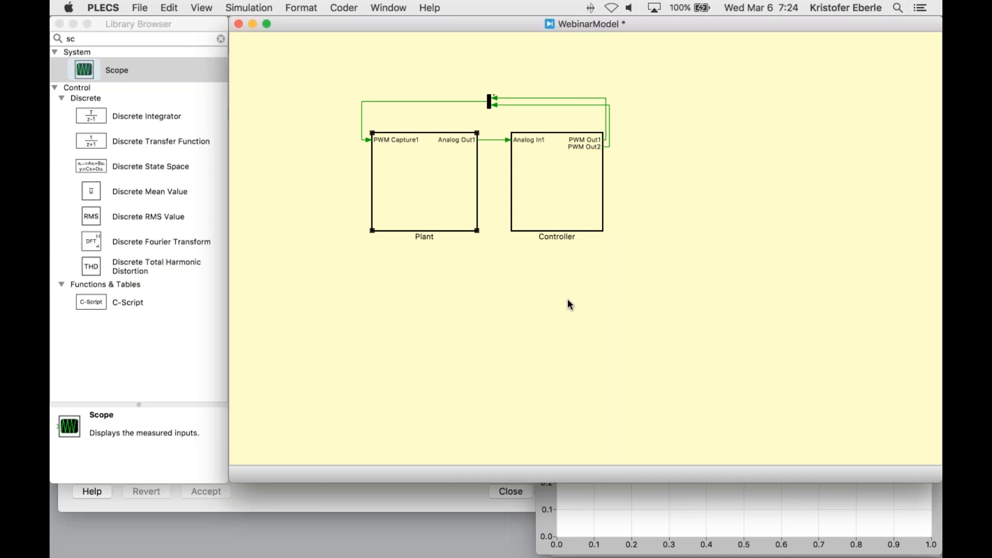
mouse_move(621, 483)
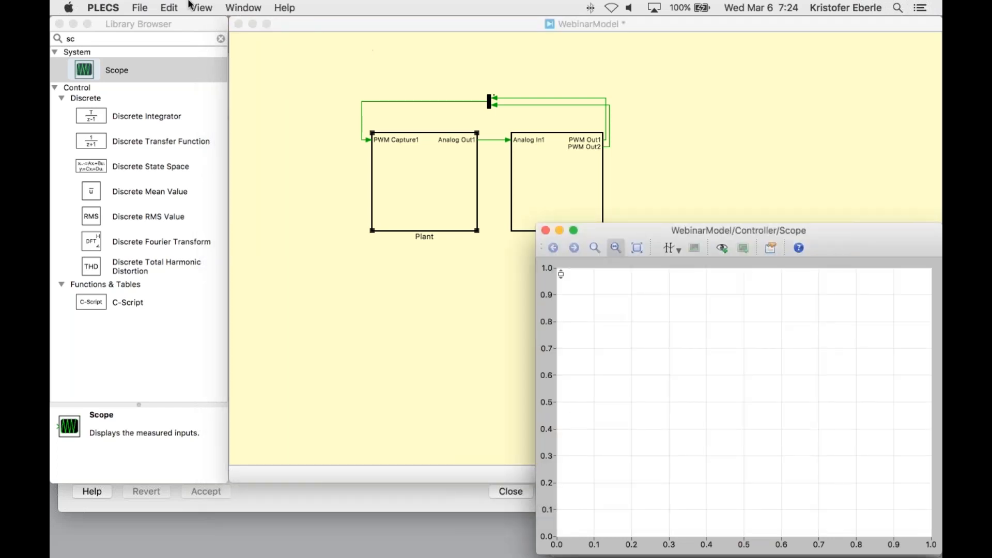
- Run the offline simulation and hold the three-phase current traces under a name in the scope
click(249, 7)
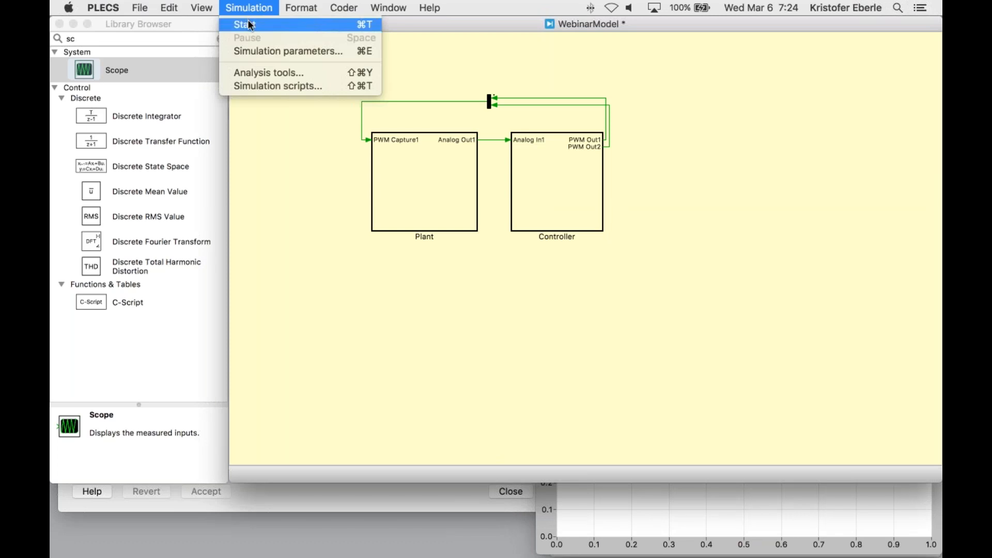
click(242, 24)
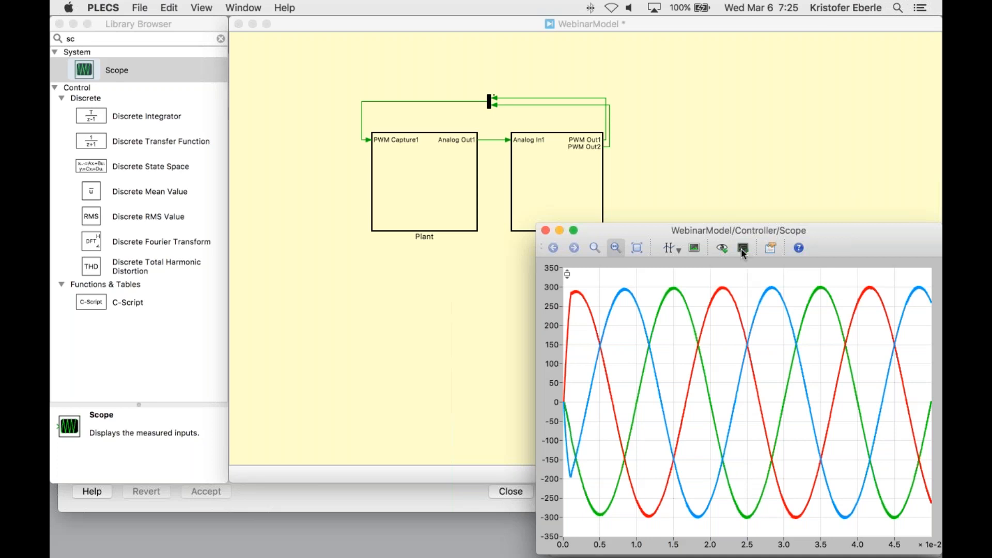
click(743, 247)
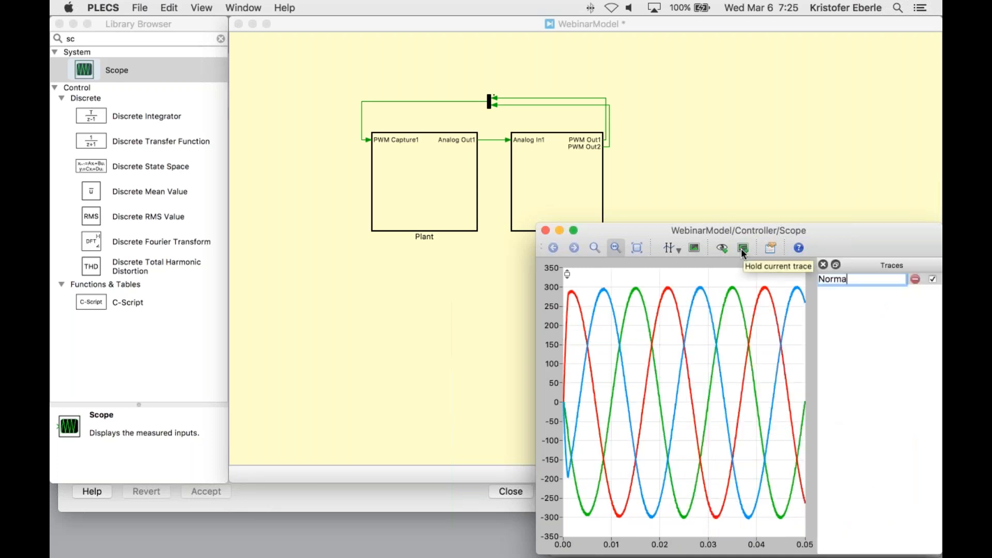
text(lOff)
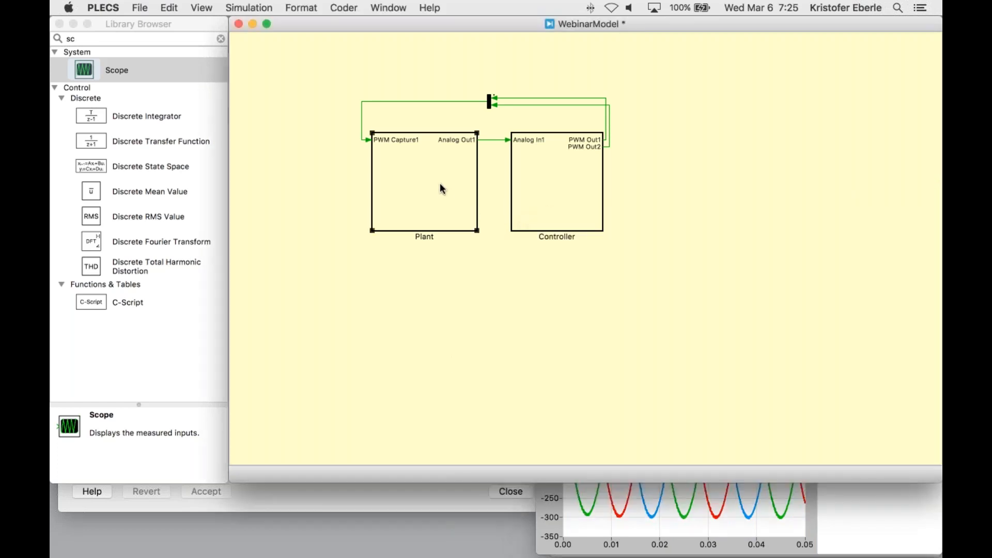
- In Coder options set Plant's target to Generic and build its code
click(343, 7)
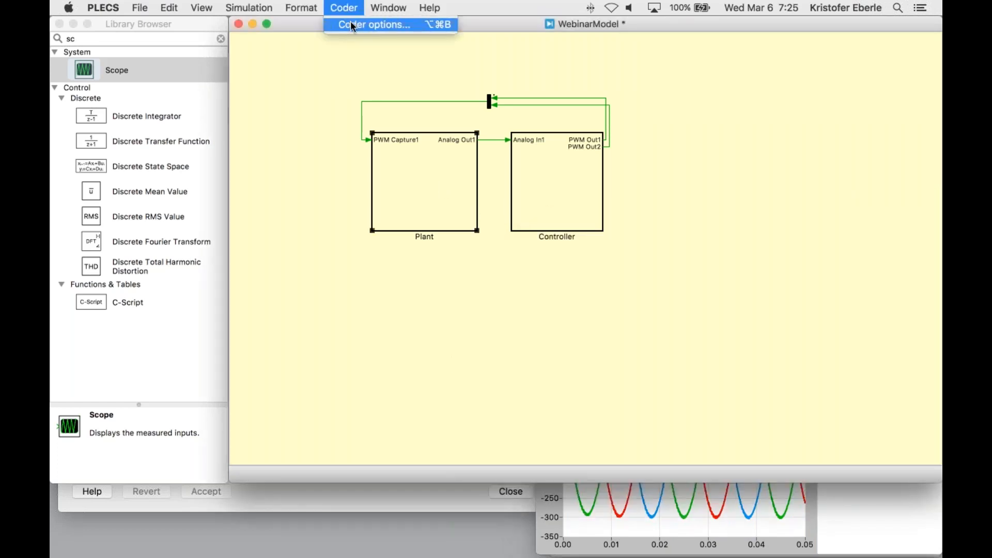
click(372, 23)
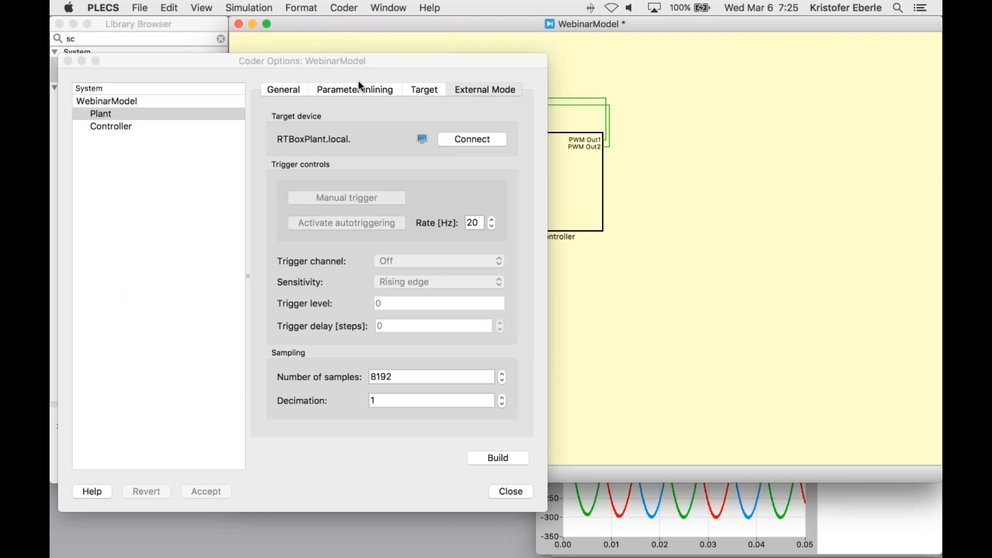
click(424, 89)
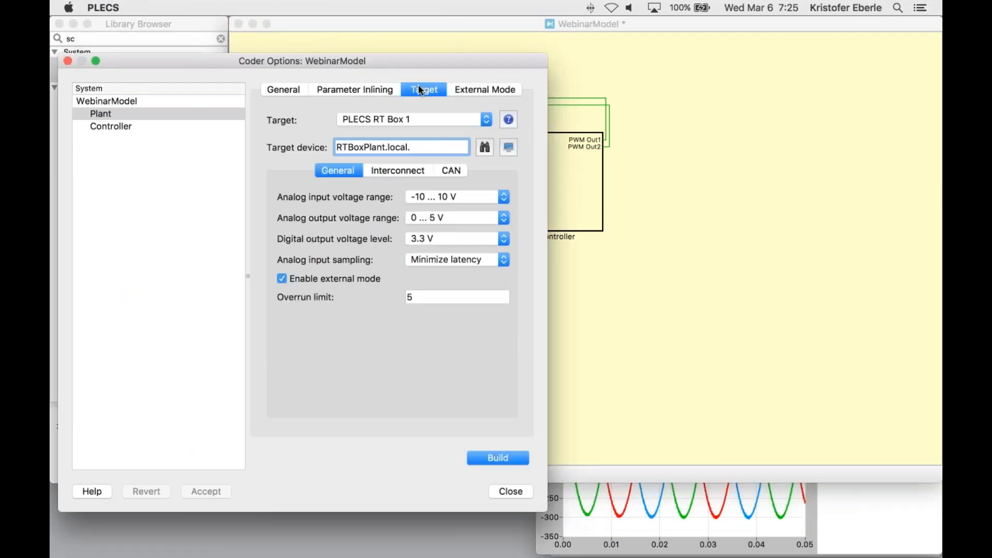
click(283, 89)
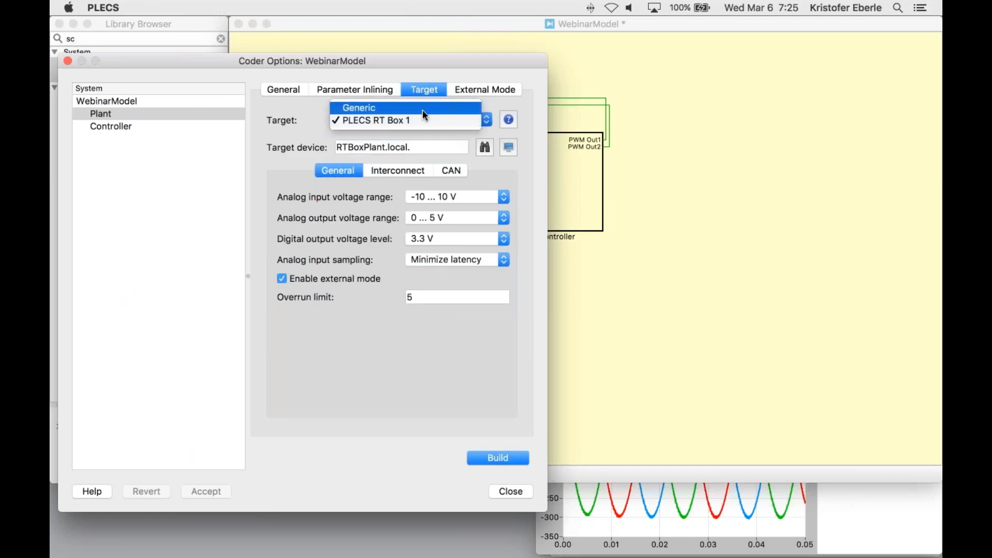
click(358, 108)
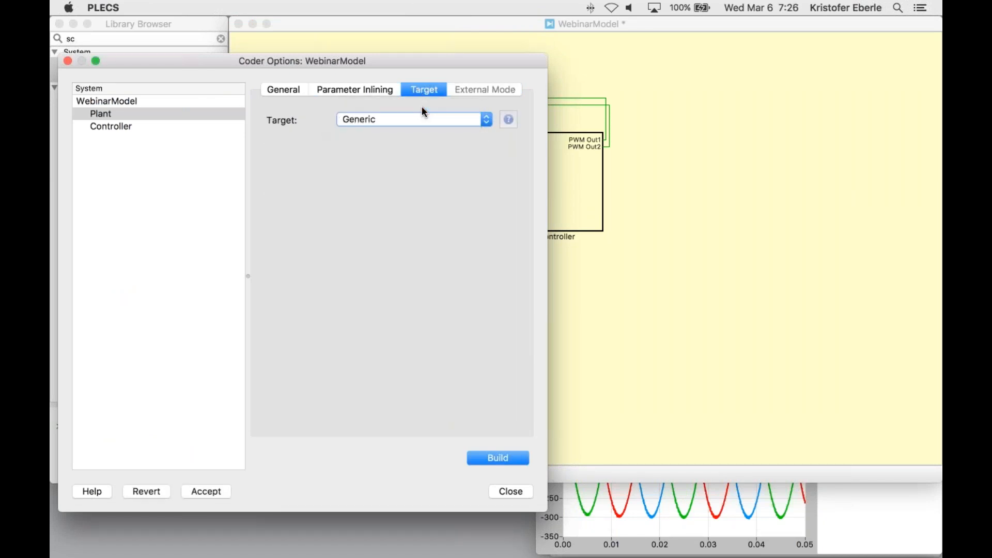
mouse_move(253, 482)
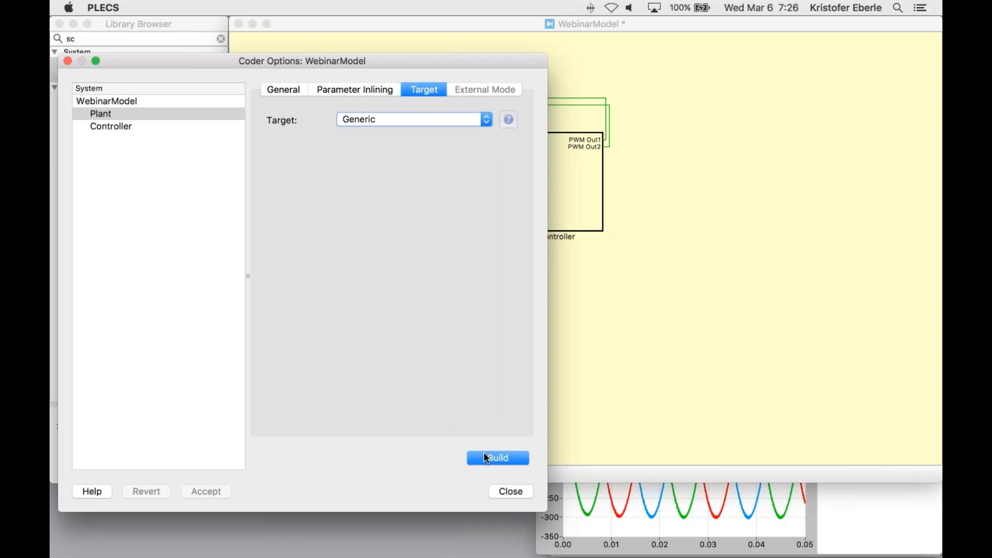
click(100, 113)
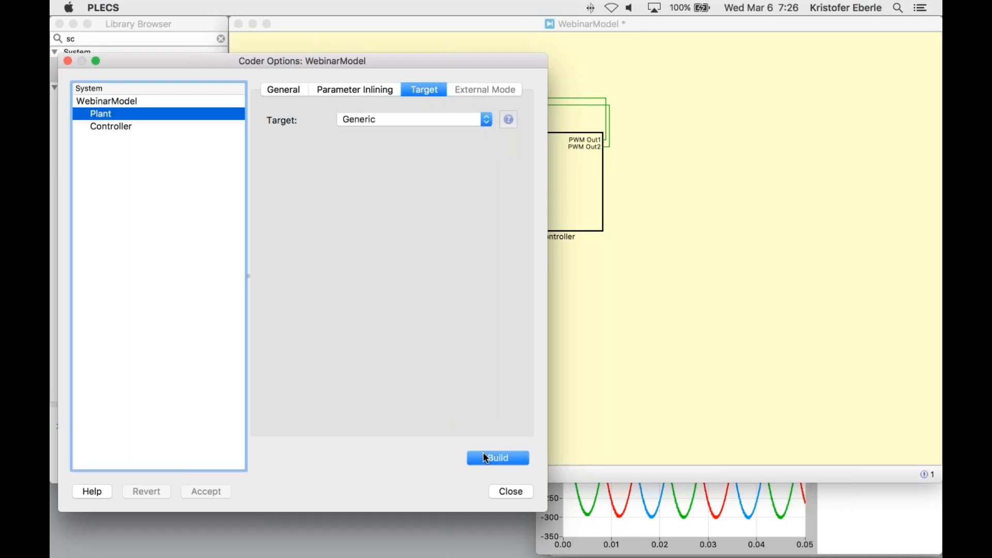
mouse_move(591, 407)
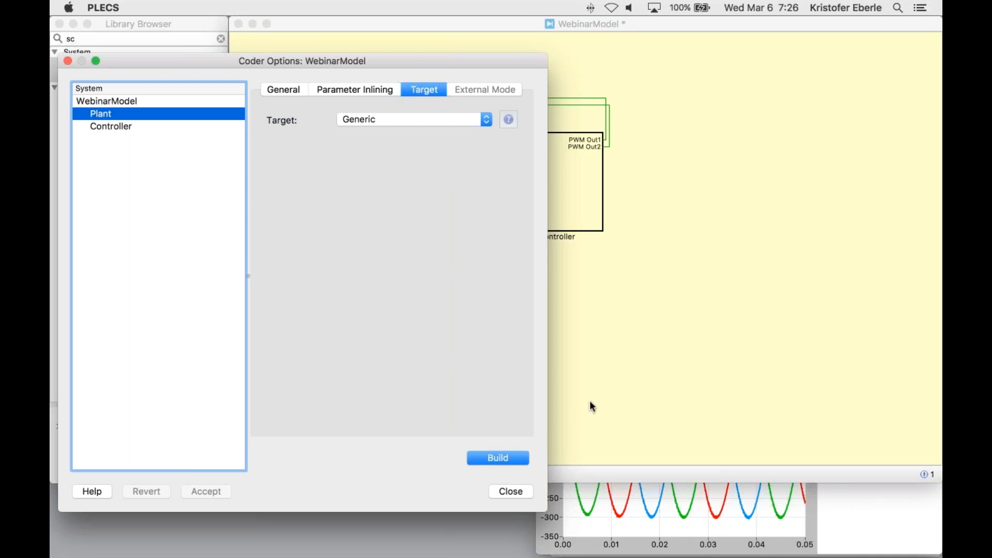
click(509, 491)
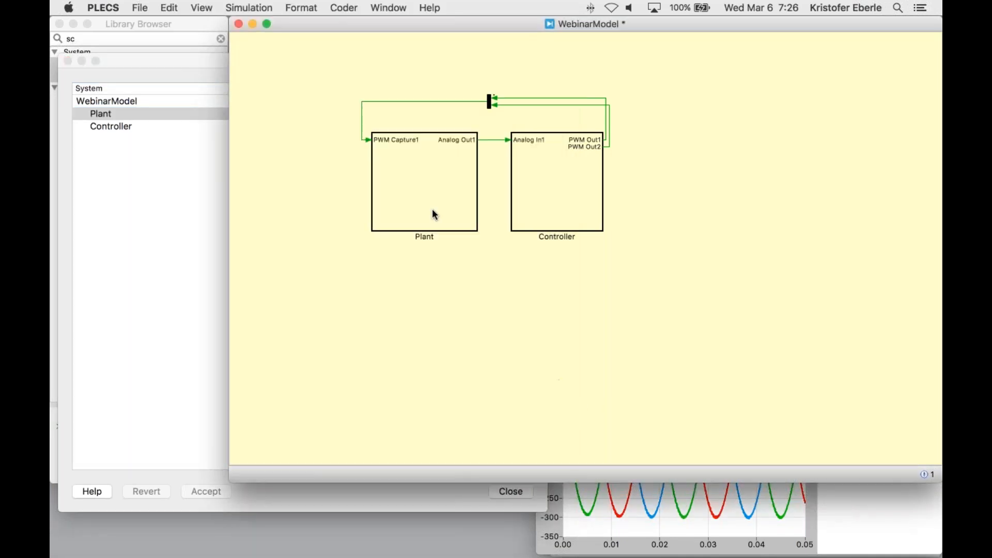
- Switch the Plant subsystem to CodeGen simulation mode
right_click(434, 215)
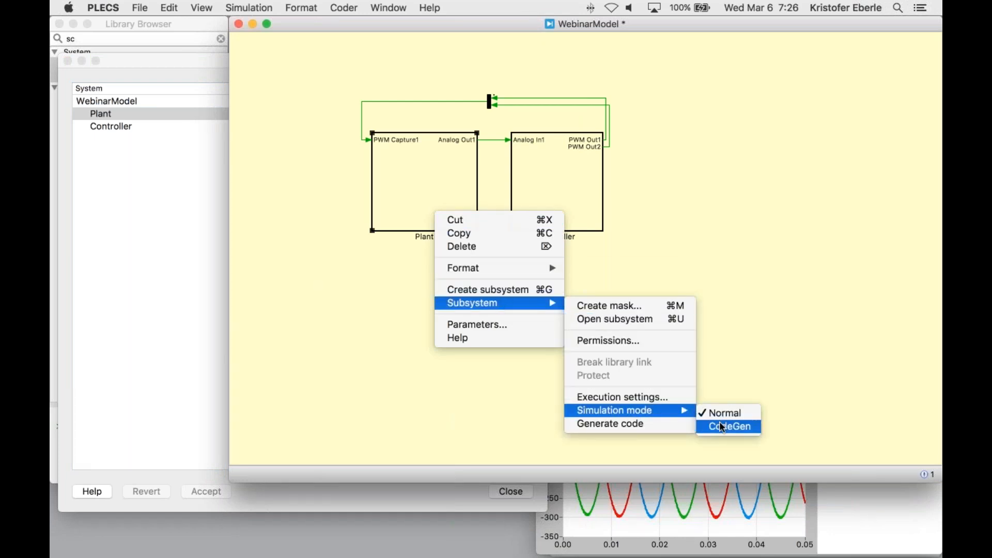
click(728, 426)
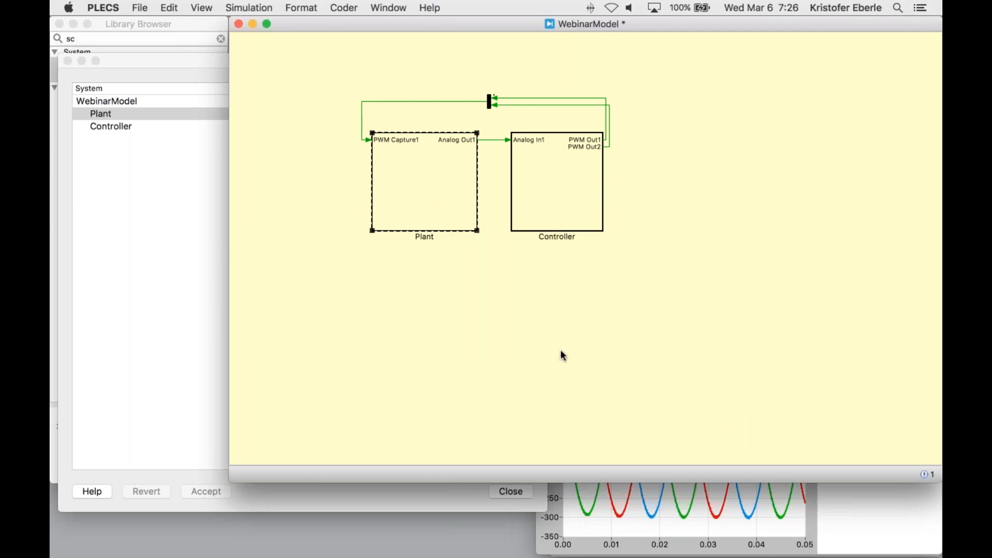
mouse_move(249, 8)
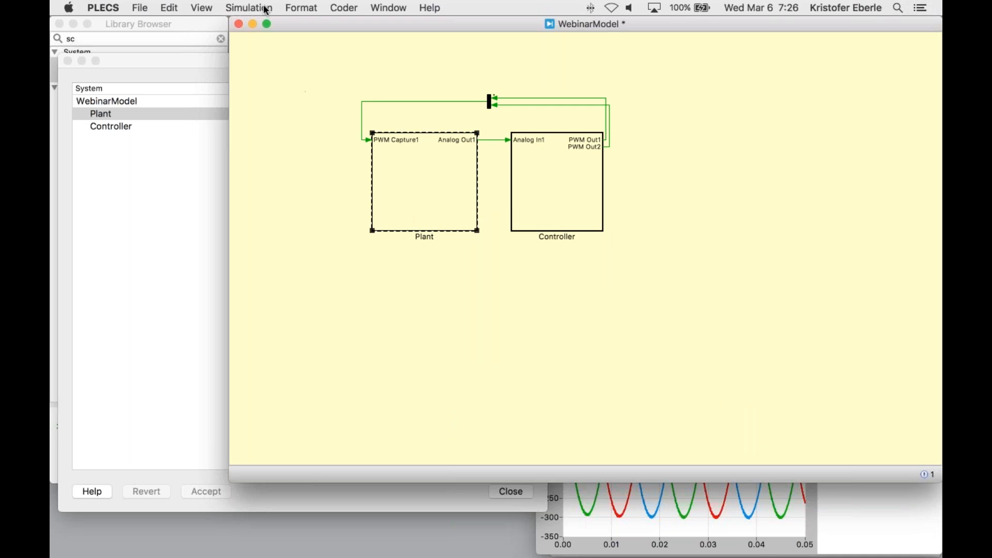
mouse_move(547, 344)
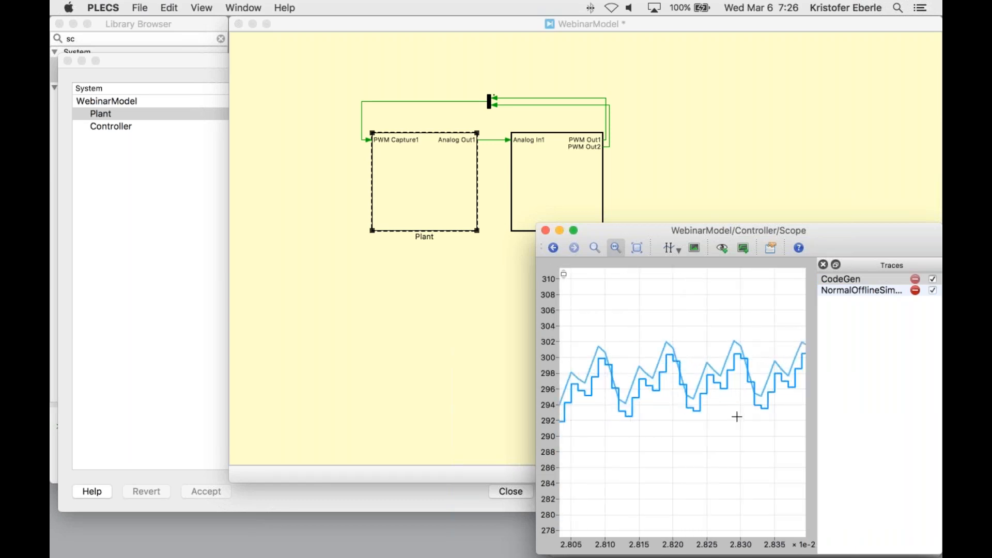
mouse_move(719, 422)
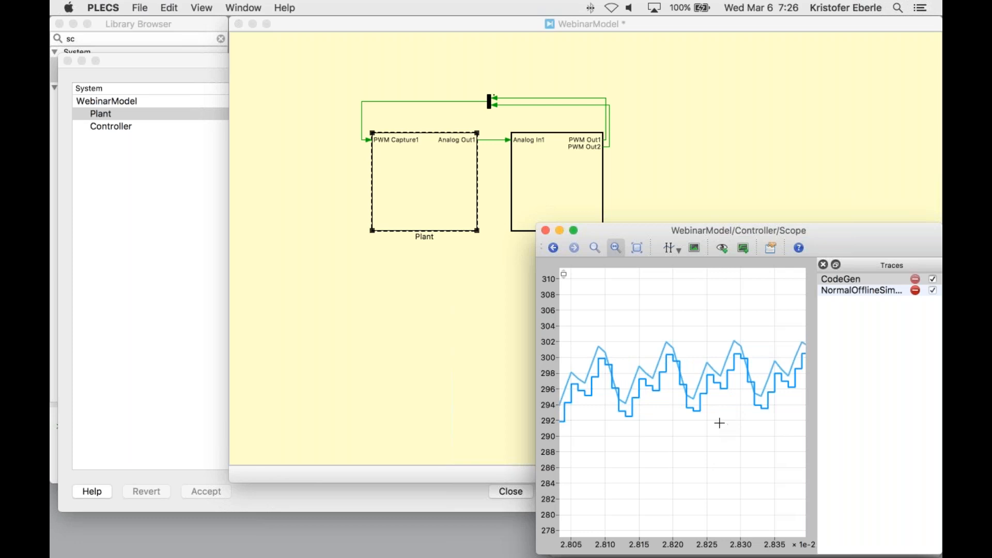
mouse_move(705, 413)
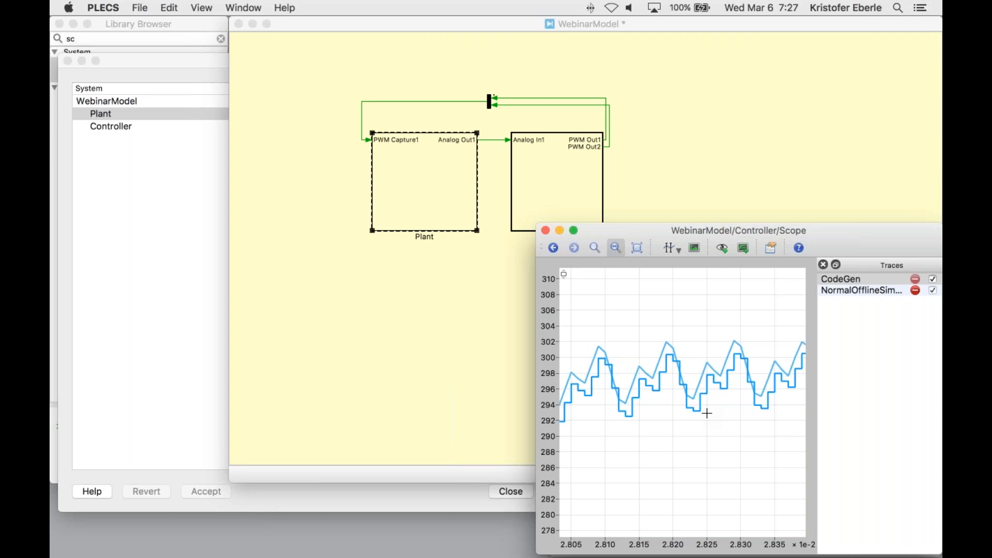
mouse_move(706, 361)
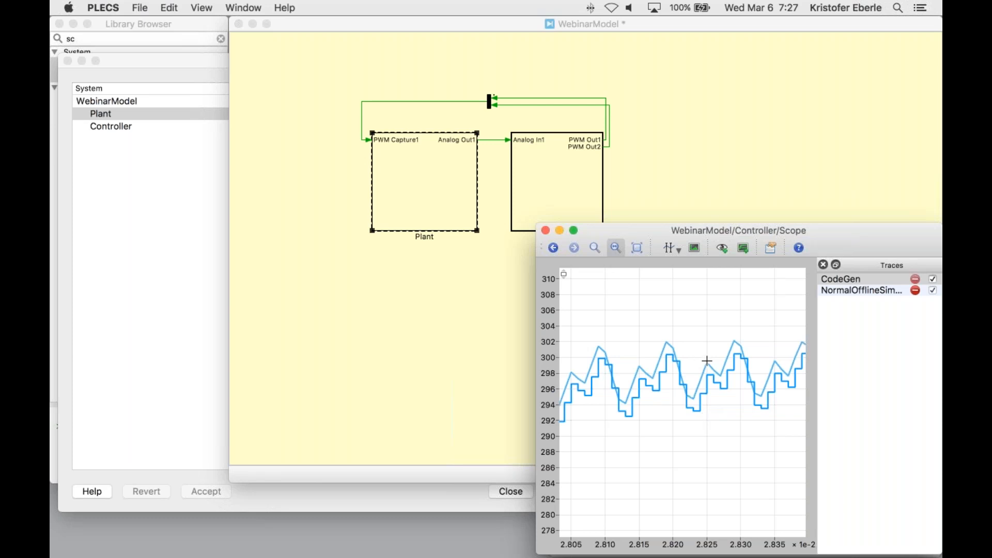
mouse_move(706, 396)
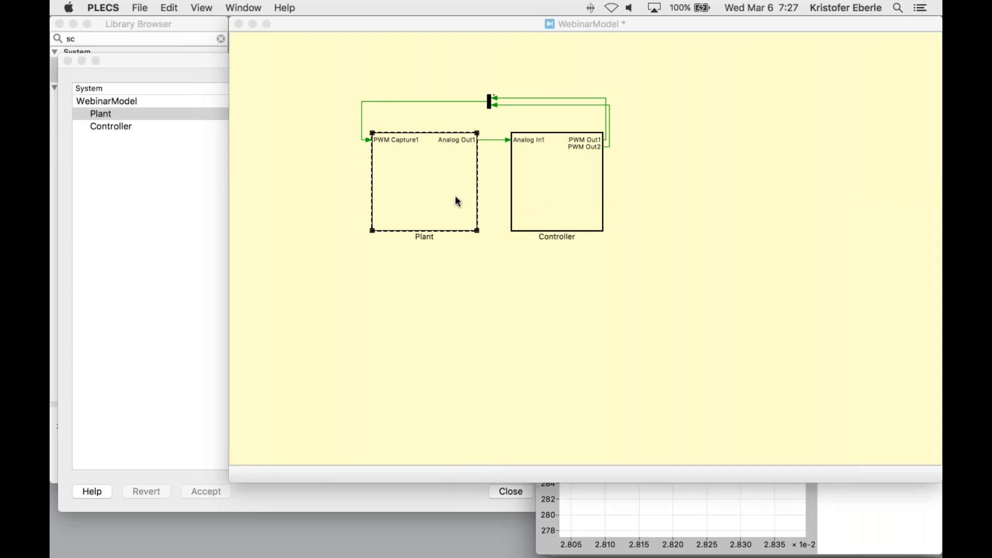
- Switch the Plant subsystem back to Normal simulation mode
right_click(457, 201)
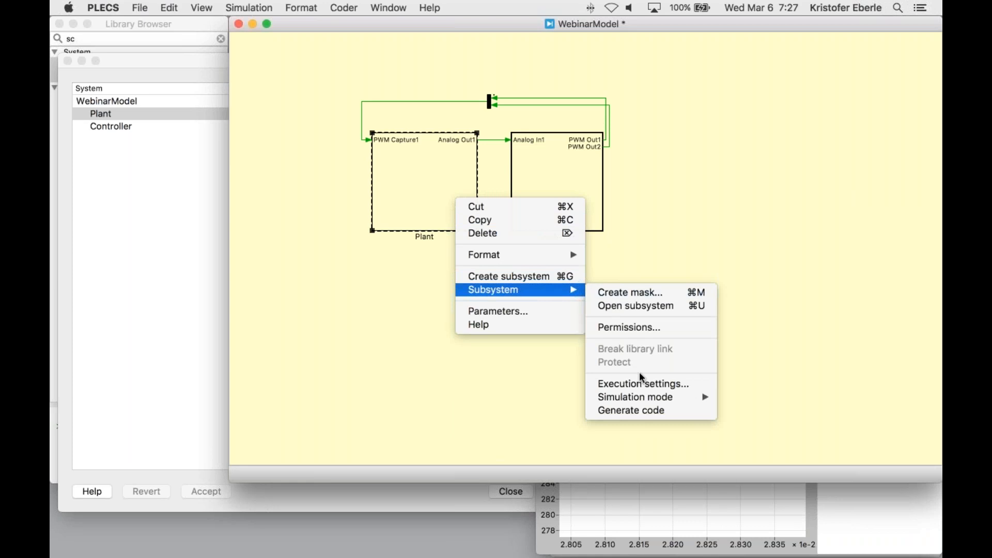
click(735, 405)
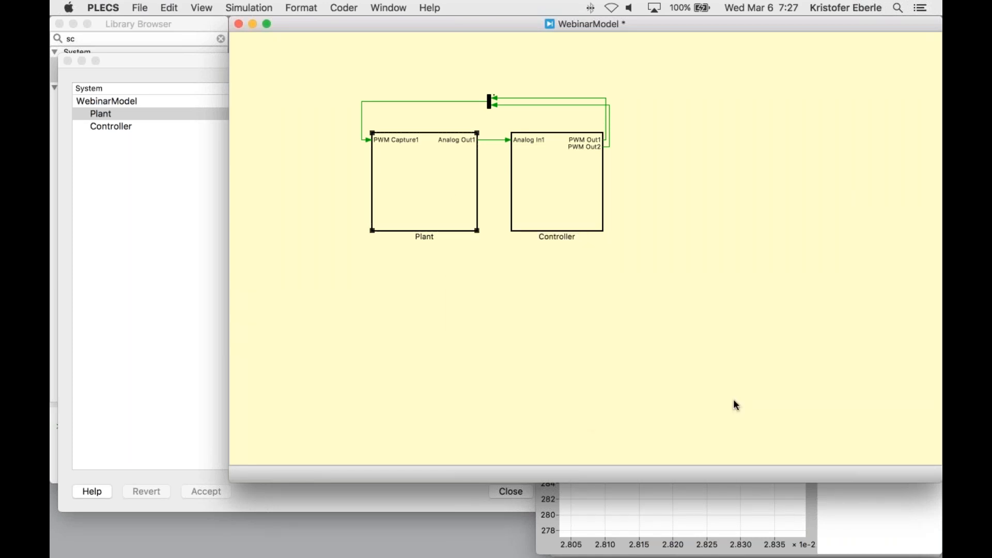
- In Coder Options, target Plant to PLECS RT Box 1 on RTBoxPlant.local with -5…5 V analog output, accept, and select Controller
click(343, 7)
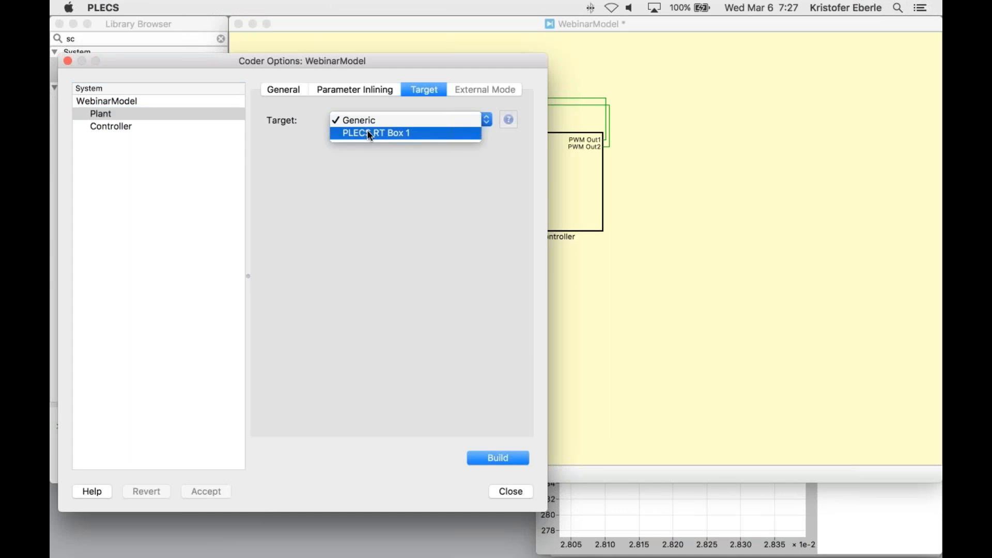
click(376, 133)
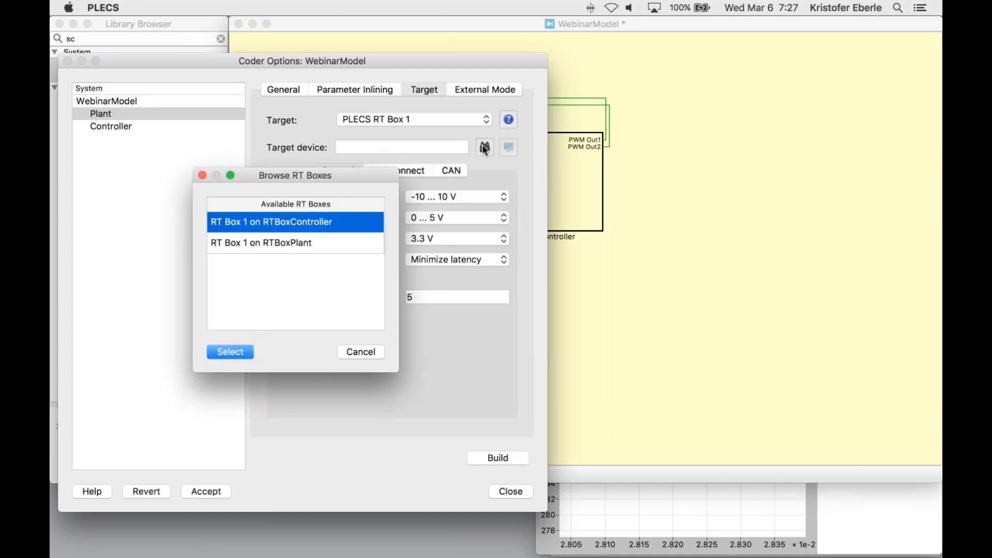
click(360, 351)
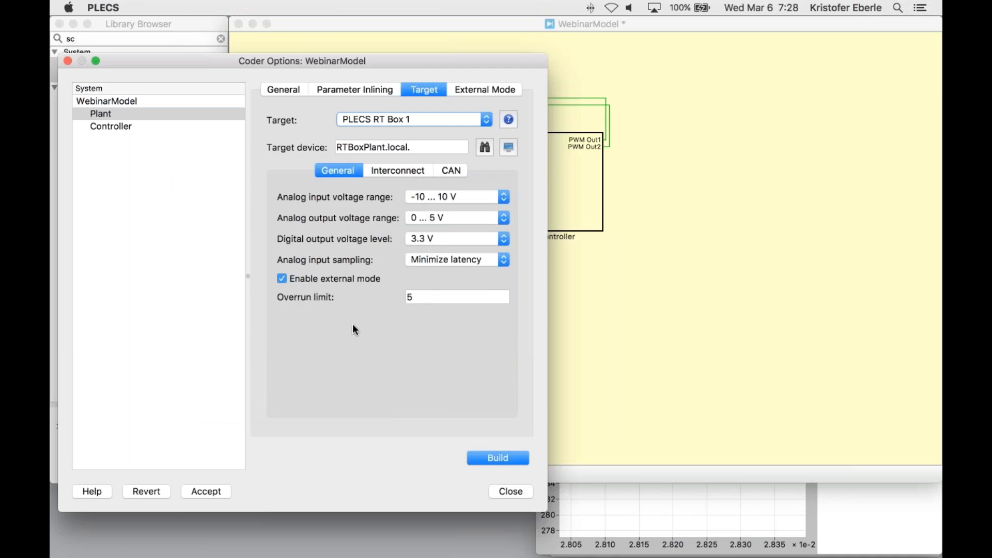
mouse_move(385, 218)
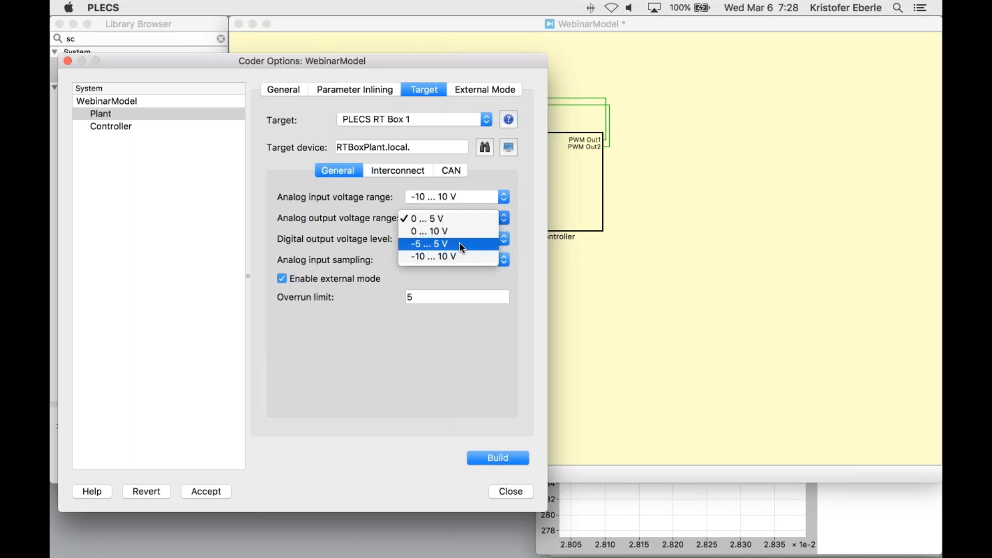
click(429, 243)
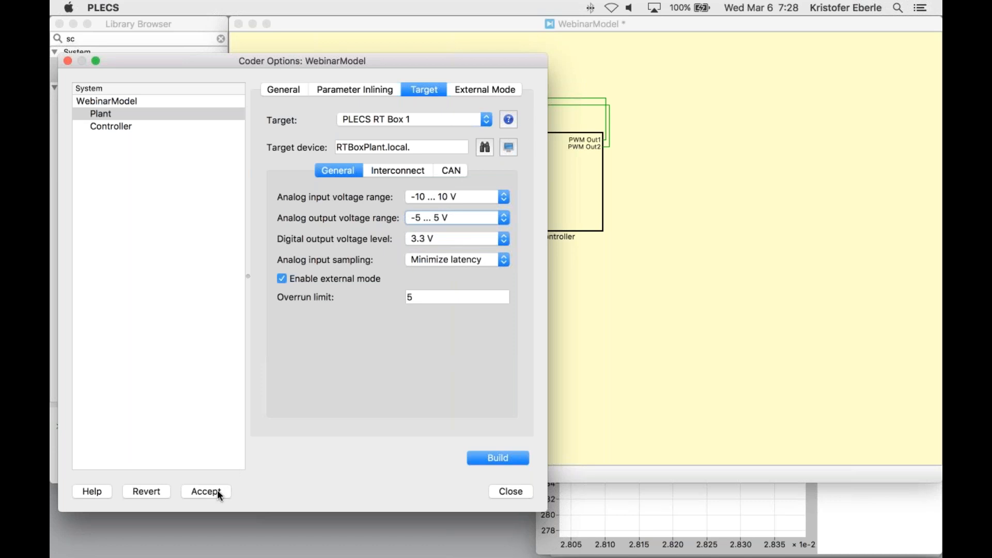
click(205, 490)
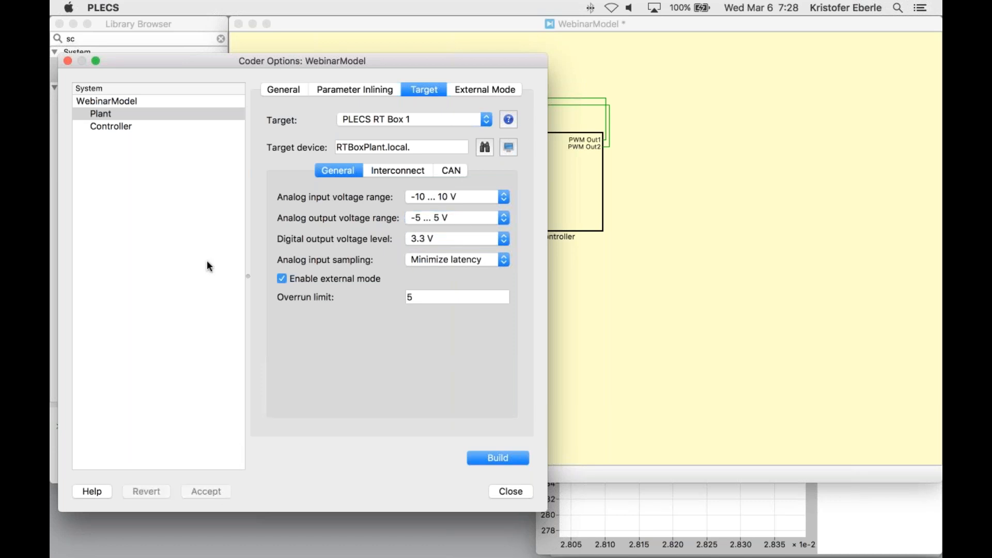
mouse_move(192, 127)
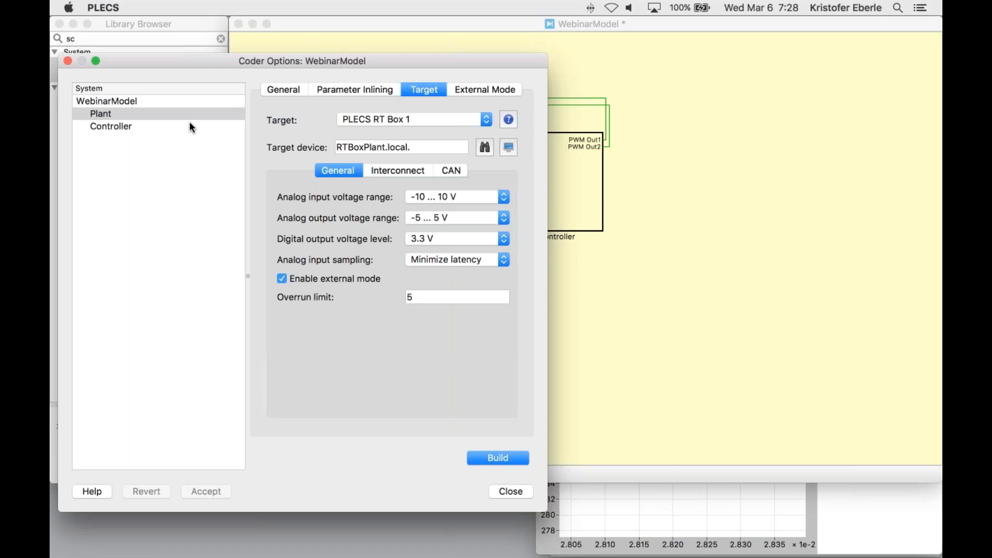
click(111, 126)
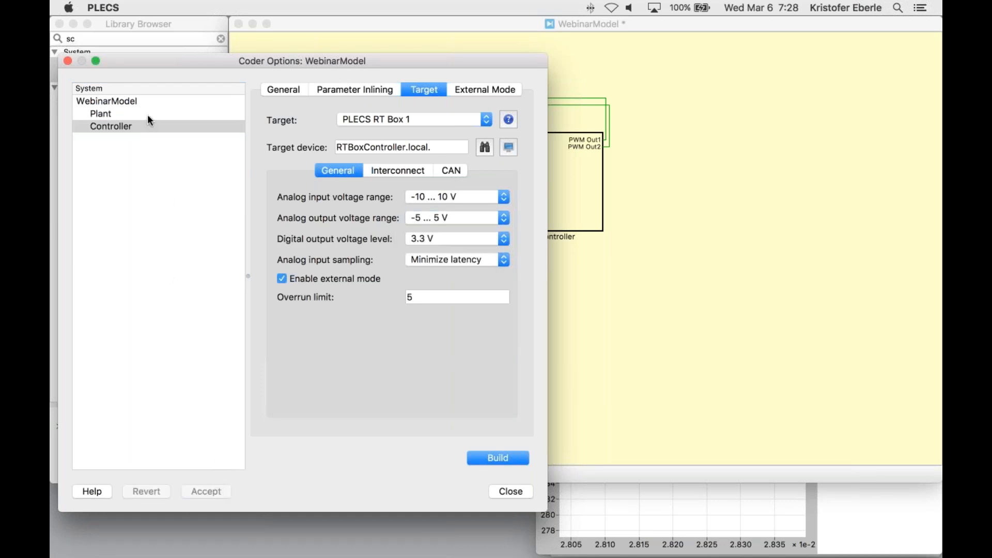
- Build the Plant subsystem for its RT Box, then build and upload the Controller subsystem
click(100, 113)
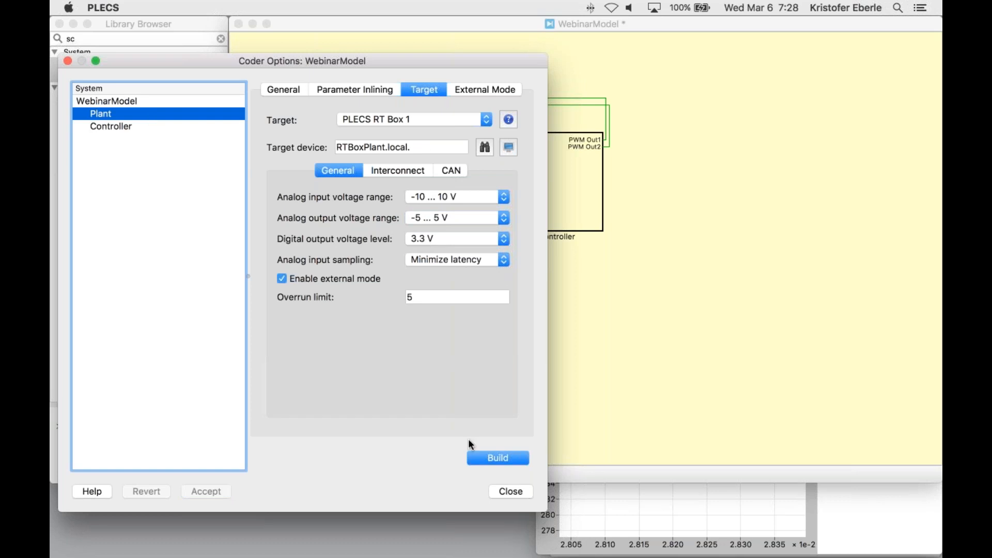
click(497, 457)
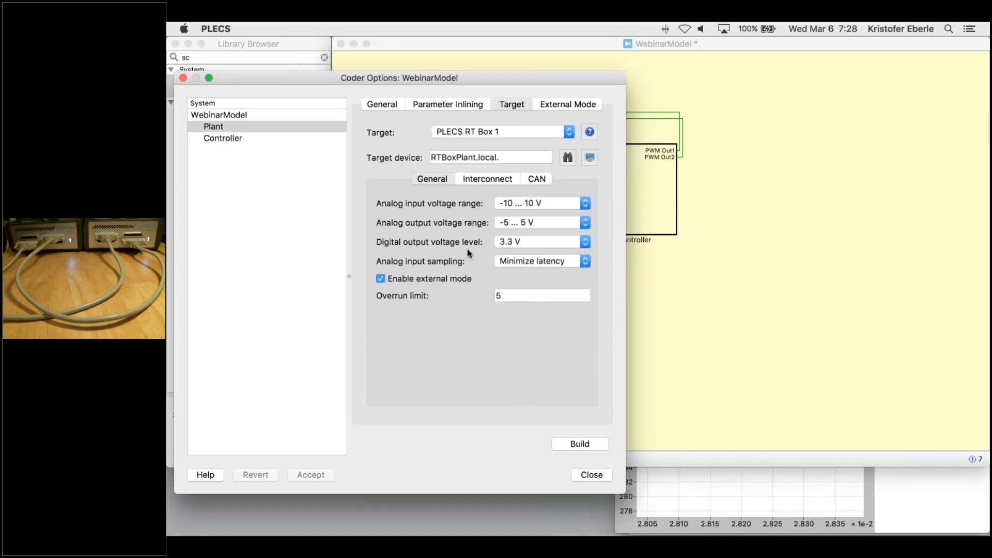
click(223, 138)
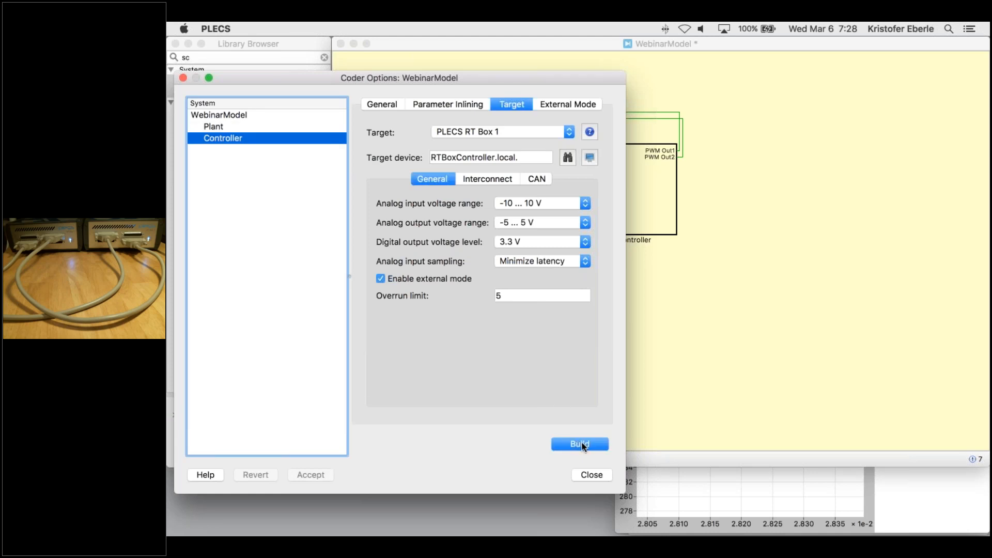
click(578, 444)
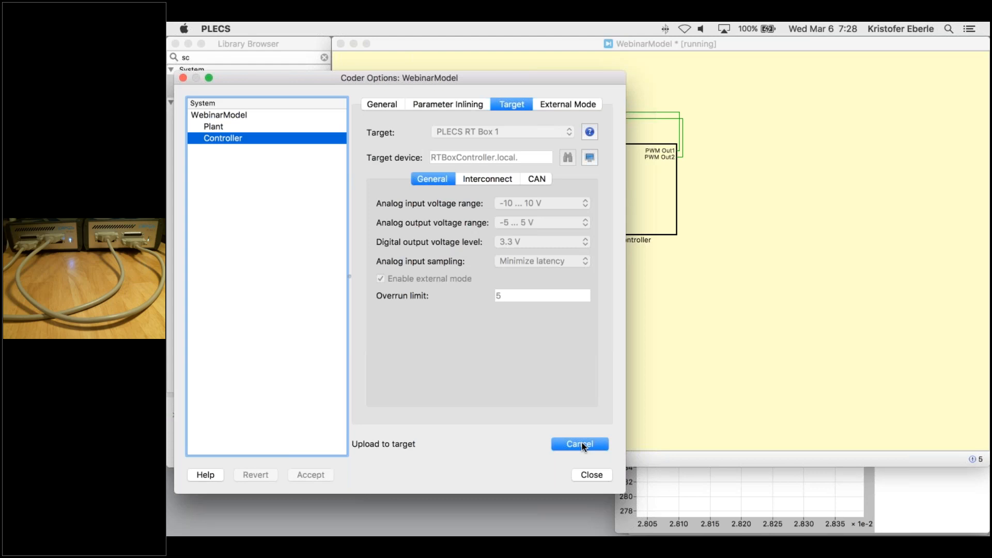
mouse_move(581, 421)
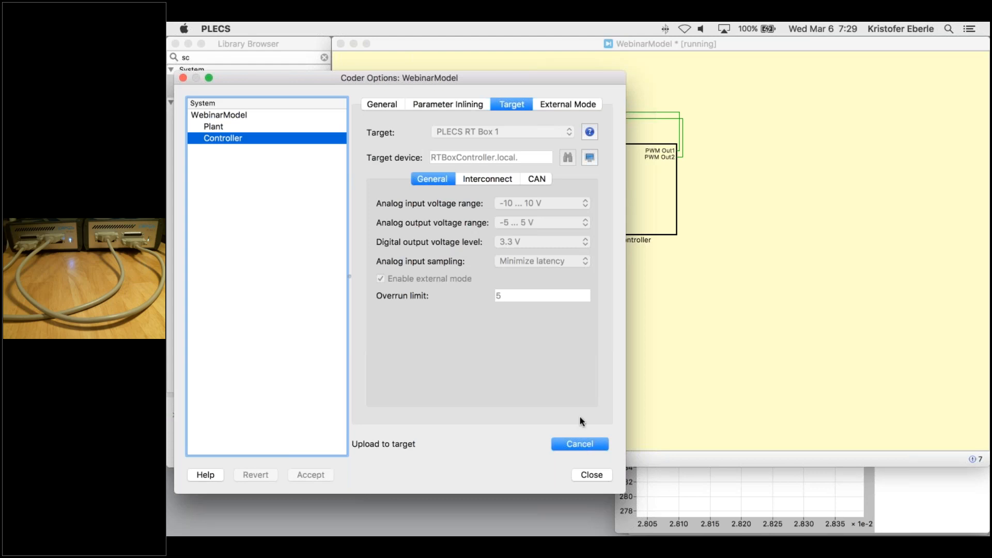
mouse_move(445, 116)
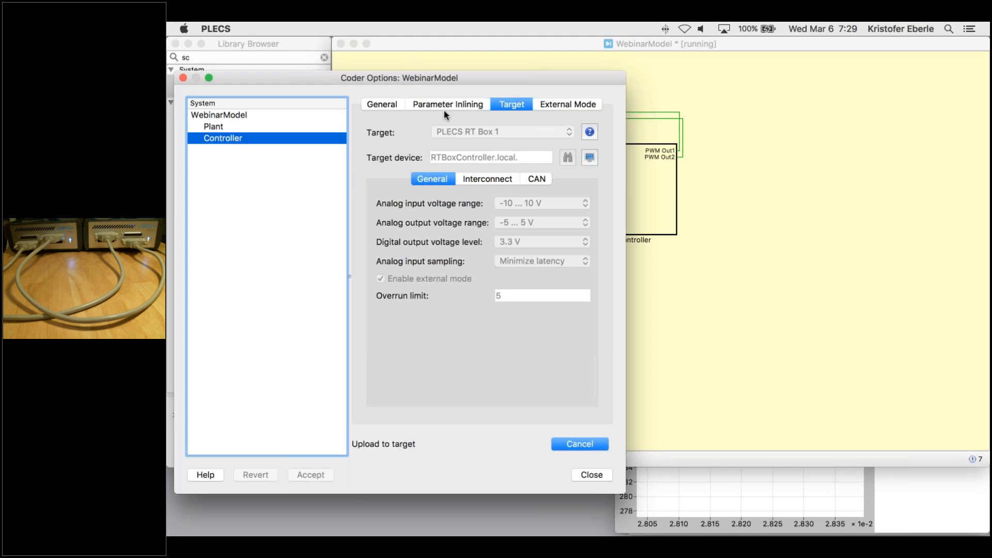
- Review Parameter Inlining, then show the External Mode settings for RTBoxController.local
click(448, 103)
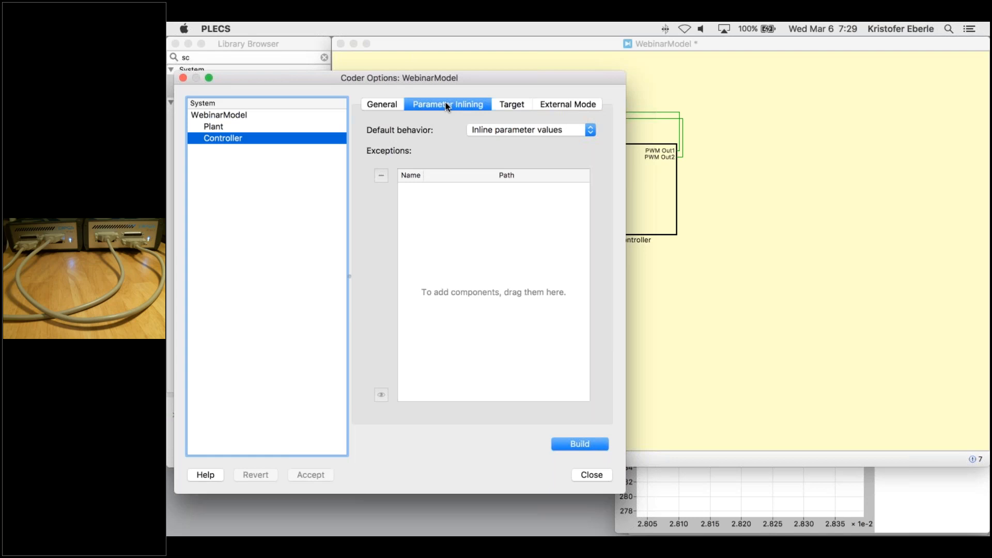
mouse_move(484, 107)
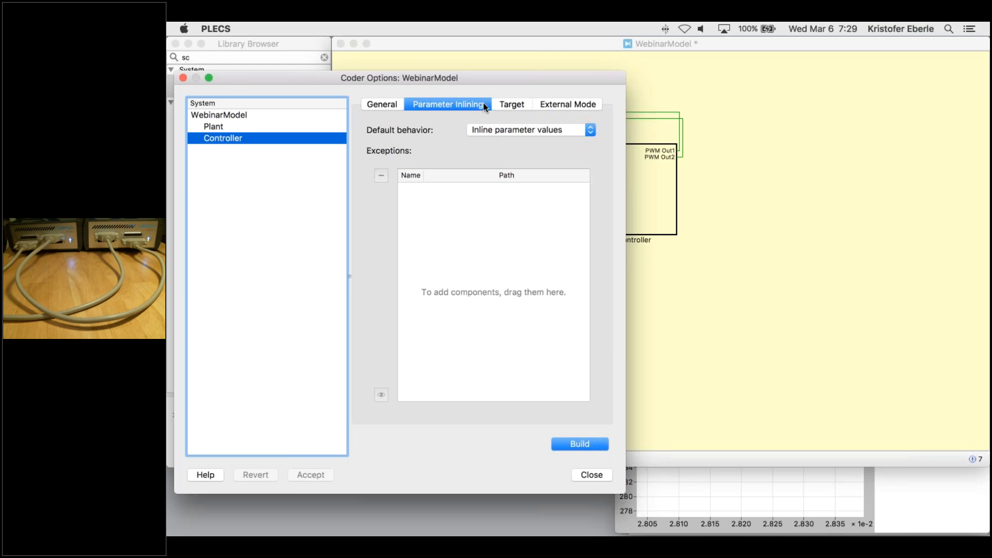
click(568, 103)
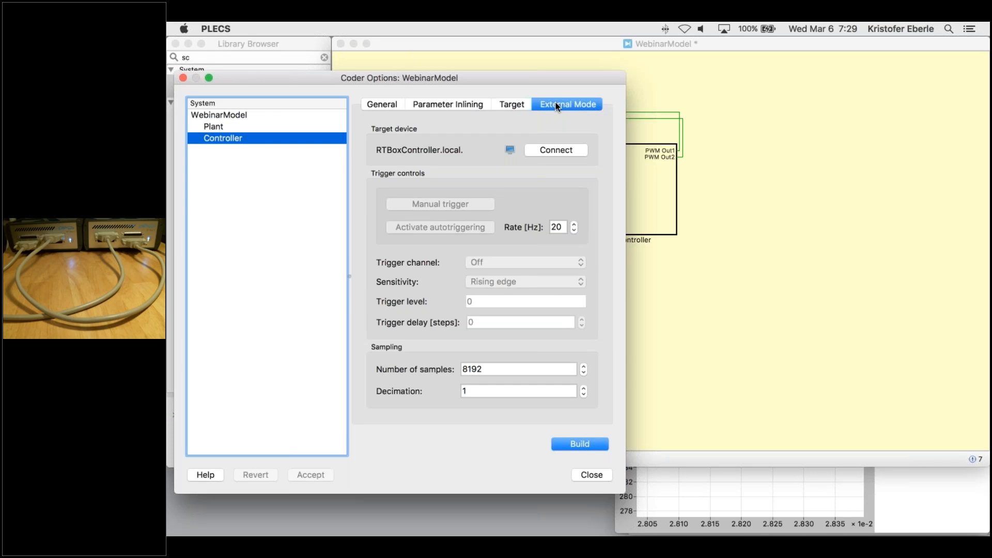
mouse_move(562, 155)
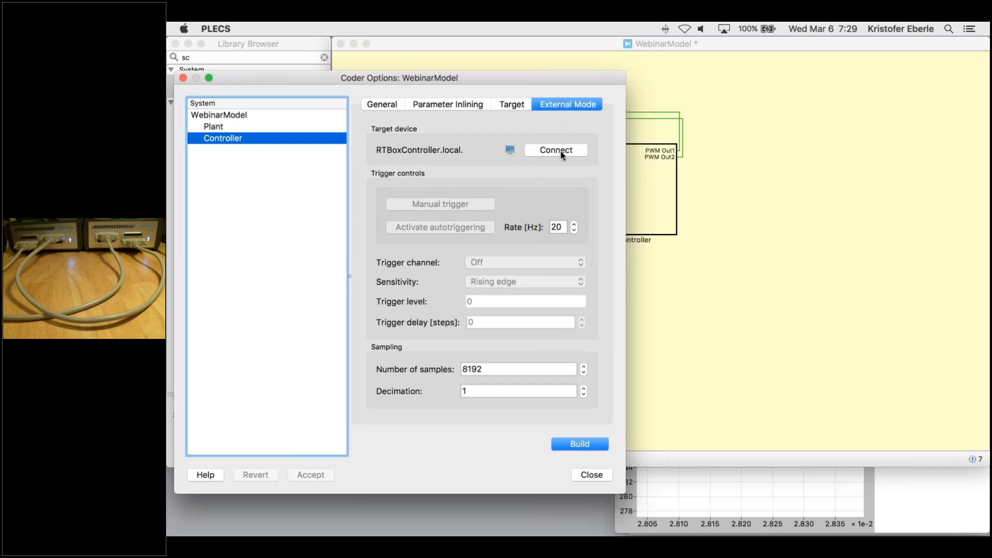
- Connect to the Controller RT Box, autotrigger on Analog In1:1 with -1000 delay, then stop autotriggering to freeze traces
click(555, 150)
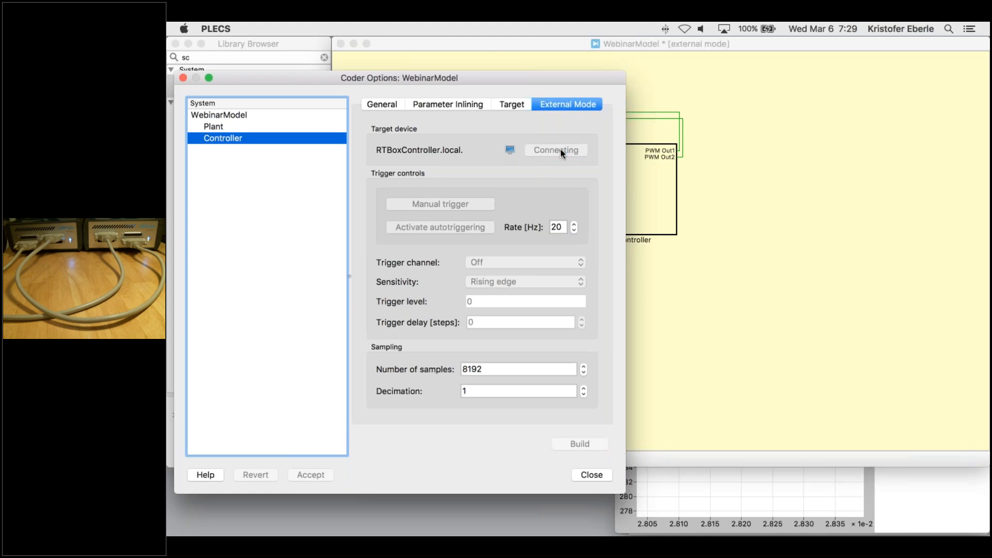
click(556, 150)
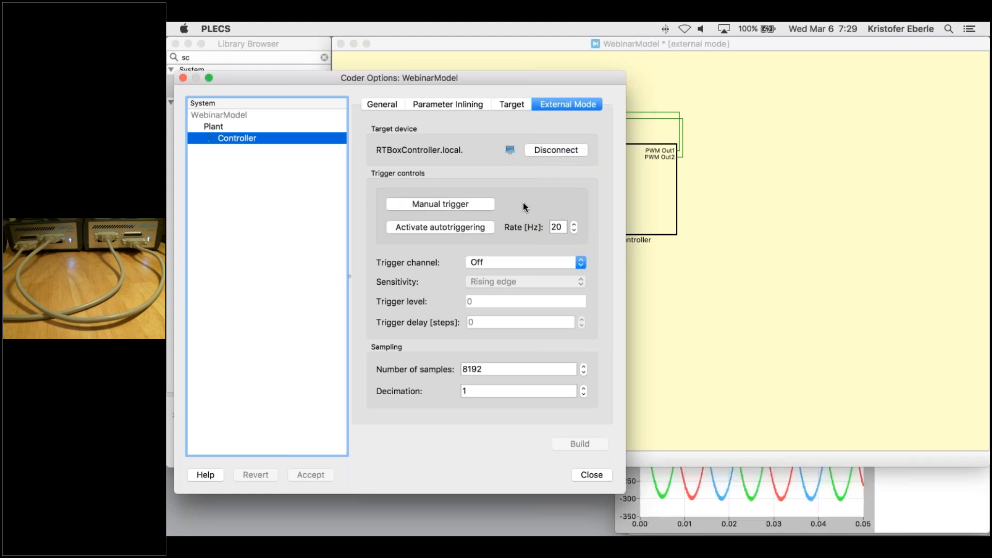
click(439, 227)
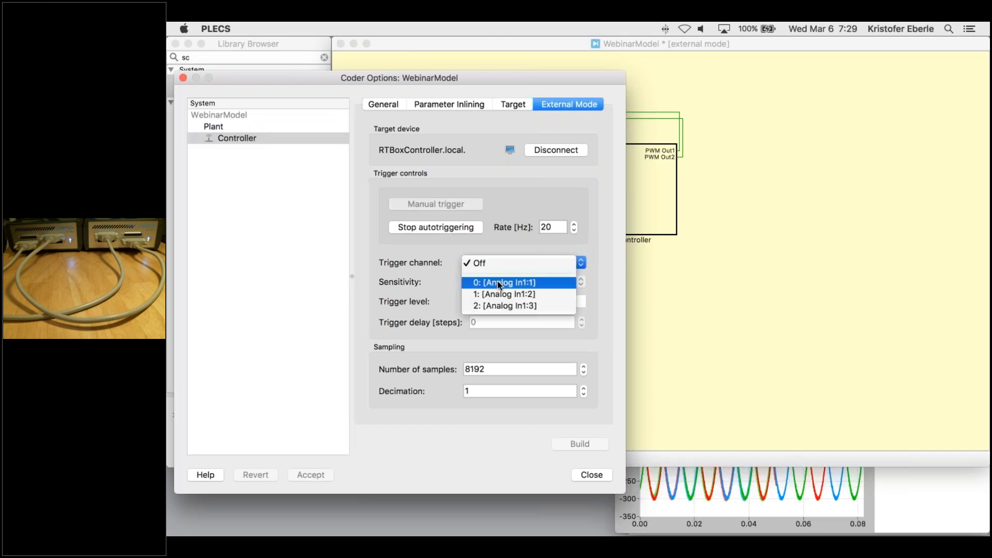
click(503, 282)
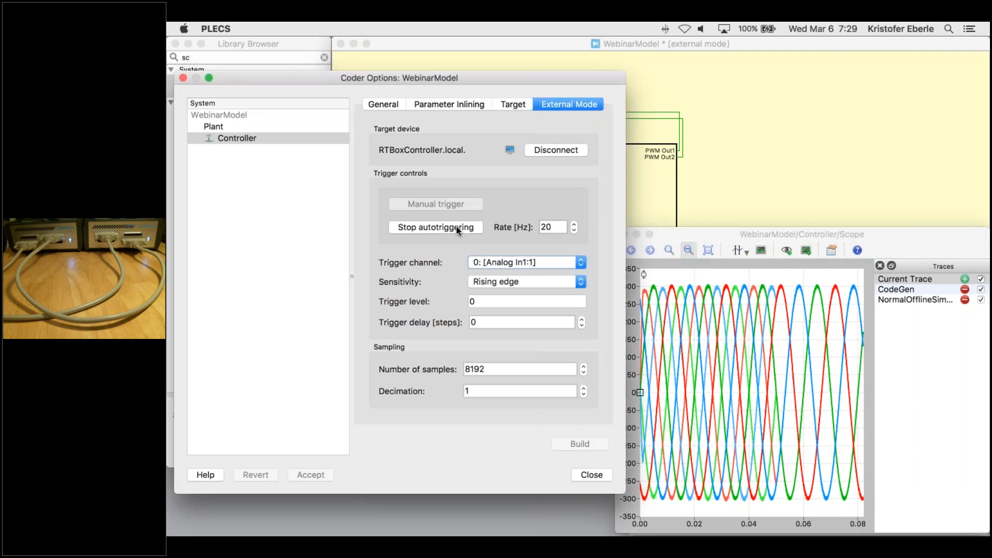
click(519, 322)
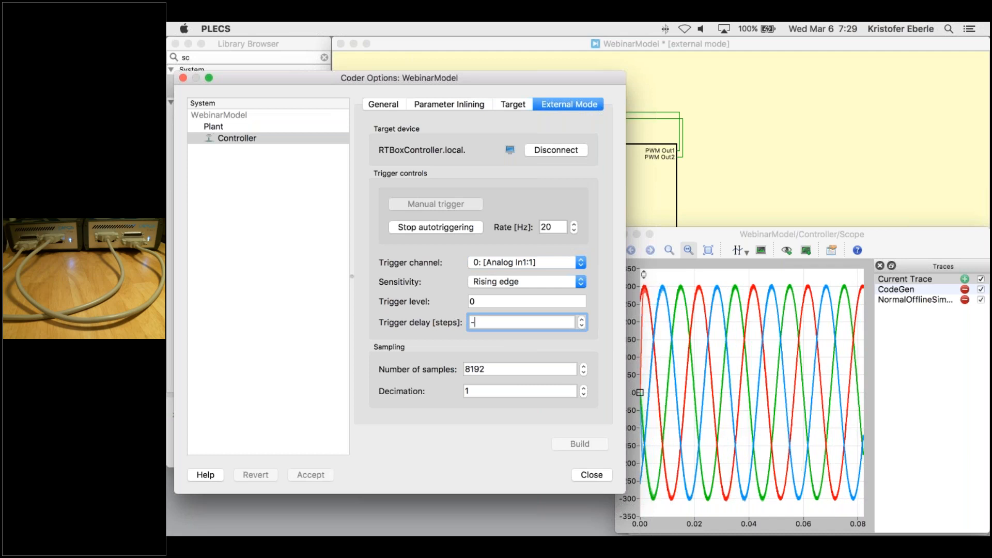
text(1000)
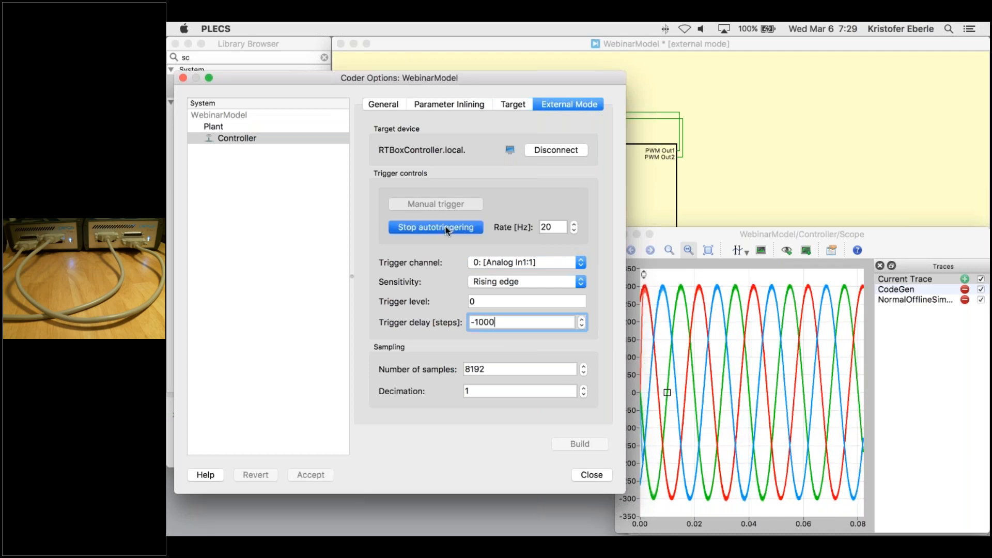
click(435, 227)
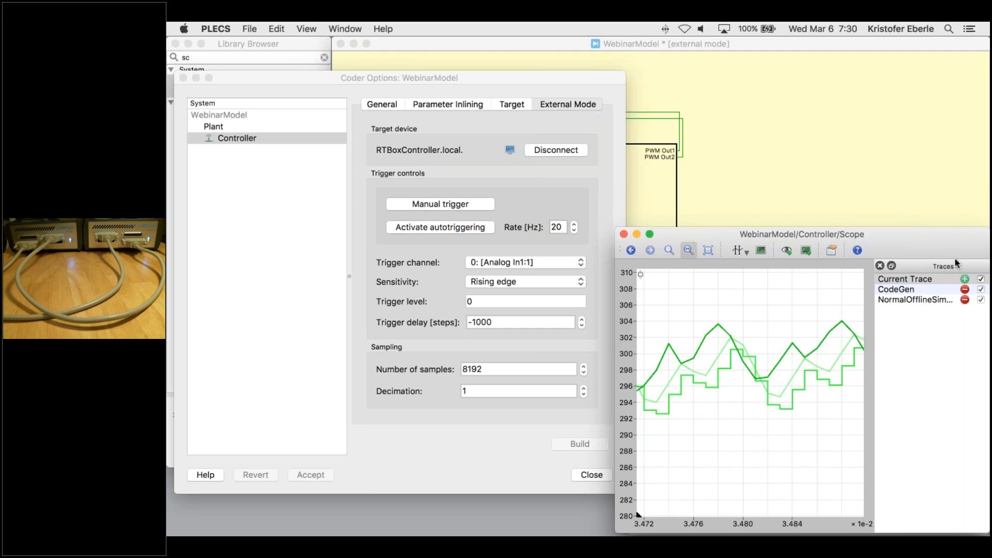
- Rename the captured scope trace to RealTime and hide the CodeGen trace
double_click(906, 277)
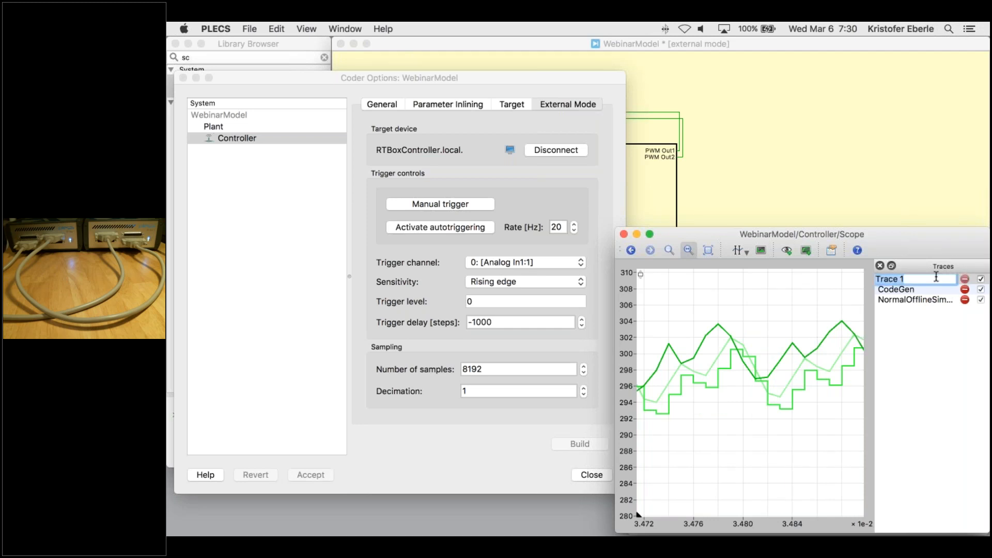
double_click(903, 278)
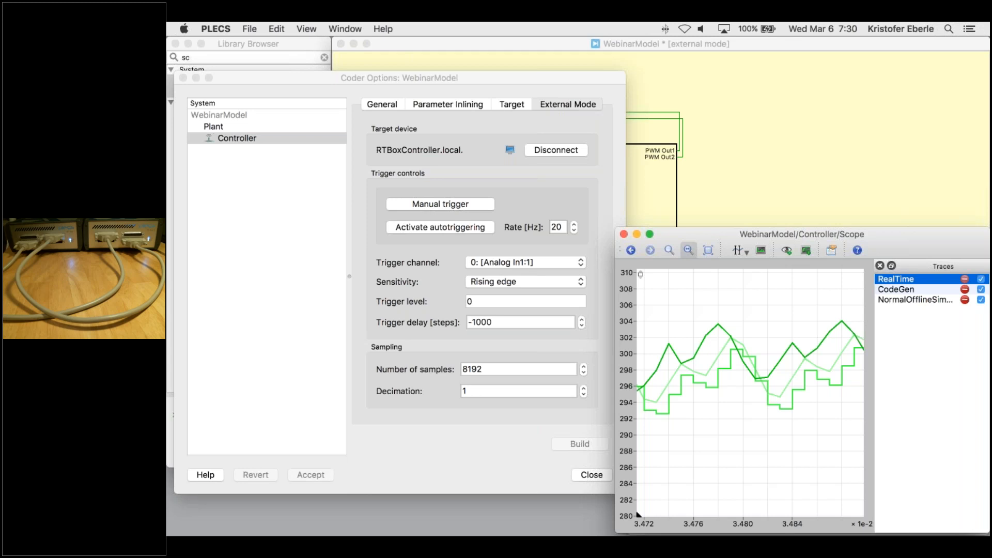
click(981, 289)
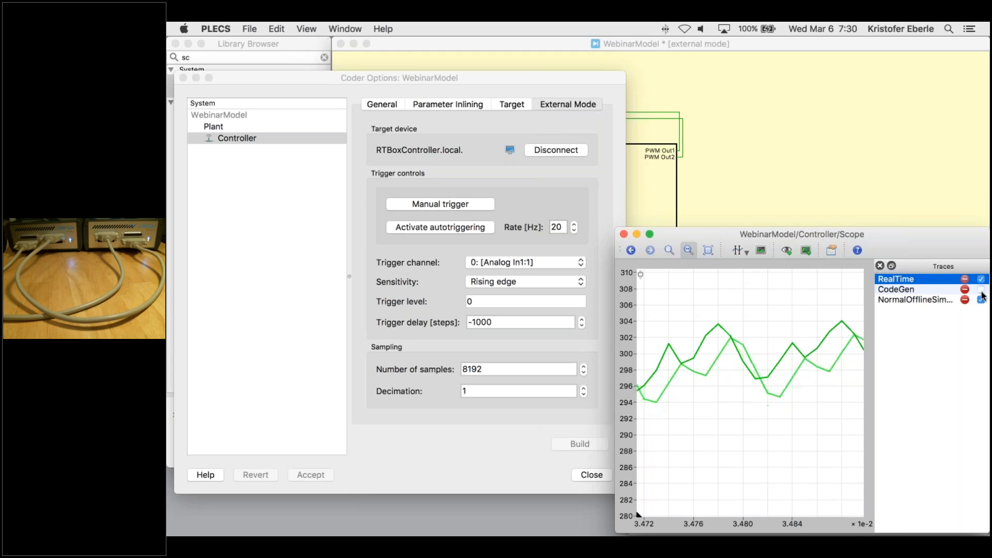
click(983, 299)
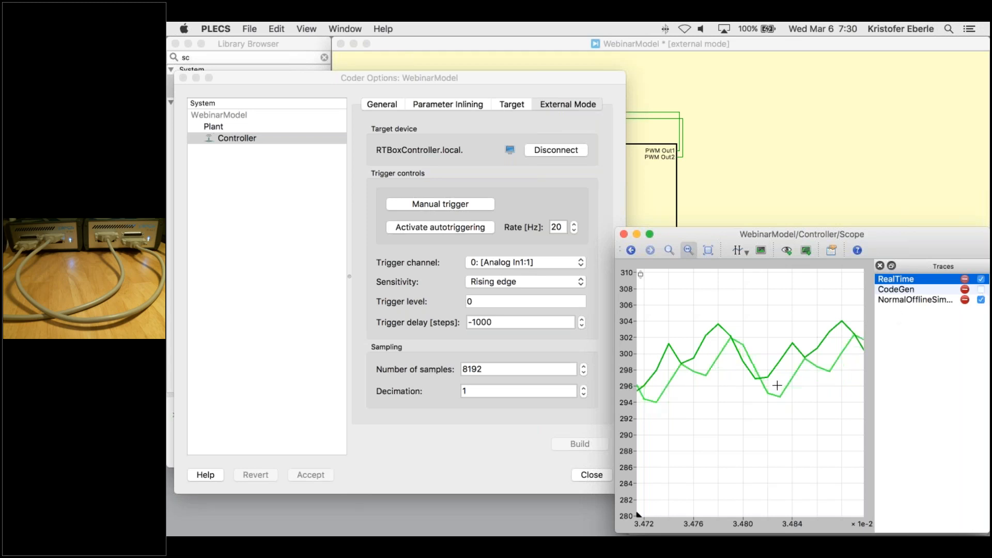
mouse_move(792, 346)
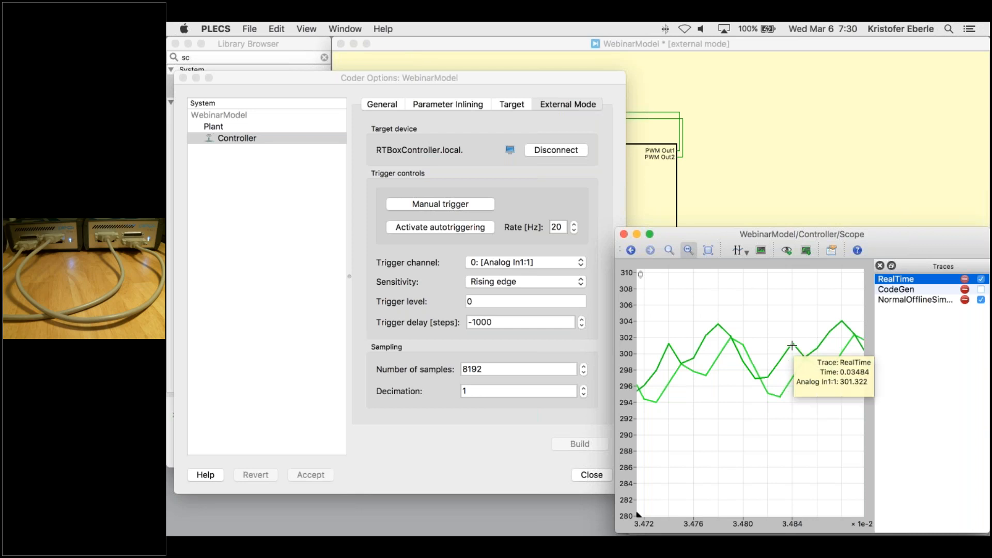
mouse_move(780, 323)
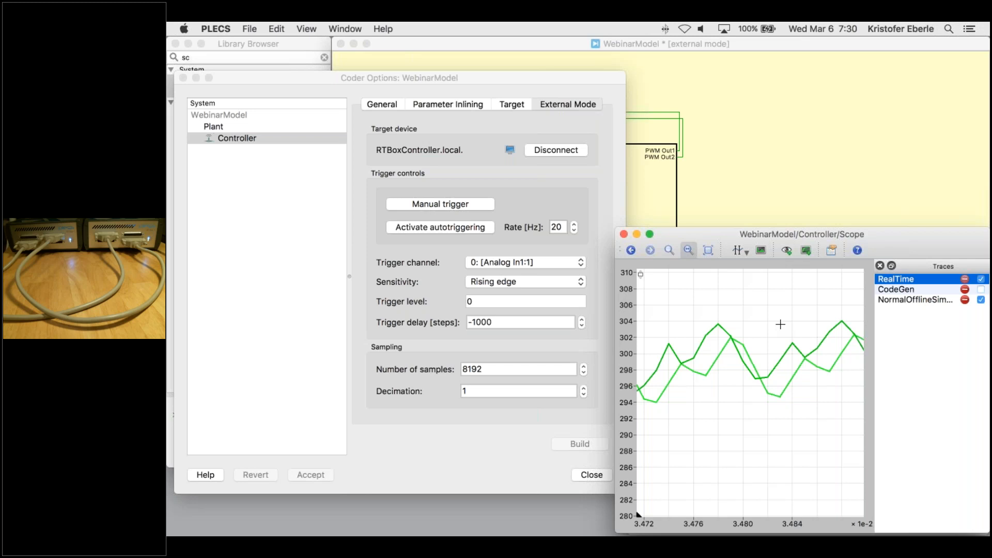
mouse_move(676, 236)
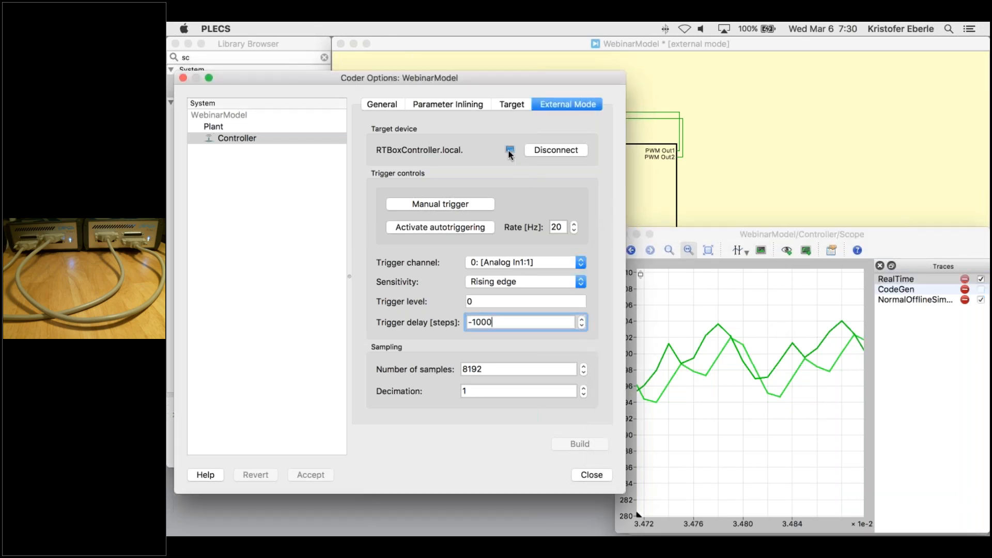
mouse_move(510, 150)
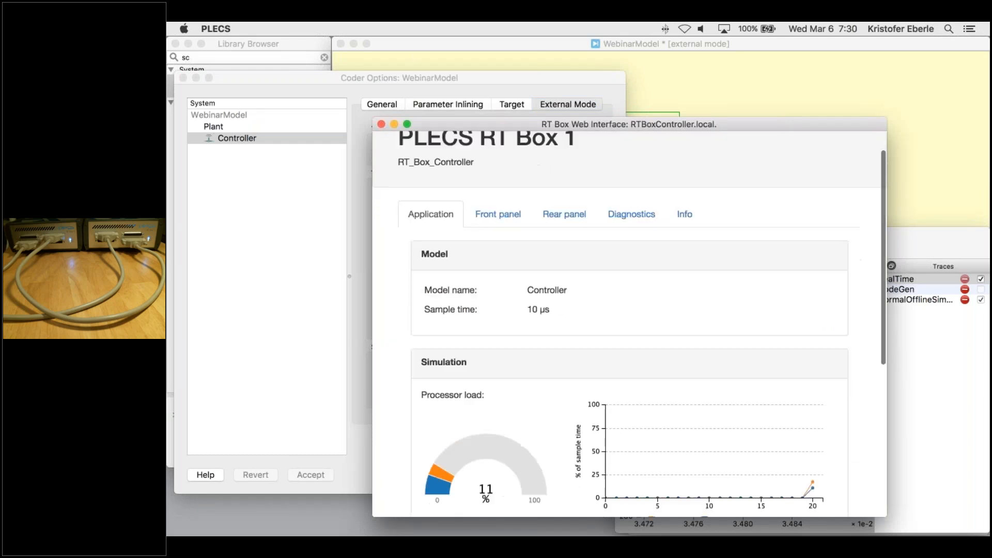
- Scroll the RT Box web interface to the Simulation processor load section
scroll(down, 3)
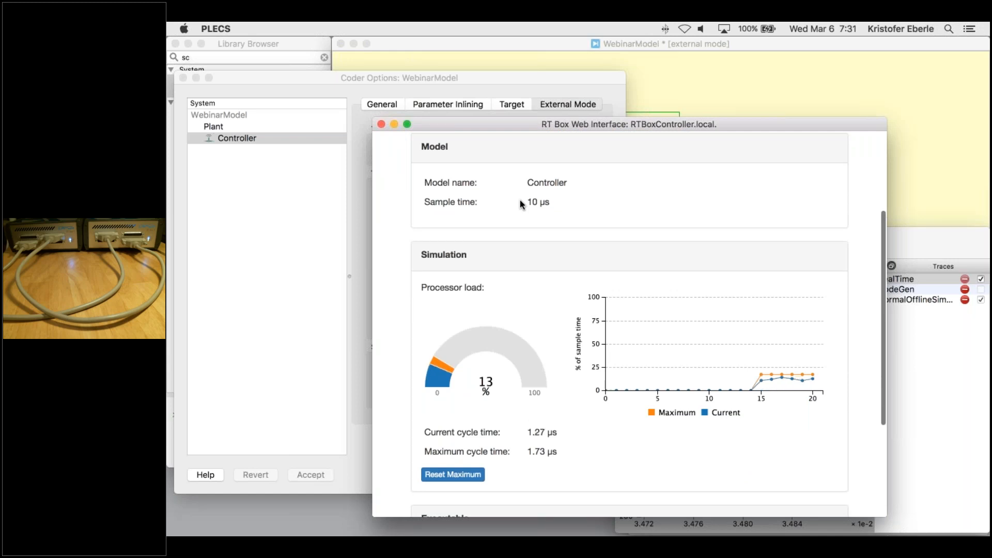
mouse_move(539, 441)
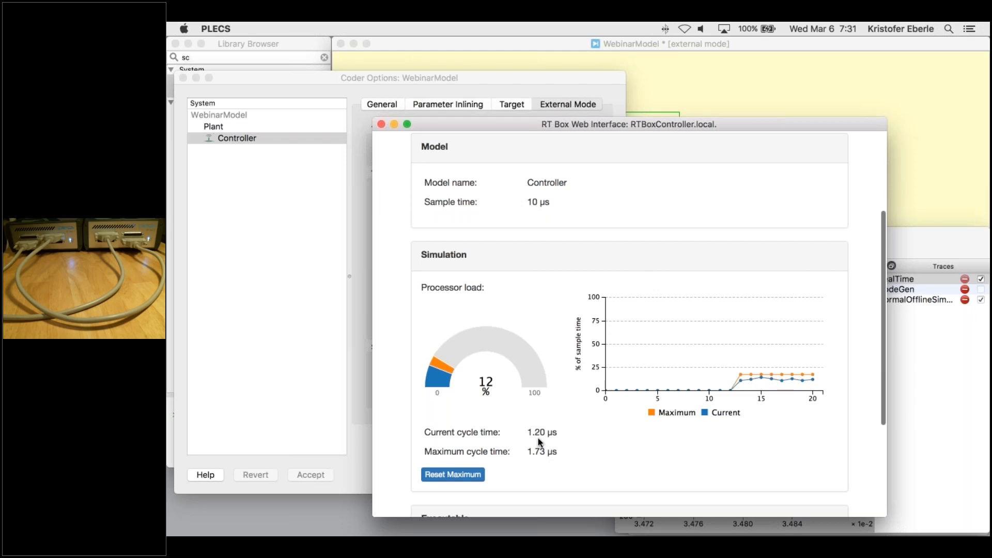